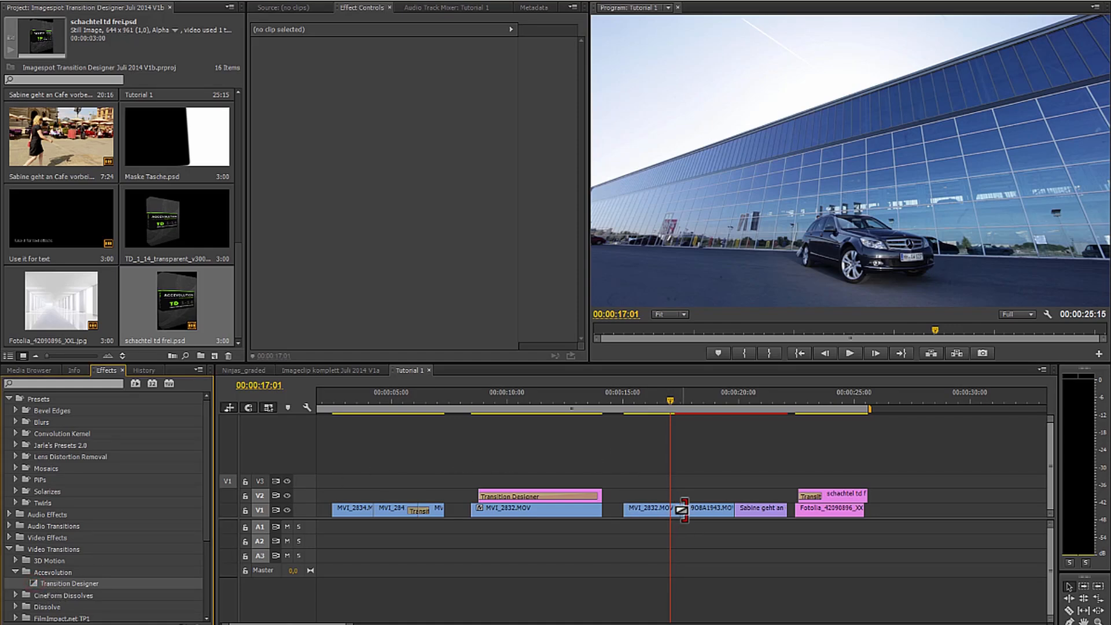
# - Select the 908A1943.MOV Transition Designer transition and show its Push settings (Left to Right)
pyautogui.click(678, 509)
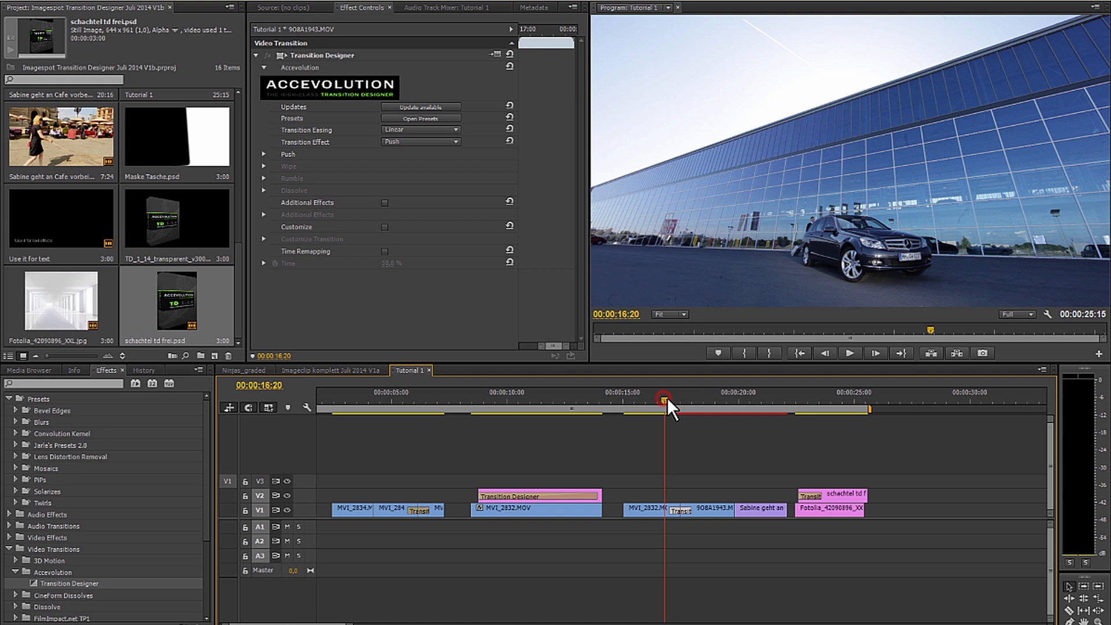
pyautogui.click(420, 142)
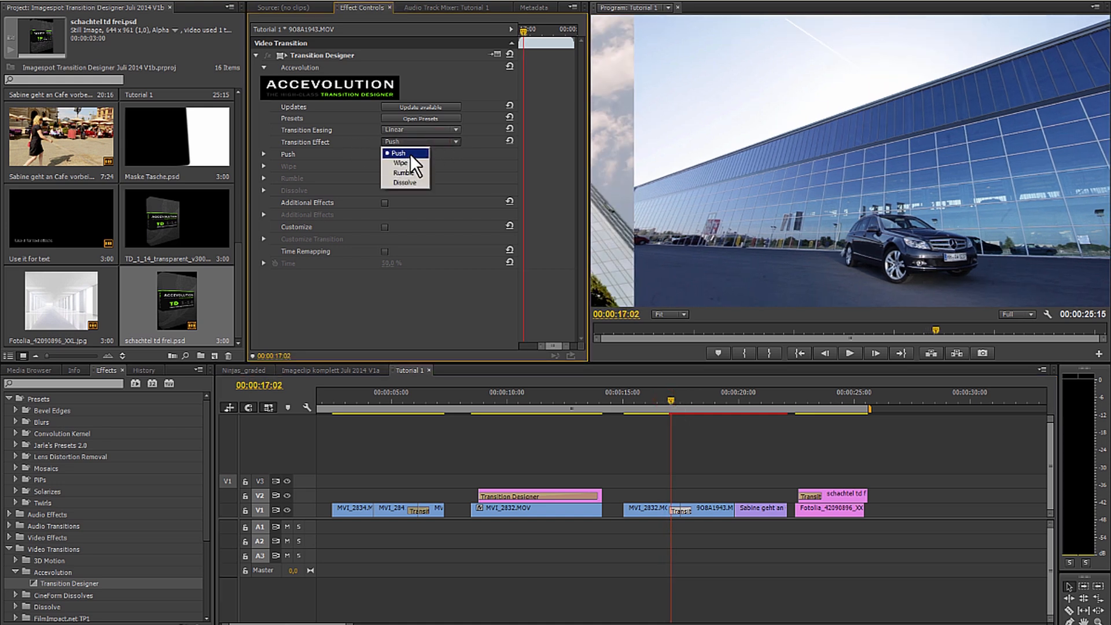
pyautogui.moveTo(404, 183)
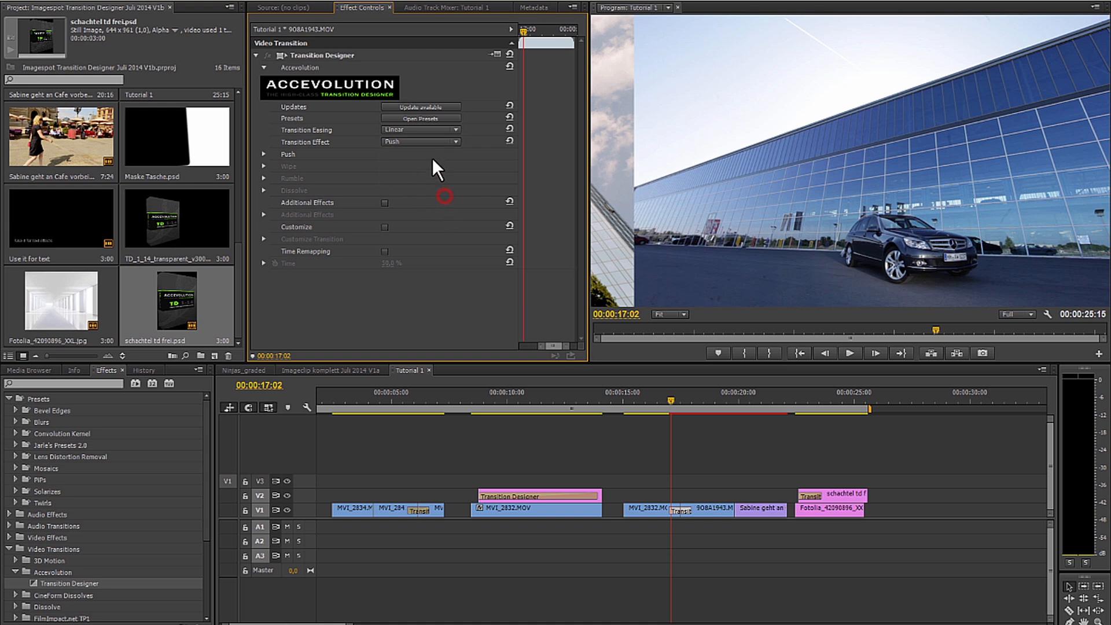
pyautogui.click(264, 154)
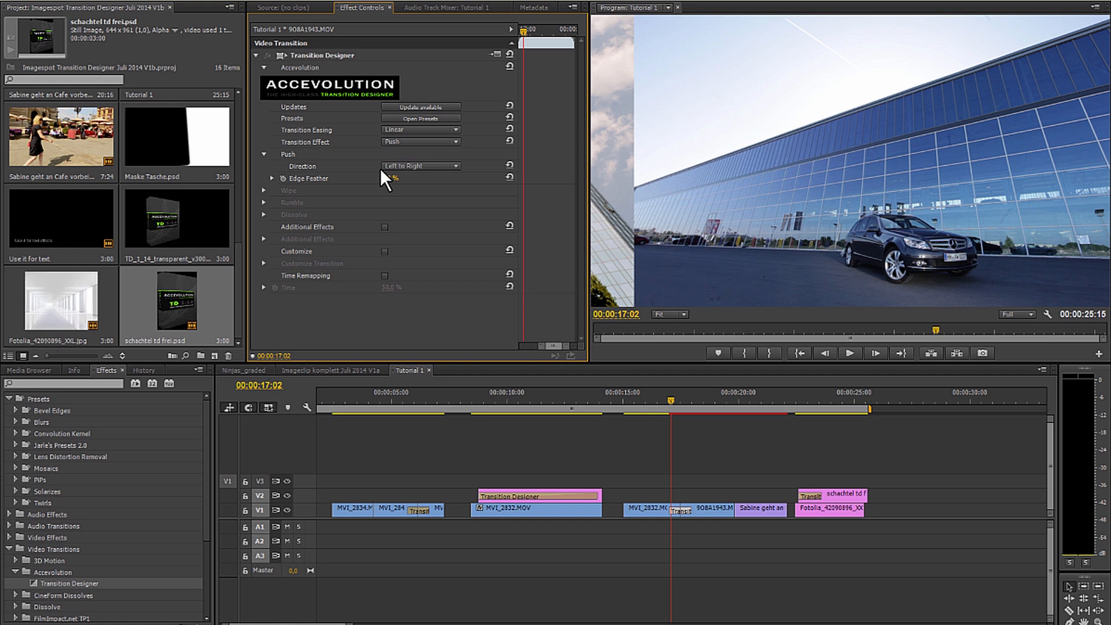
# - Collapse Push, check the easing choices, and preview the push partway through
pyautogui.click(264, 155)
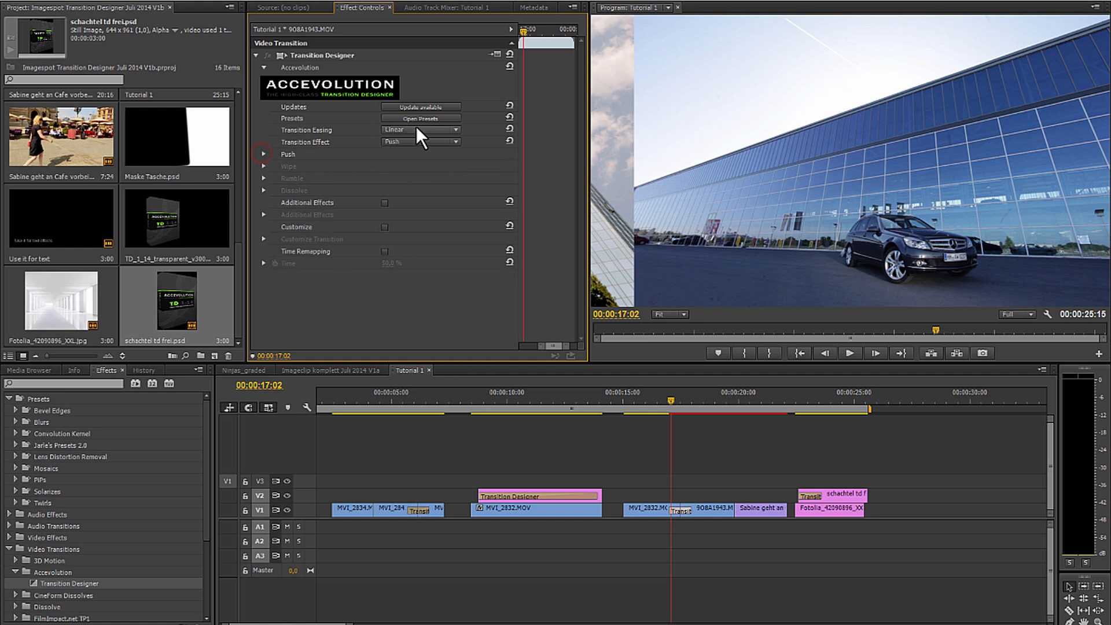
pyautogui.click(420, 130)
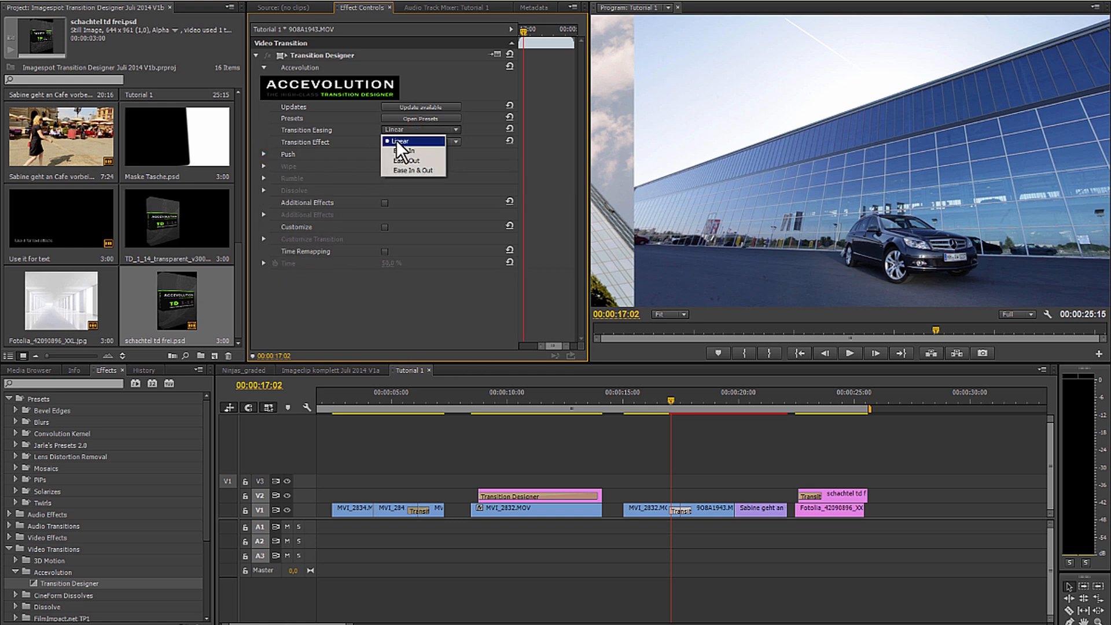
pyautogui.moveTo(410, 151)
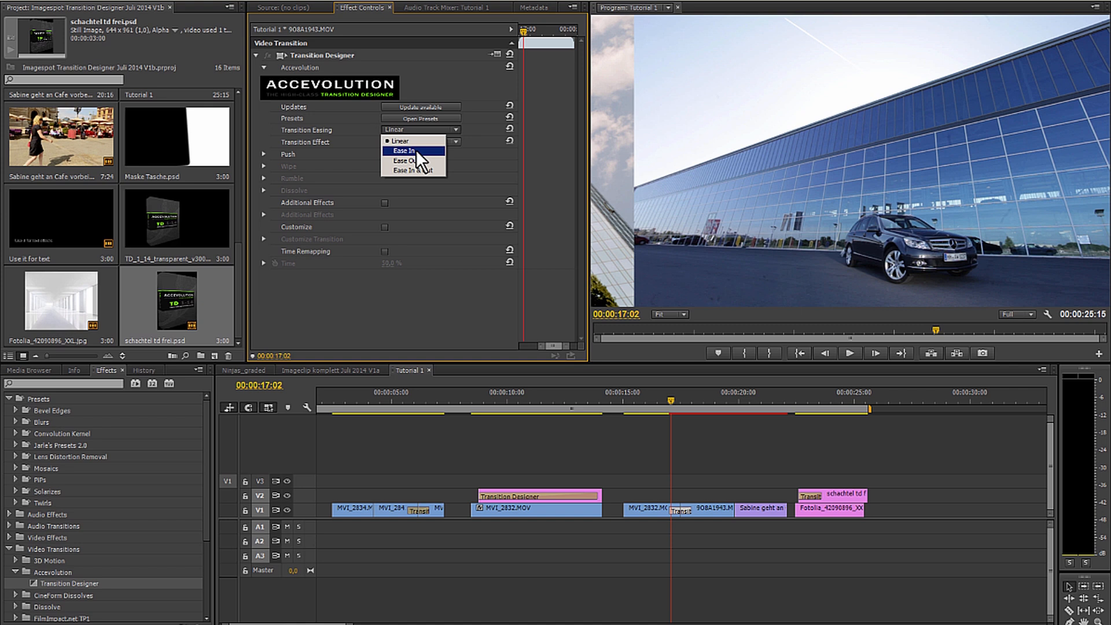
pyautogui.moveTo(422, 173)
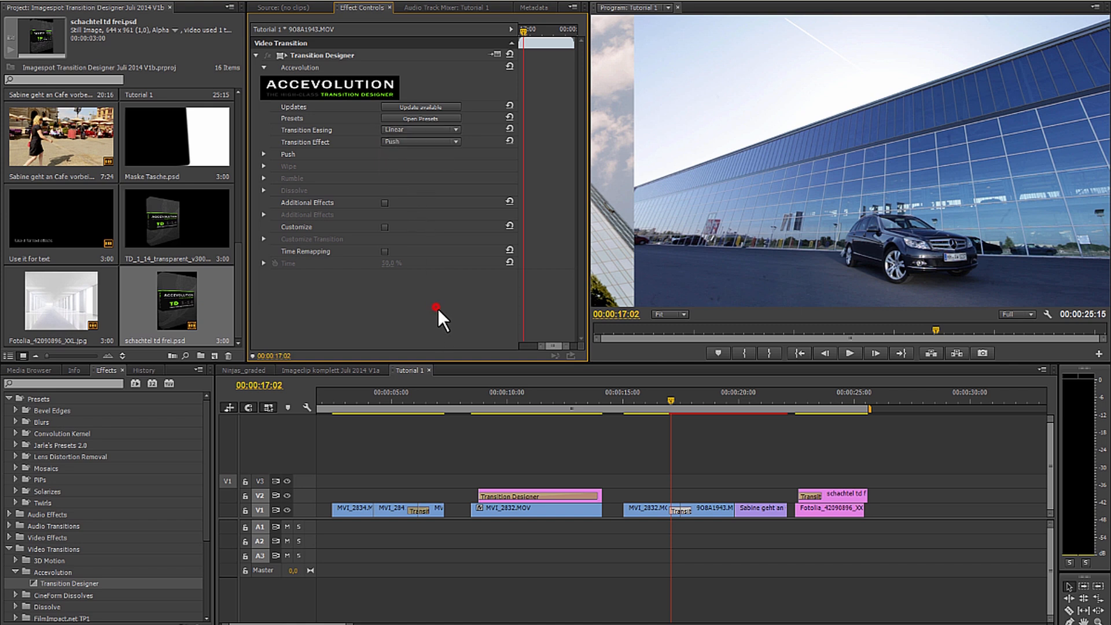
pyautogui.click(670, 401)
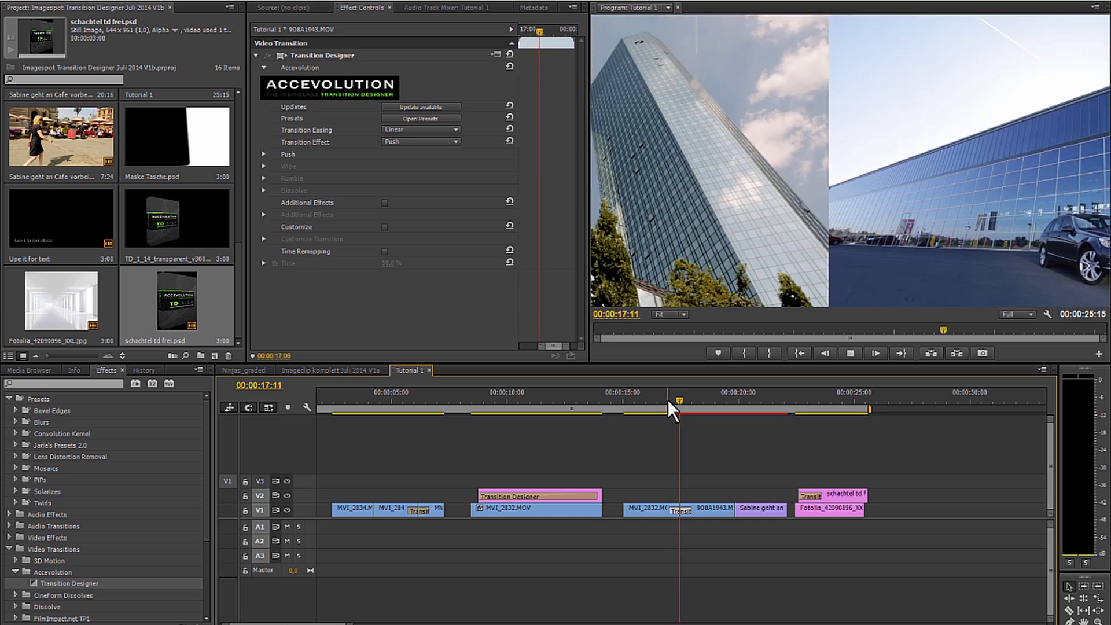
pyautogui.click(850, 353)
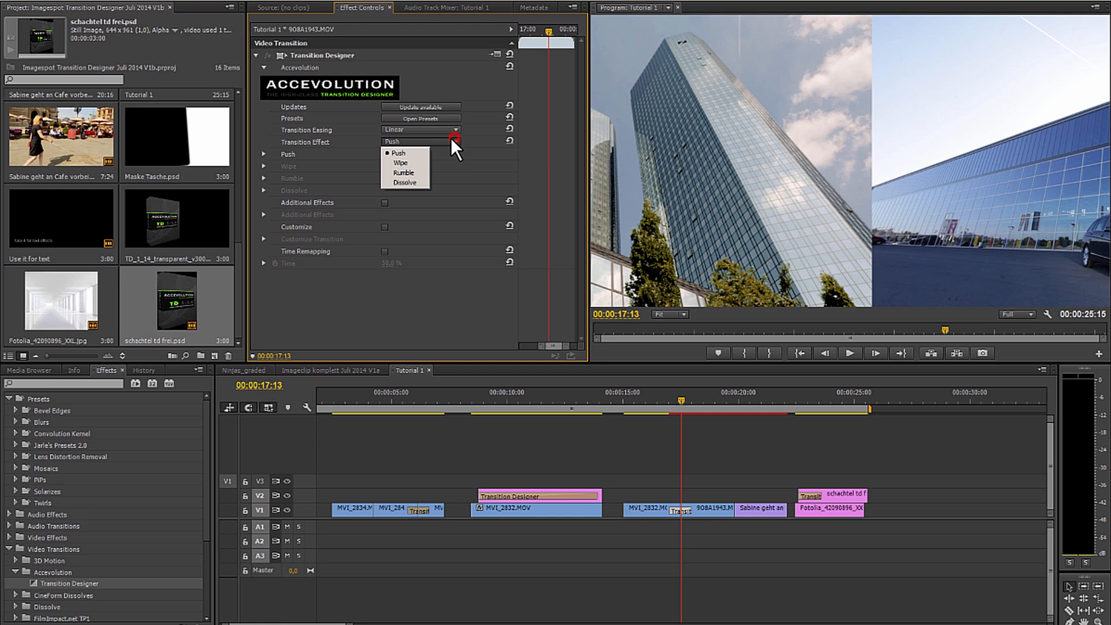
# - Set Push direction to Top to Bottom and switch the effect to Wipe
pyautogui.click(397, 154)
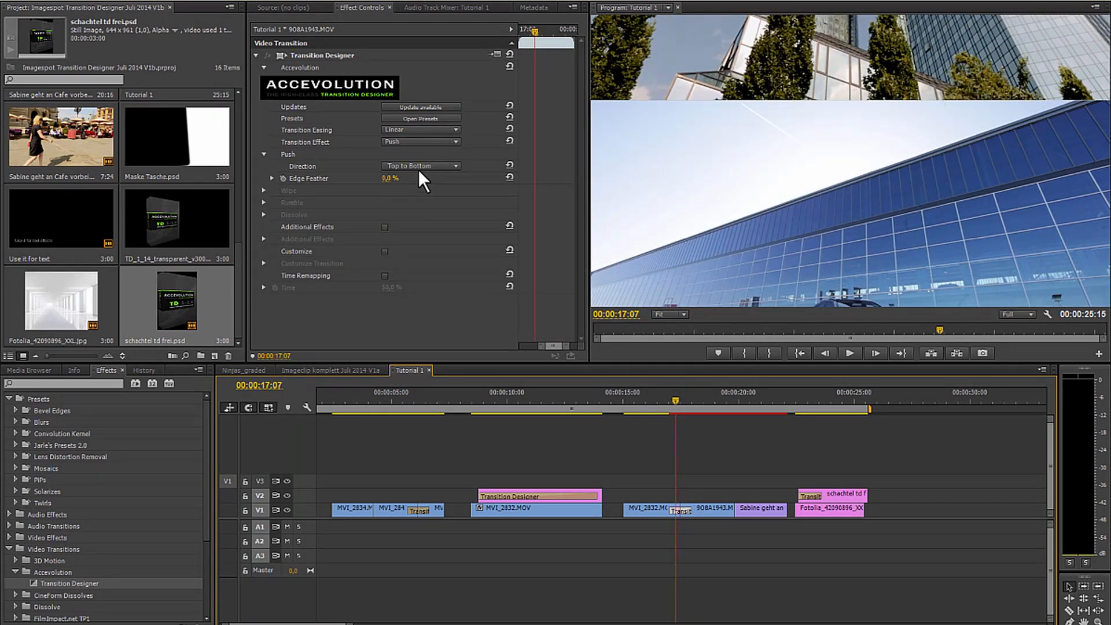
pyautogui.click(420, 166)
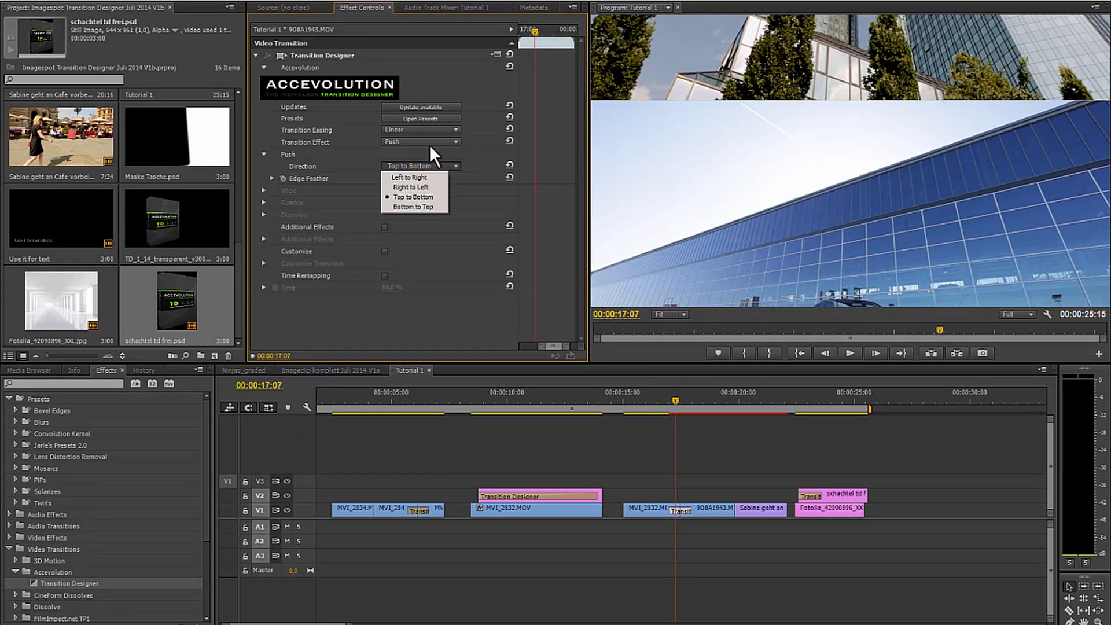
pyautogui.click(419, 142)
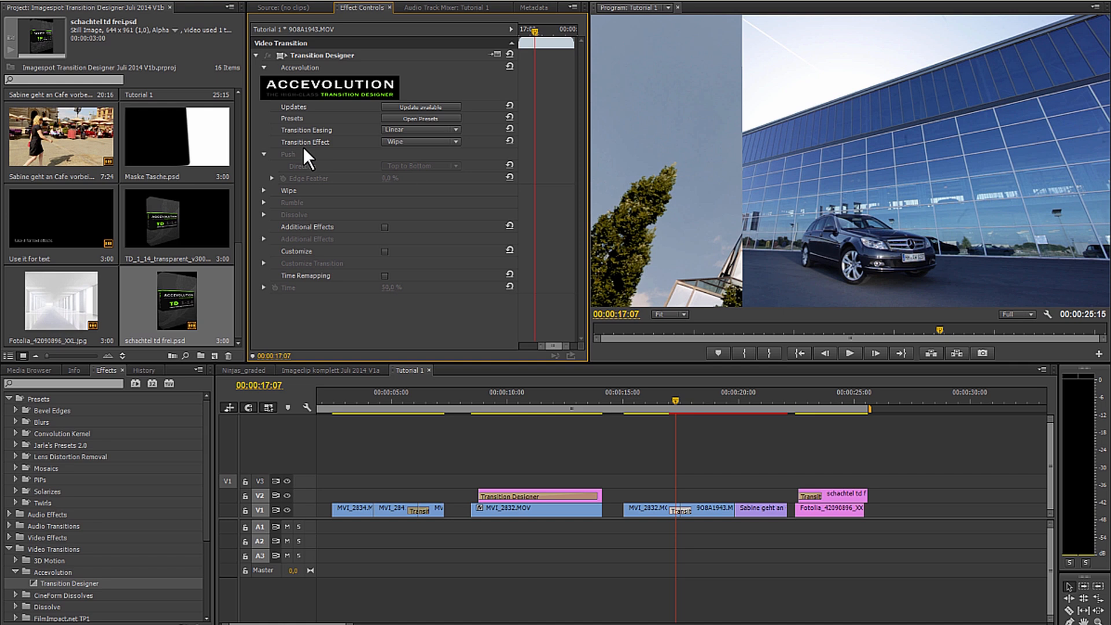
# - Review the Wipe's 337° angle and 87% feather, then switch to Dissolve
pyautogui.click(264, 192)
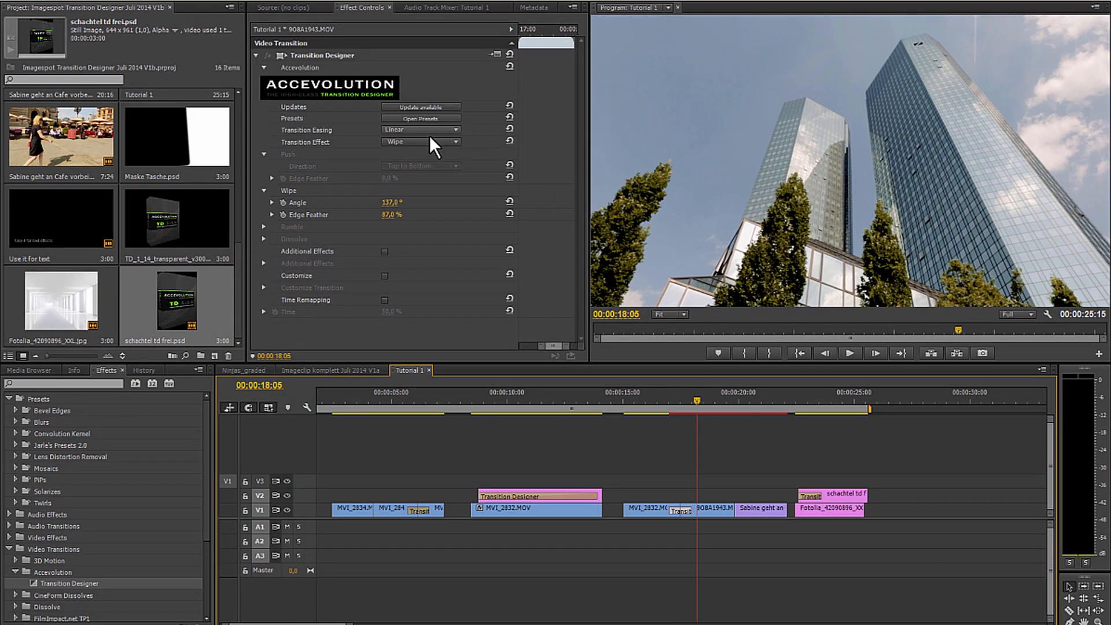
pyautogui.click(420, 142)
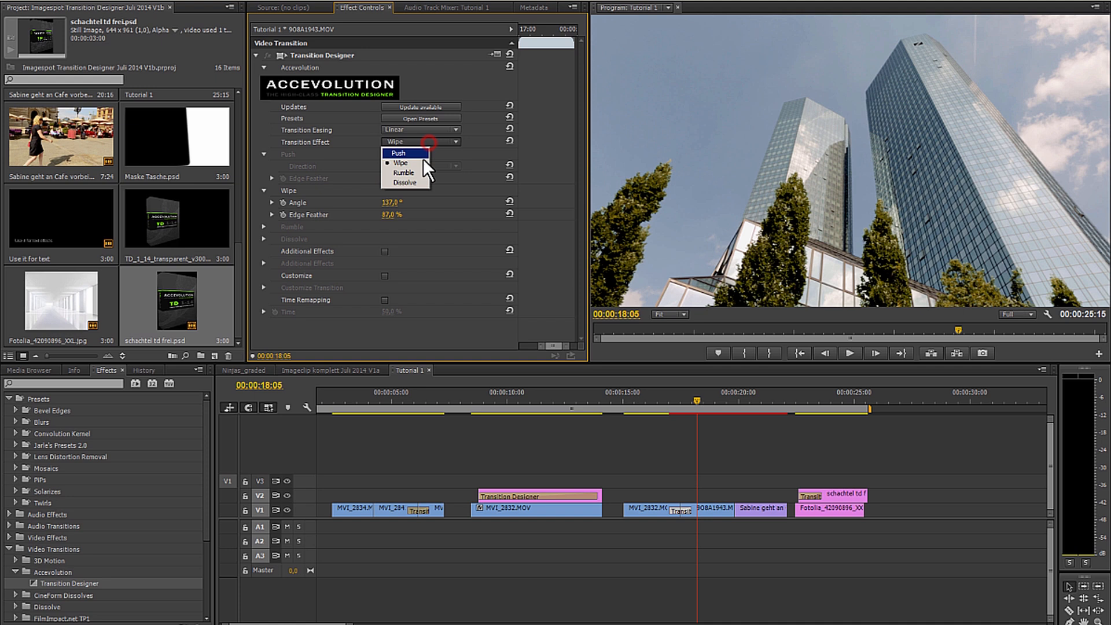
pyautogui.click(404, 182)
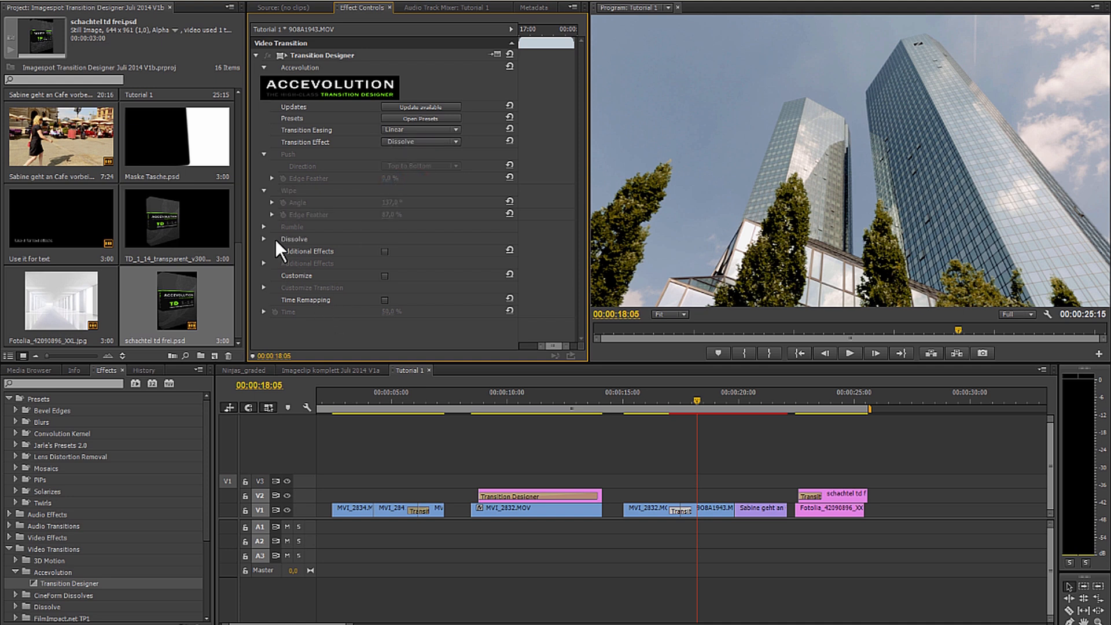
# - Set the Dissolve's Dip to Color and choose dark red as the dip colour
pyautogui.click(264, 239)
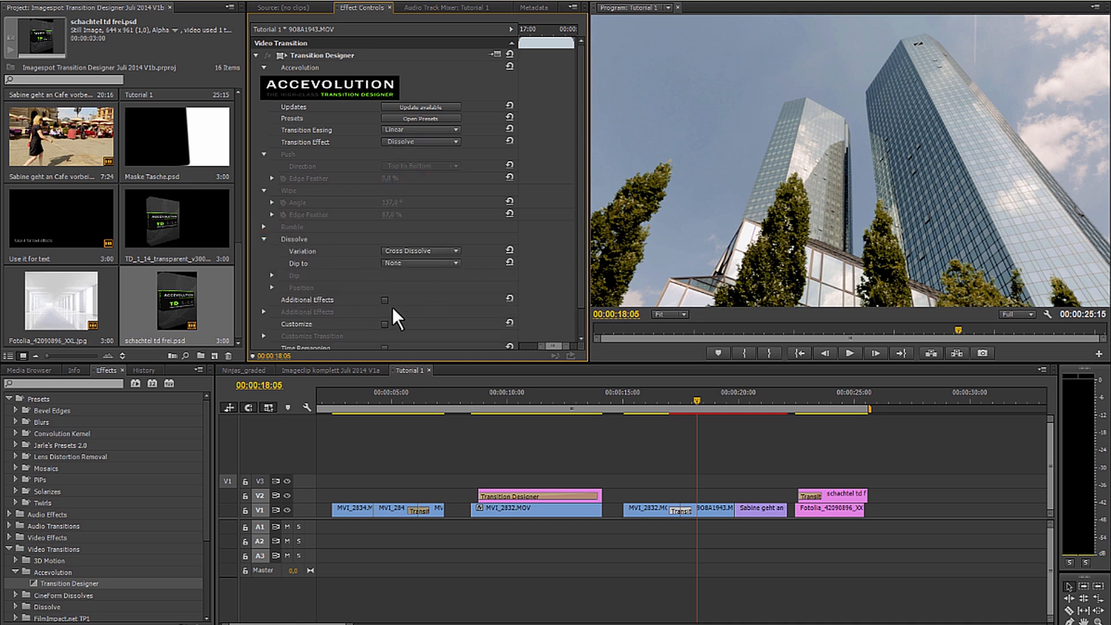
pyautogui.moveTo(475, 273)
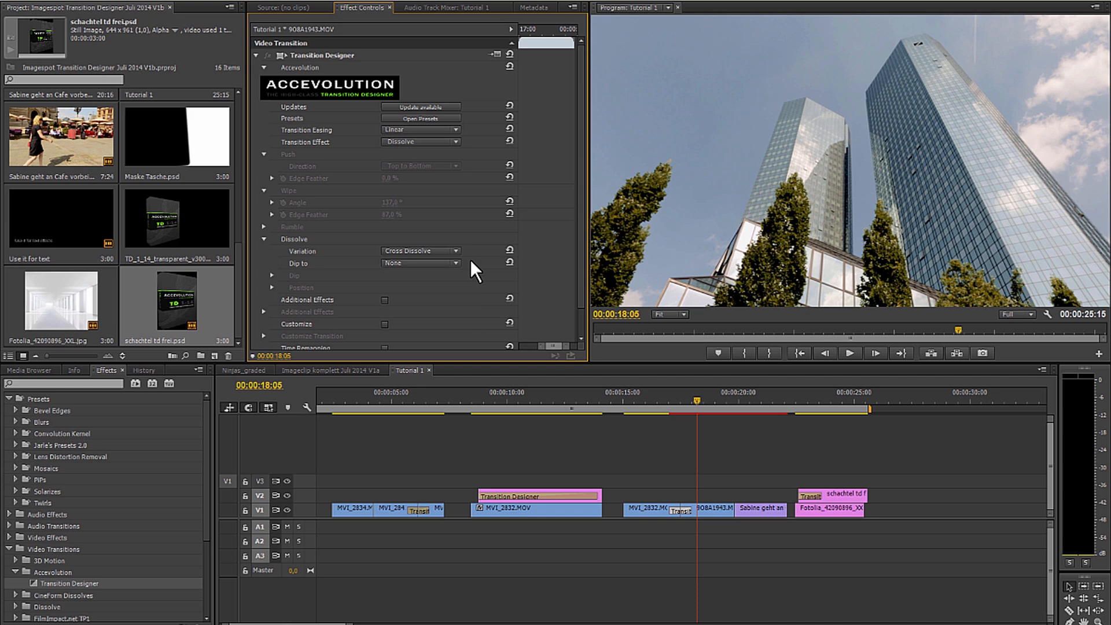
pyautogui.click(667, 401)
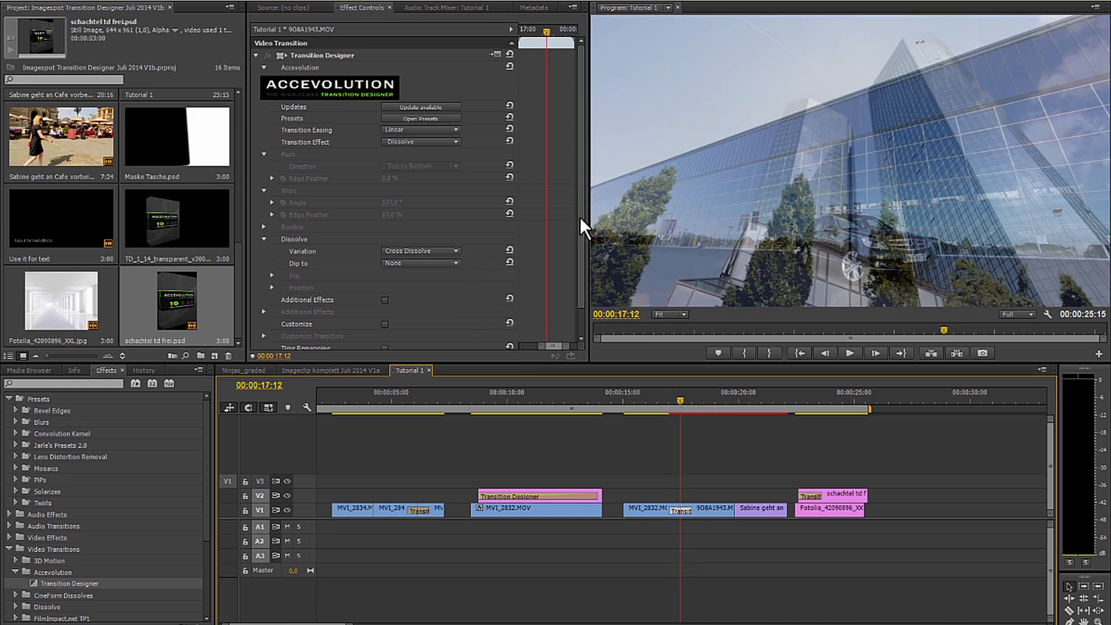
pyautogui.click(420, 233)
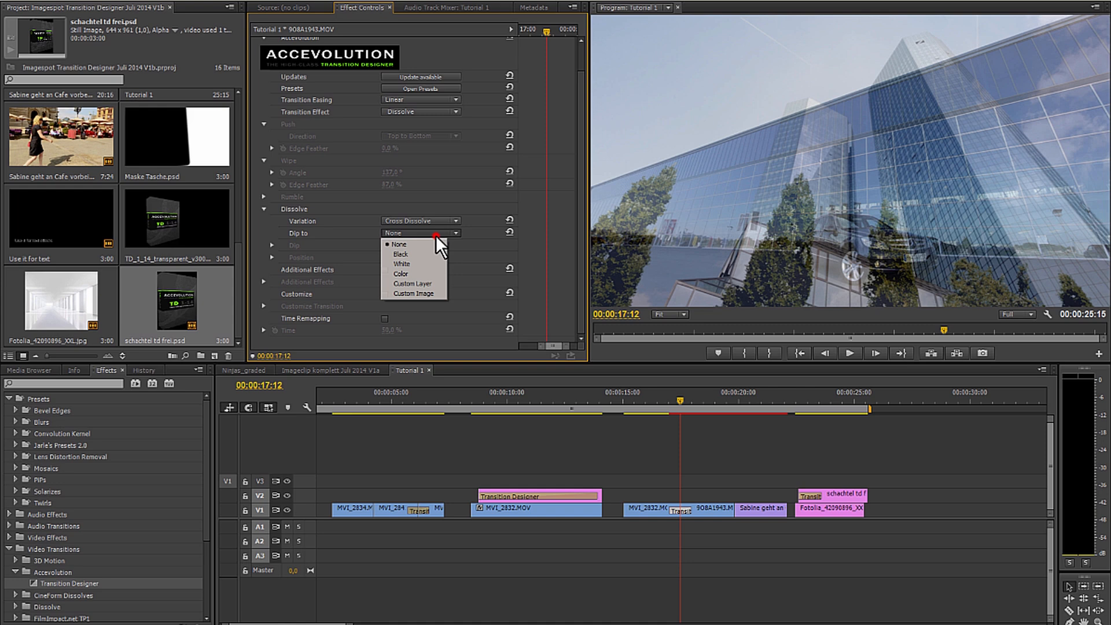
pyautogui.click(400, 273)
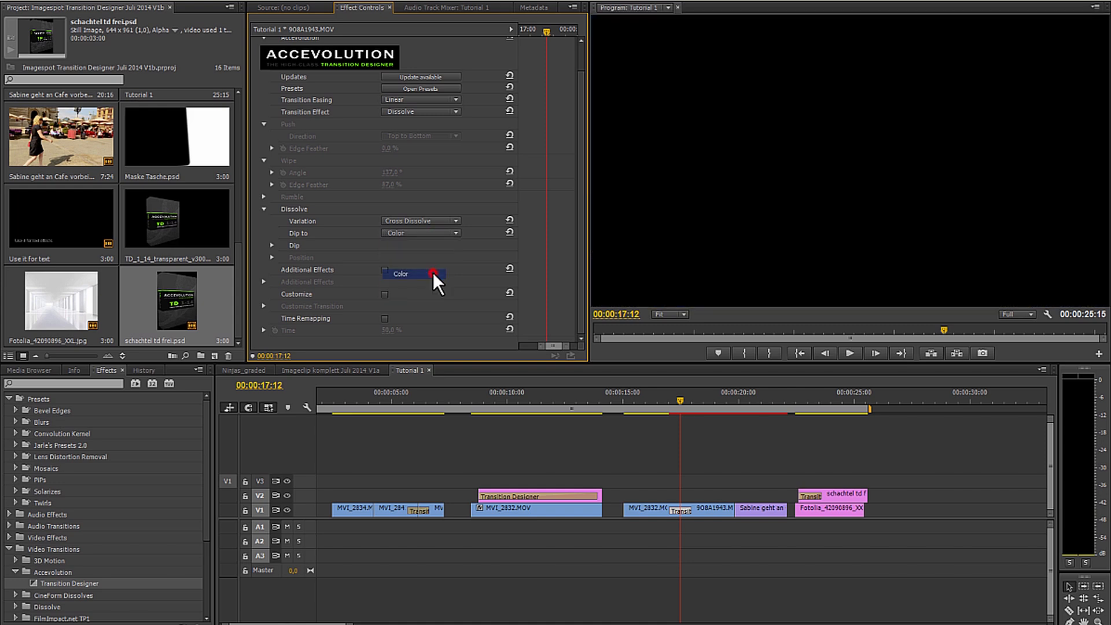
pyautogui.click(271, 244)
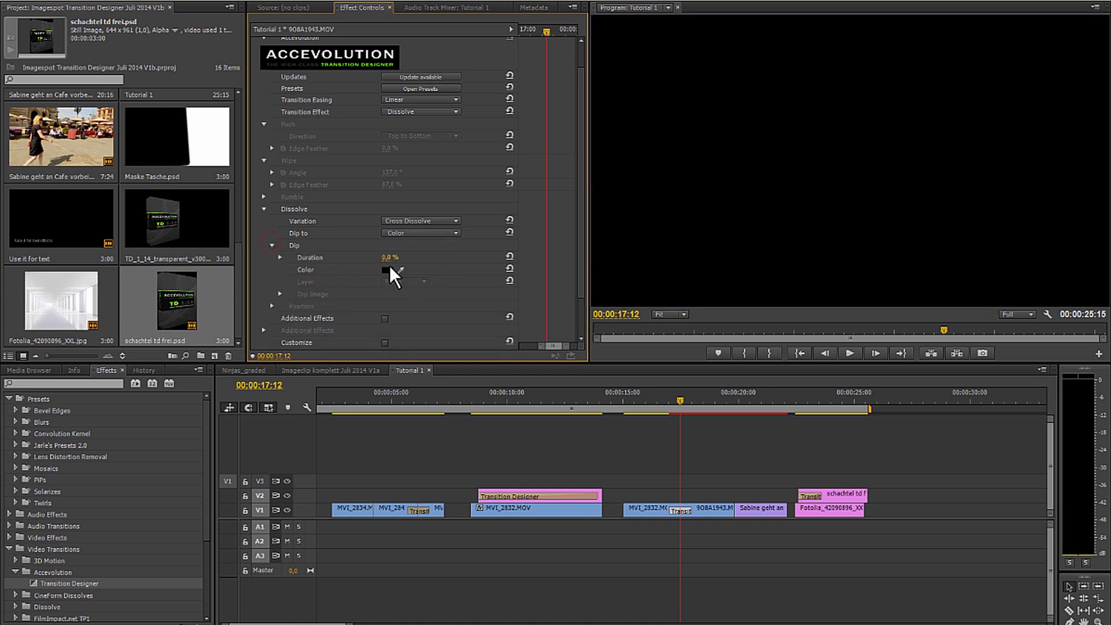
pyautogui.click(386, 270)
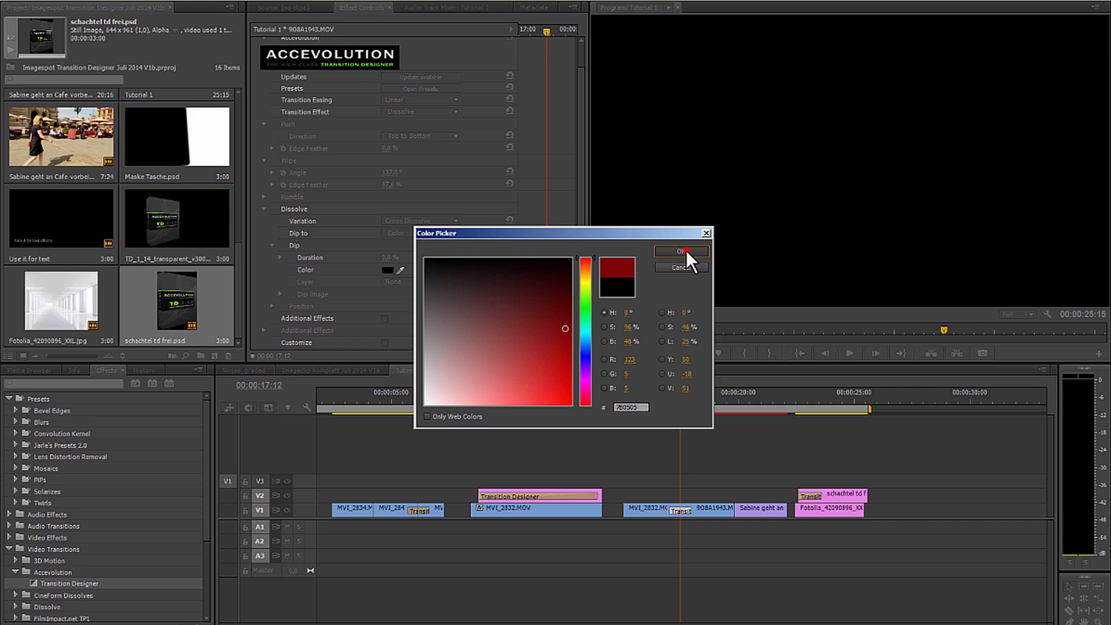
pyautogui.click(679, 252)
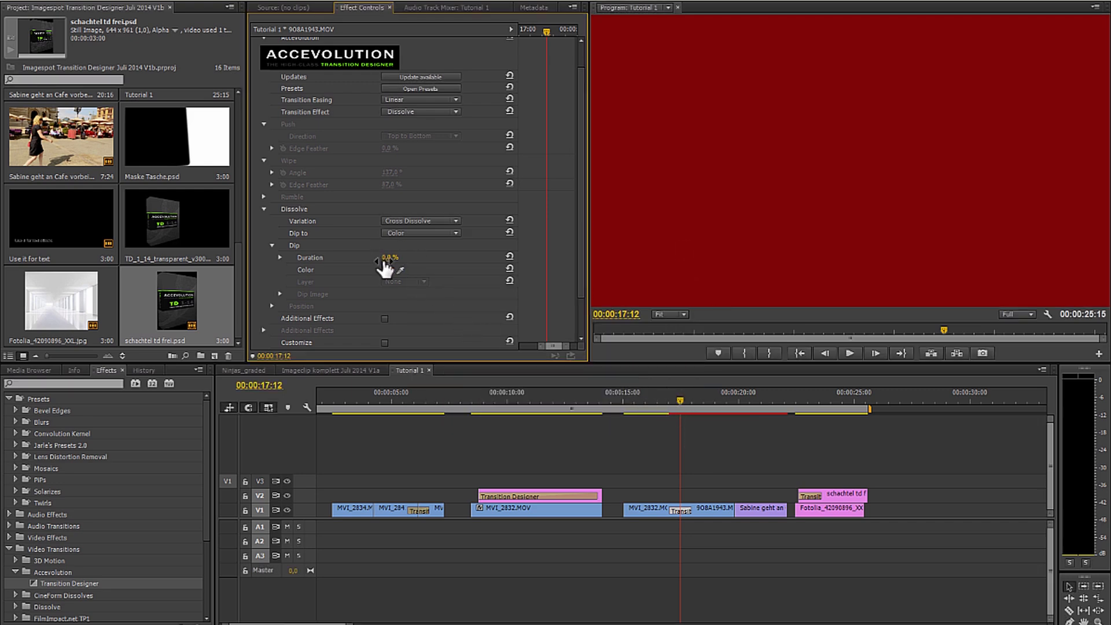
# - Preview from before the transition and review the Dip and Variation options
pyautogui.click(673, 400)
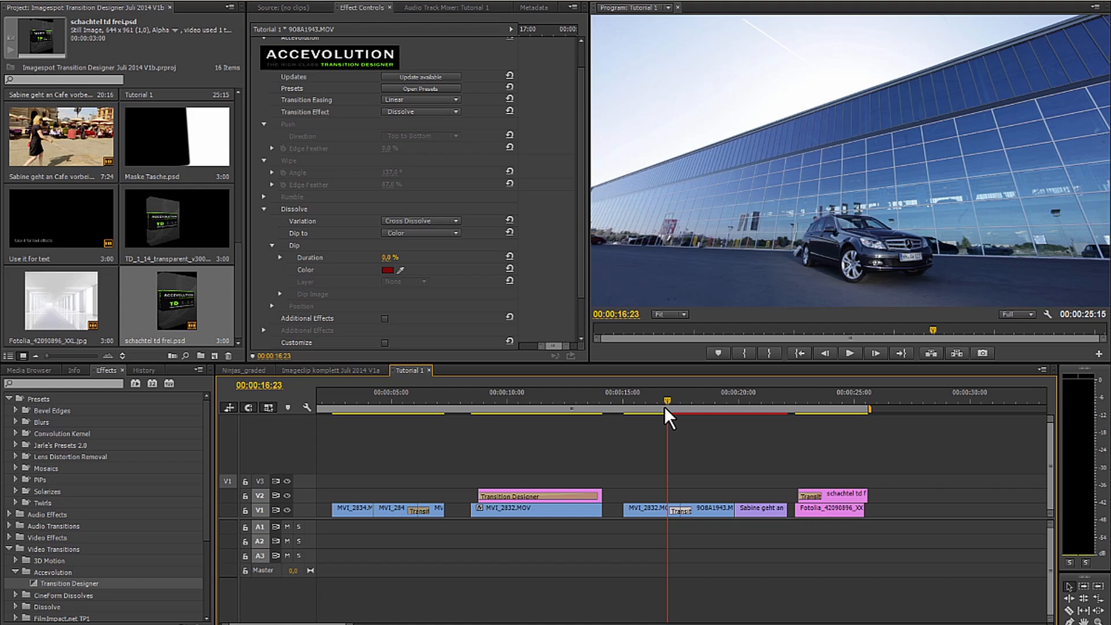
pyautogui.click(695, 401)
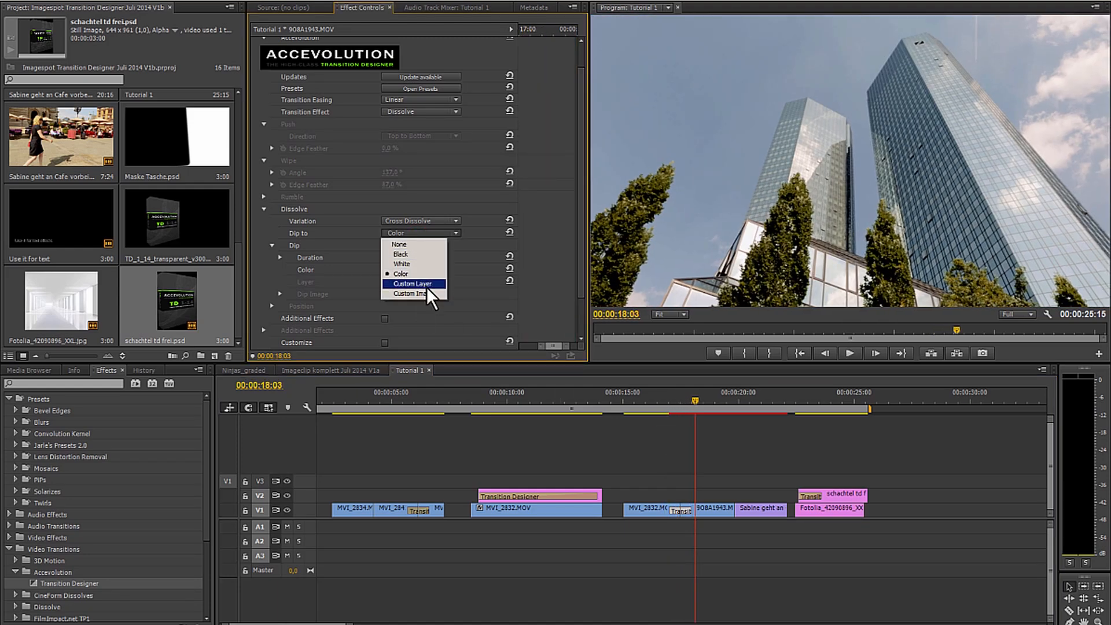
pyautogui.moveTo(411, 293)
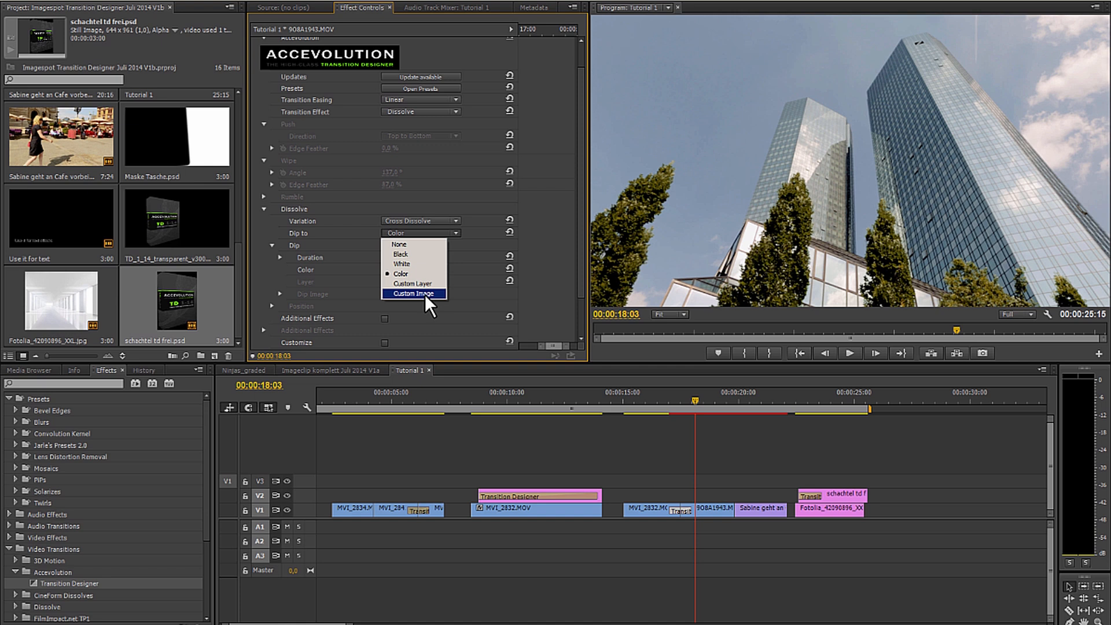
pyautogui.moveTo(453, 301)
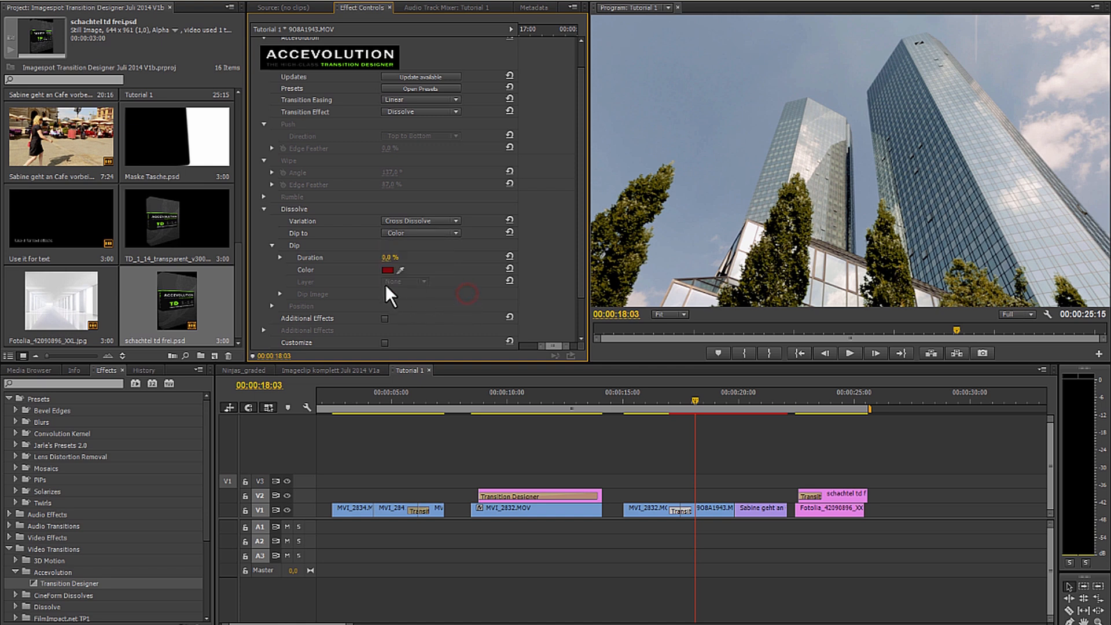
pyautogui.click(420, 233)
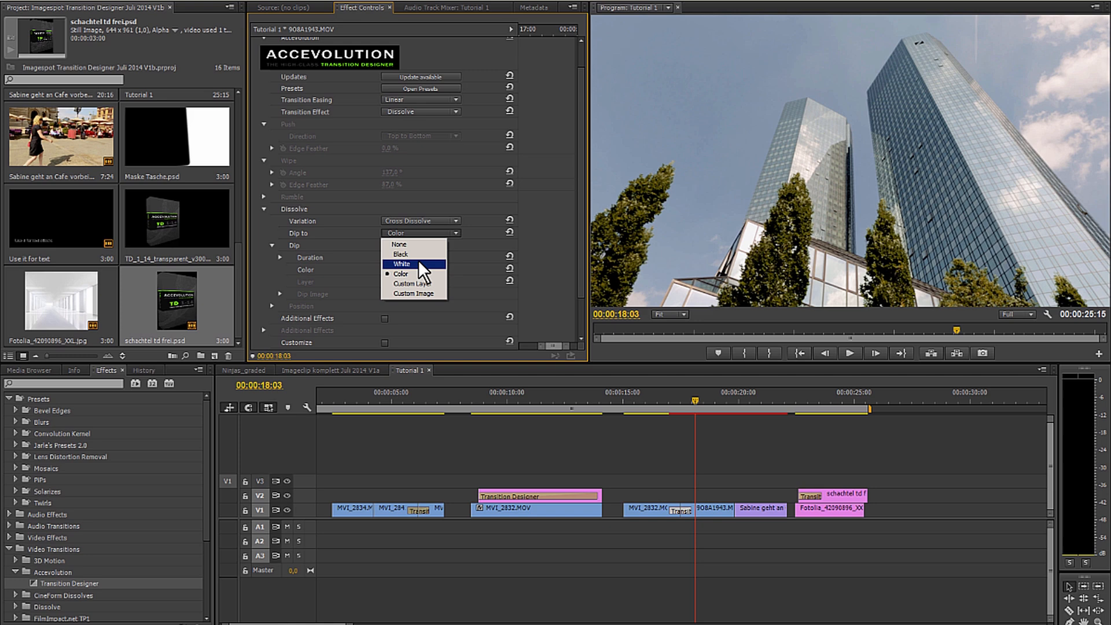
pyautogui.click(420, 221)
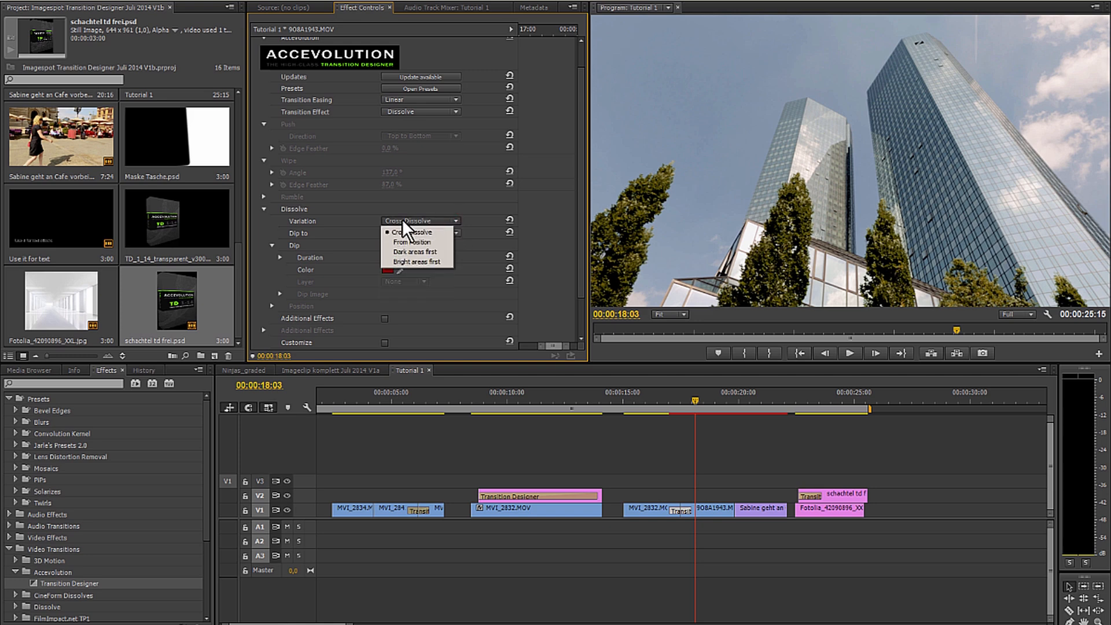
# - Set Dissolve Dip to None and Variation to Bright areas first, previewing mid-transition
pyautogui.click(415, 251)
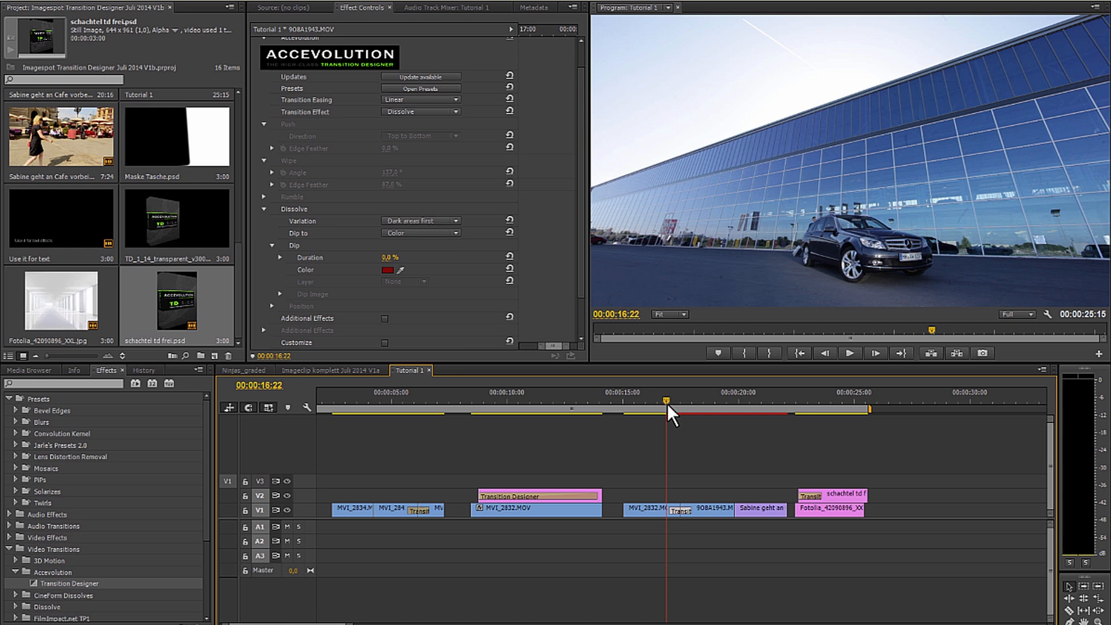
pyautogui.click(420, 233)
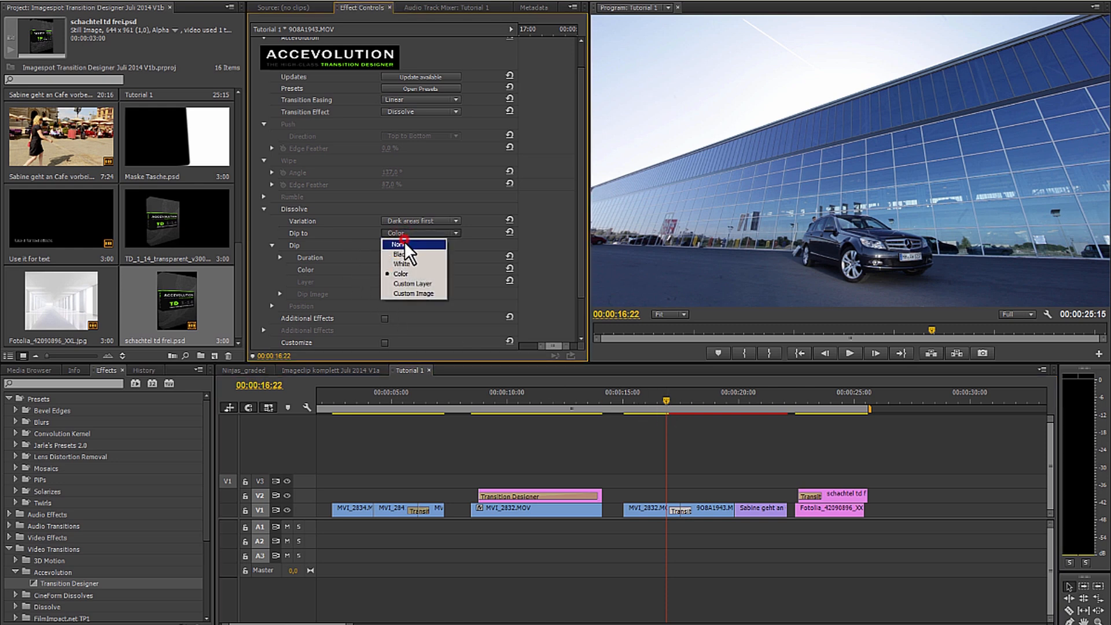
pyautogui.click(395, 243)
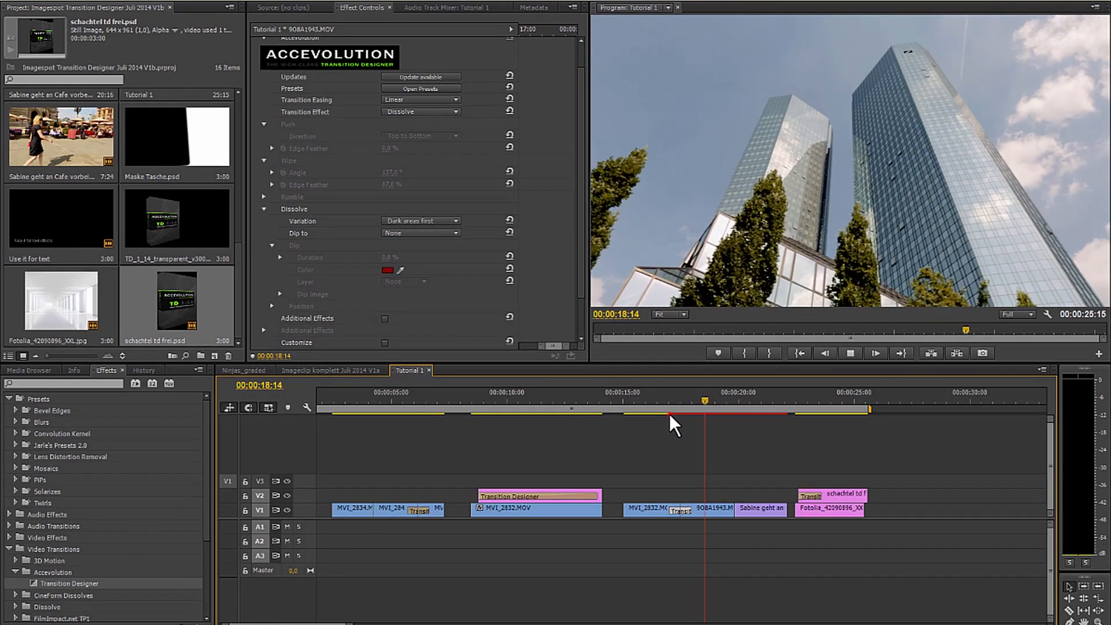
pyautogui.click(665, 408)
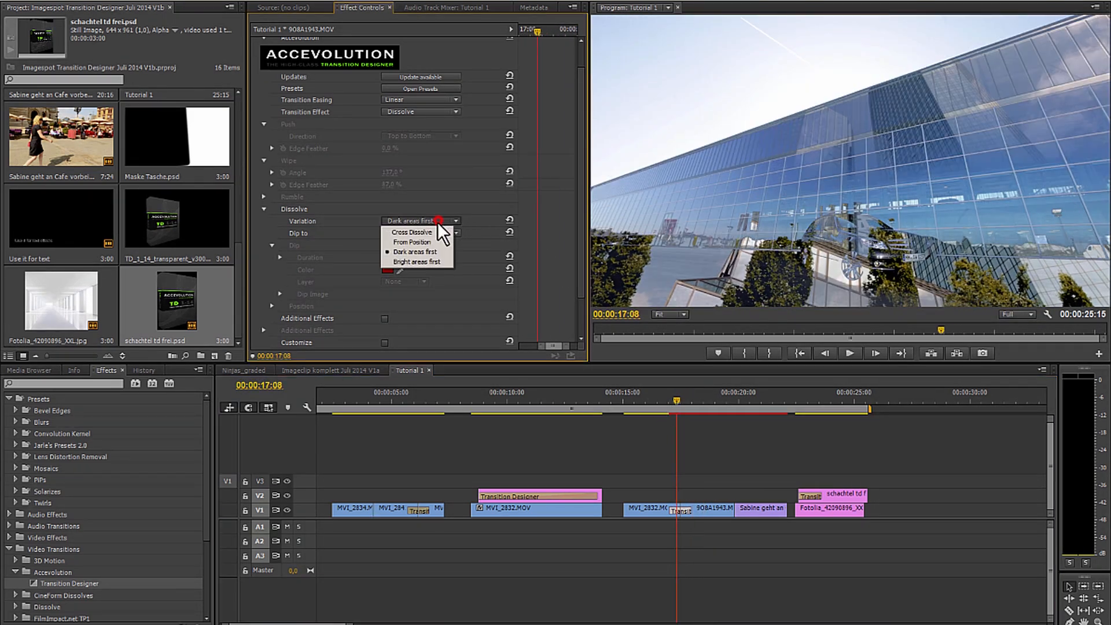
pyautogui.click(416, 261)
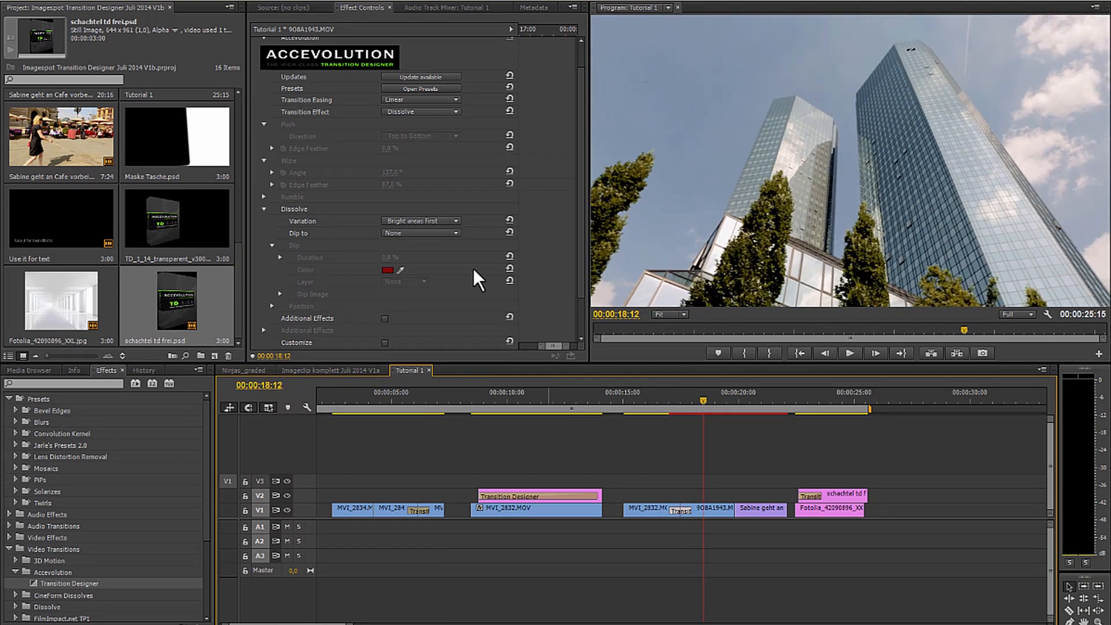
pyautogui.click(420, 221)
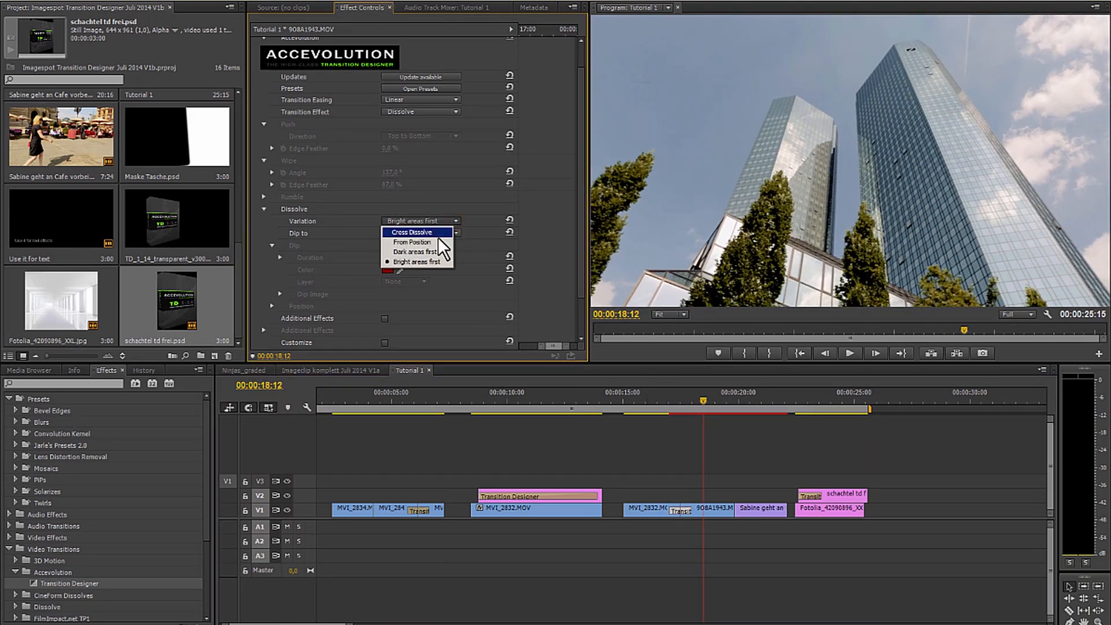
# - Set Variation to From Position with 29% edge feather, then select the V2 transition
pyautogui.click(413, 242)
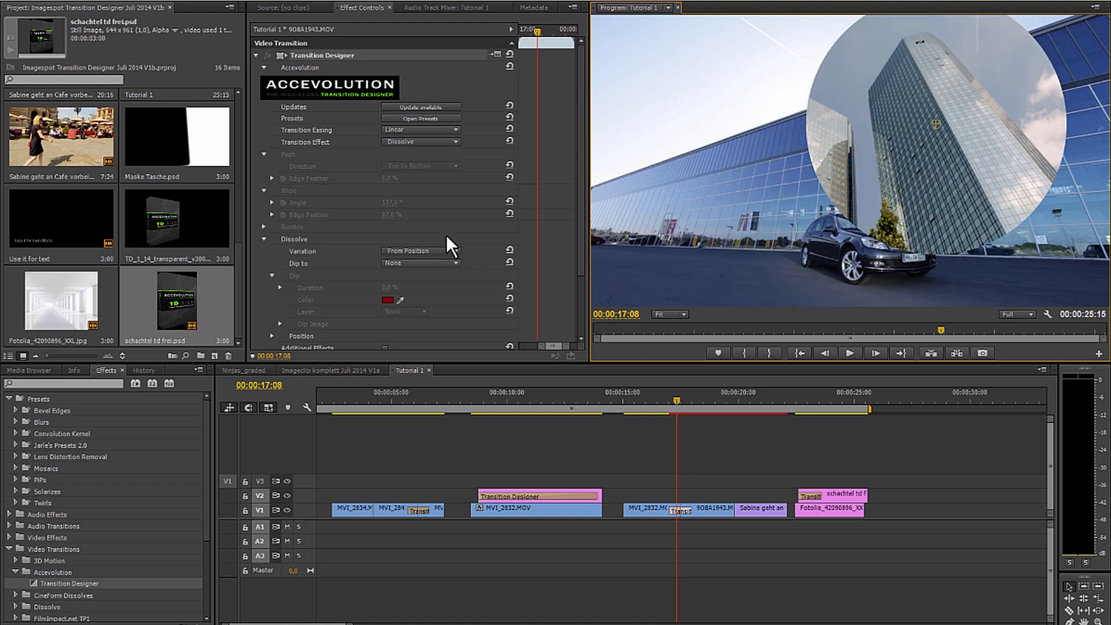
pyautogui.scroll(-3)
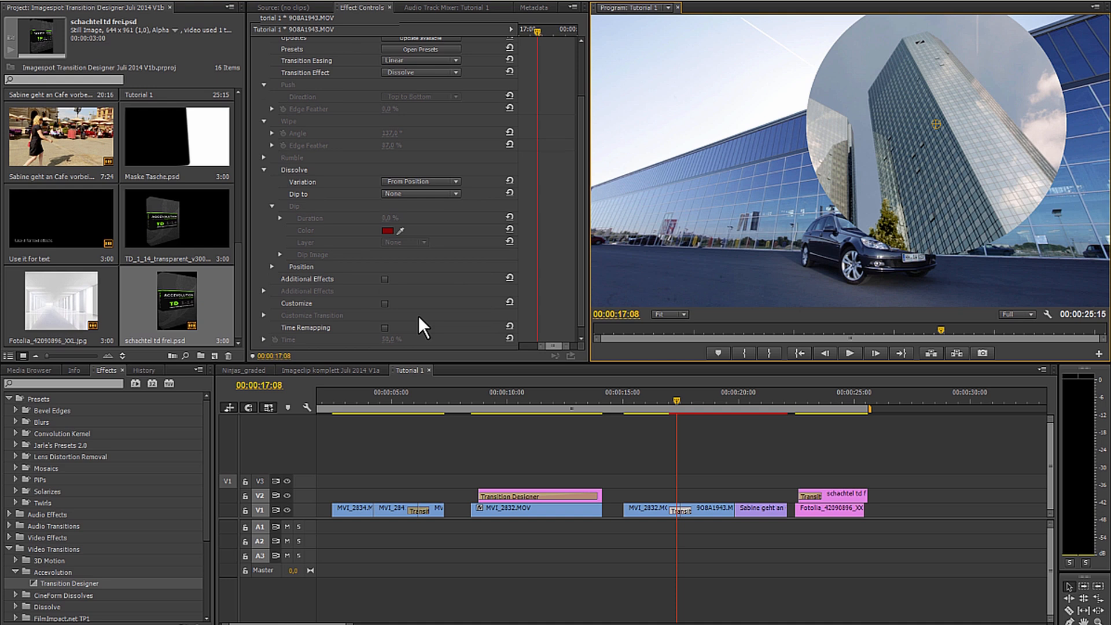
pyautogui.moveTo(413, 285)
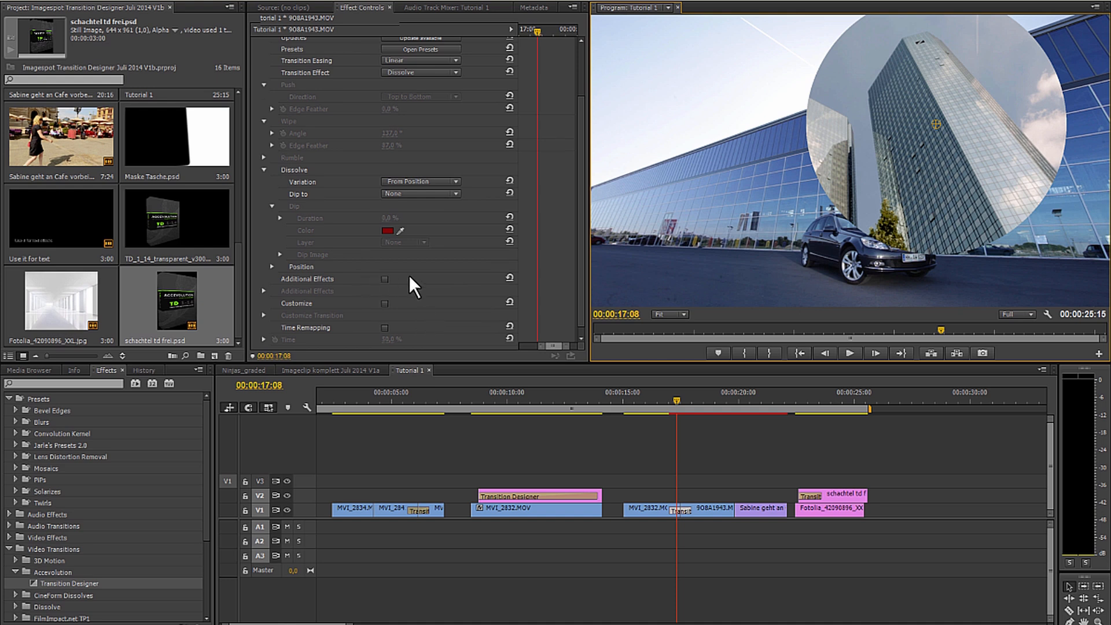
pyautogui.moveTo(339, 241)
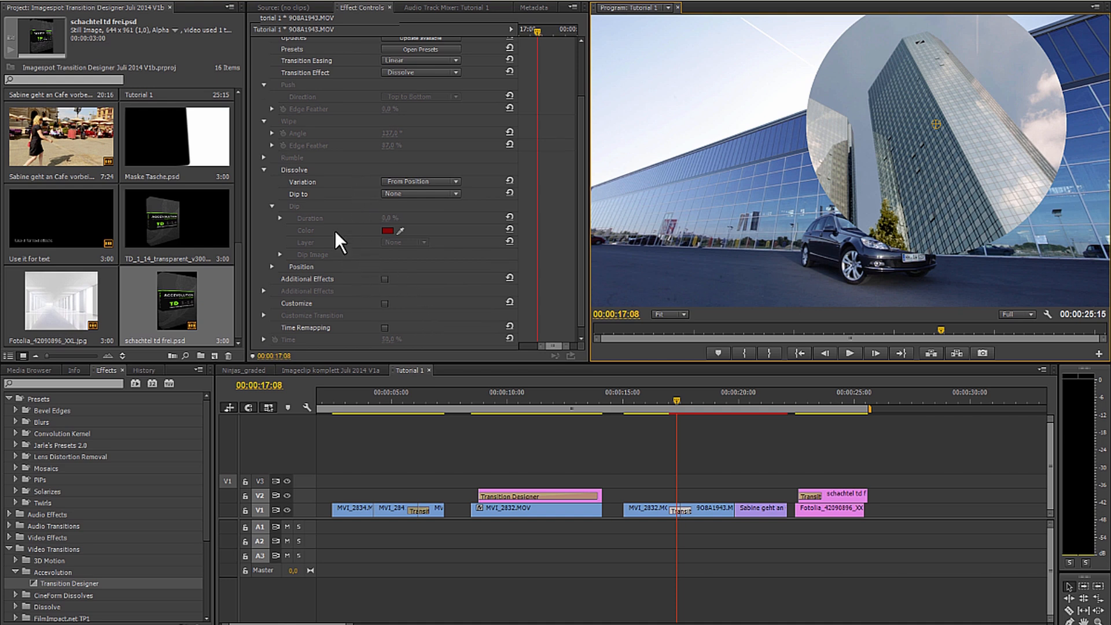
pyautogui.click(272, 266)
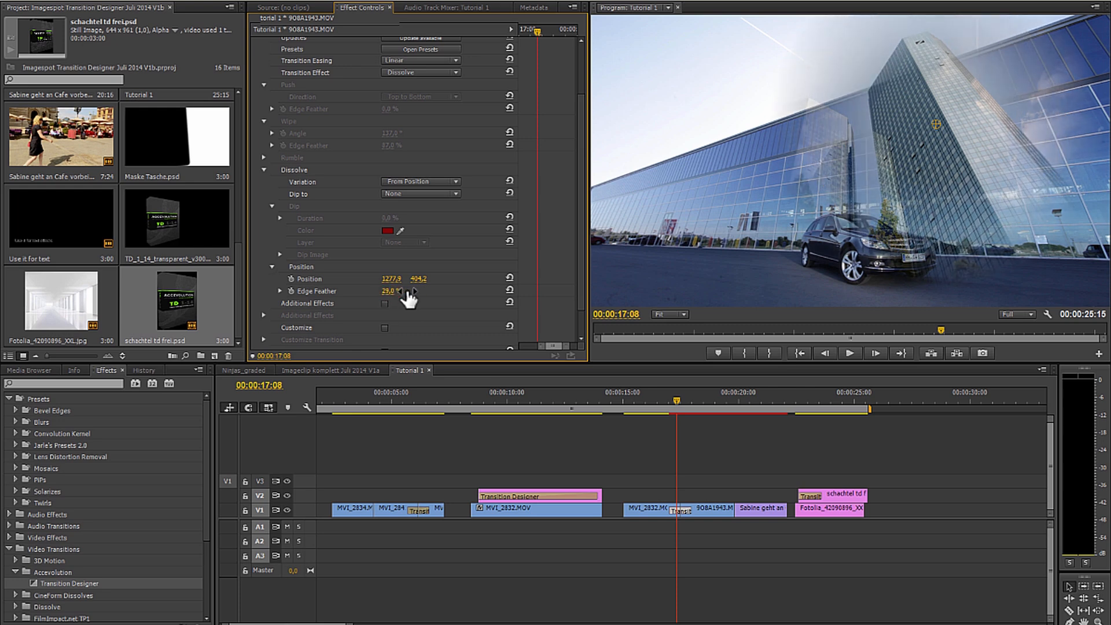
pyautogui.click(675, 397)
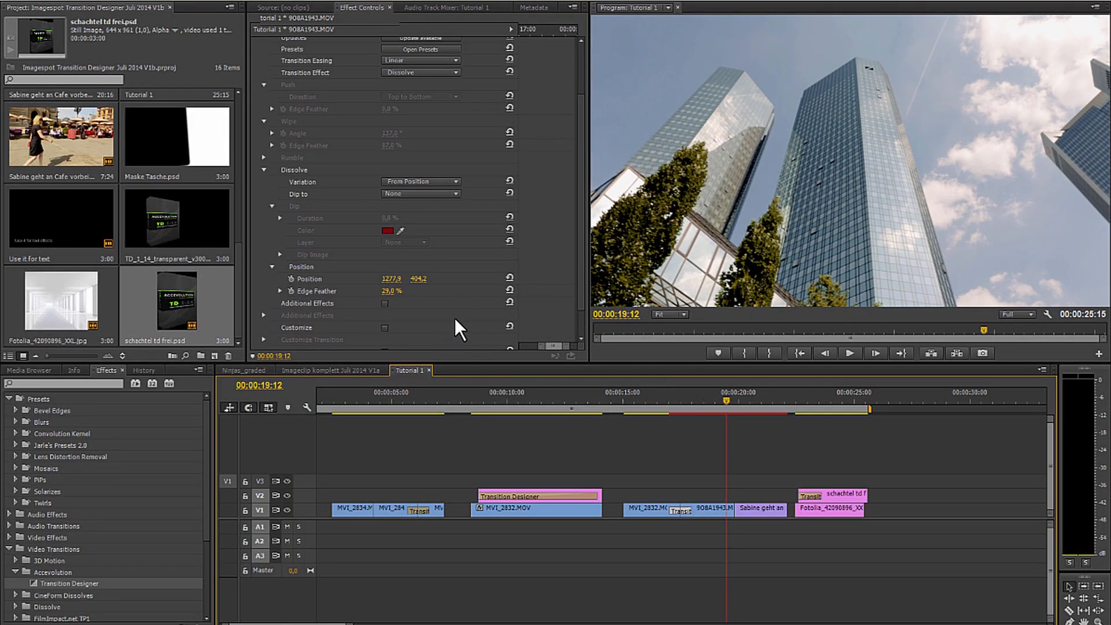
pyautogui.moveTo(813, 506)
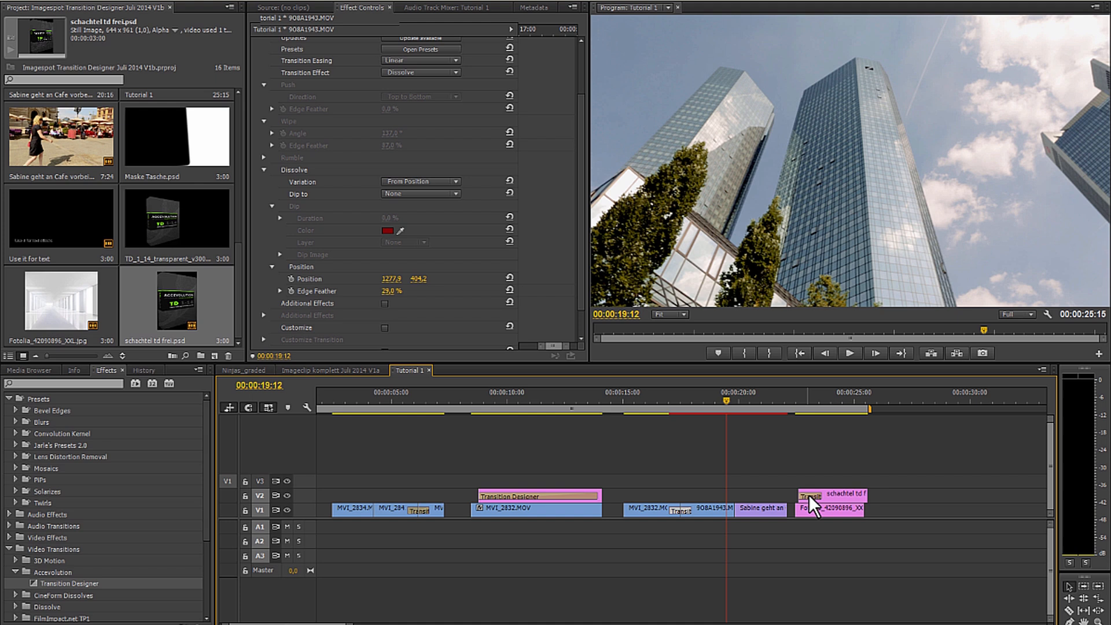
pyautogui.click(698, 468)
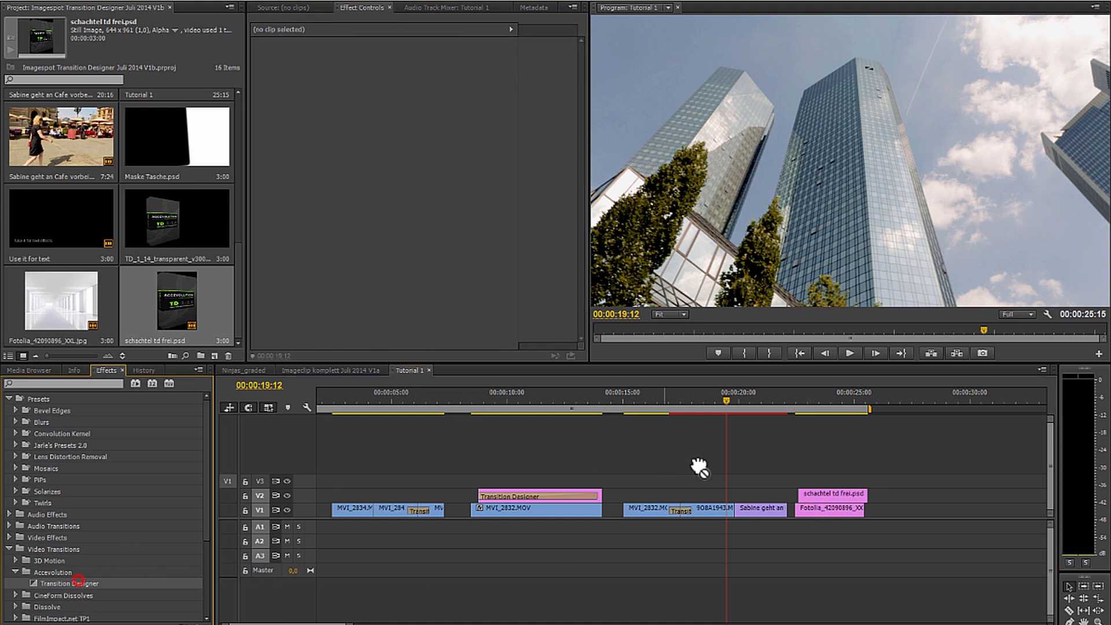
# - Apply Transition Designer to the schachtel td frei.psd clip start using the Rumble effect
pyautogui.click(799, 407)
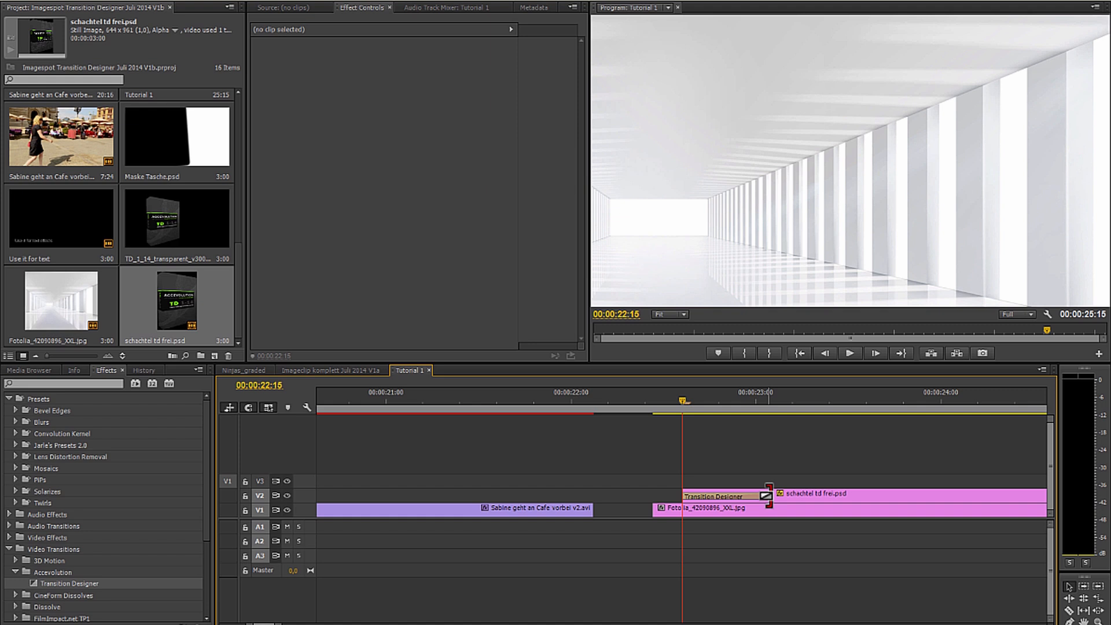
pyautogui.click(712, 496)
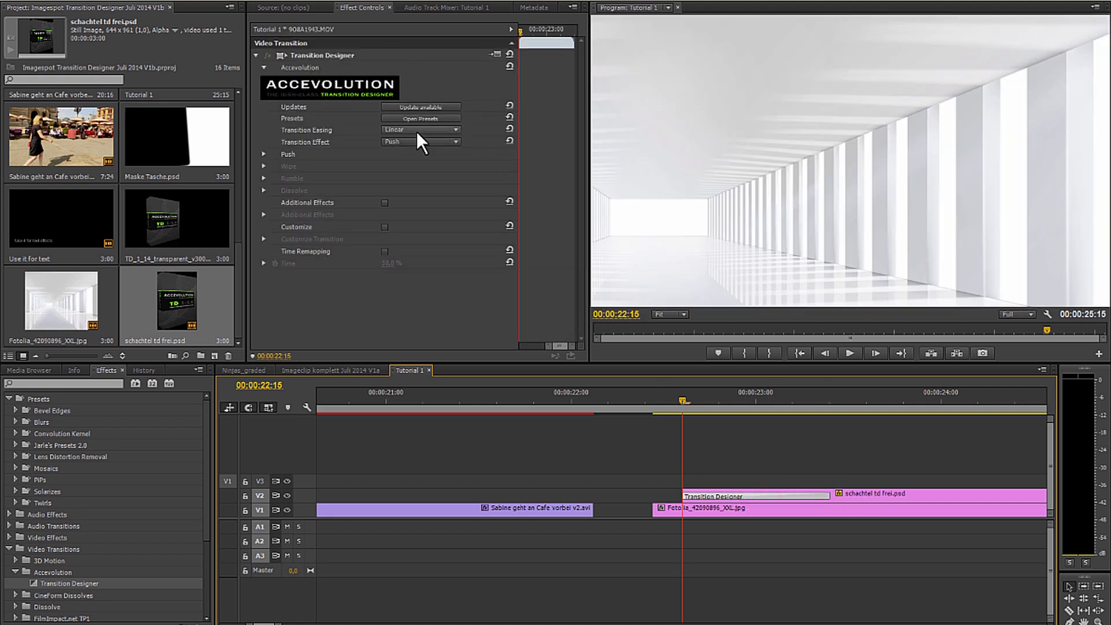
pyautogui.click(419, 141)
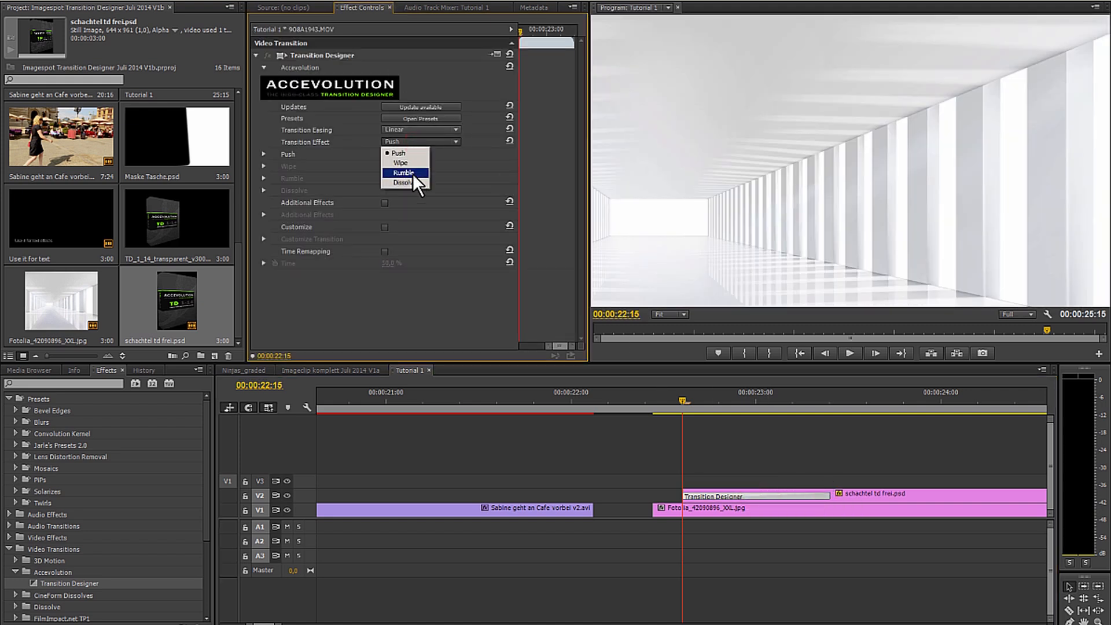
pyautogui.click(404, 172)
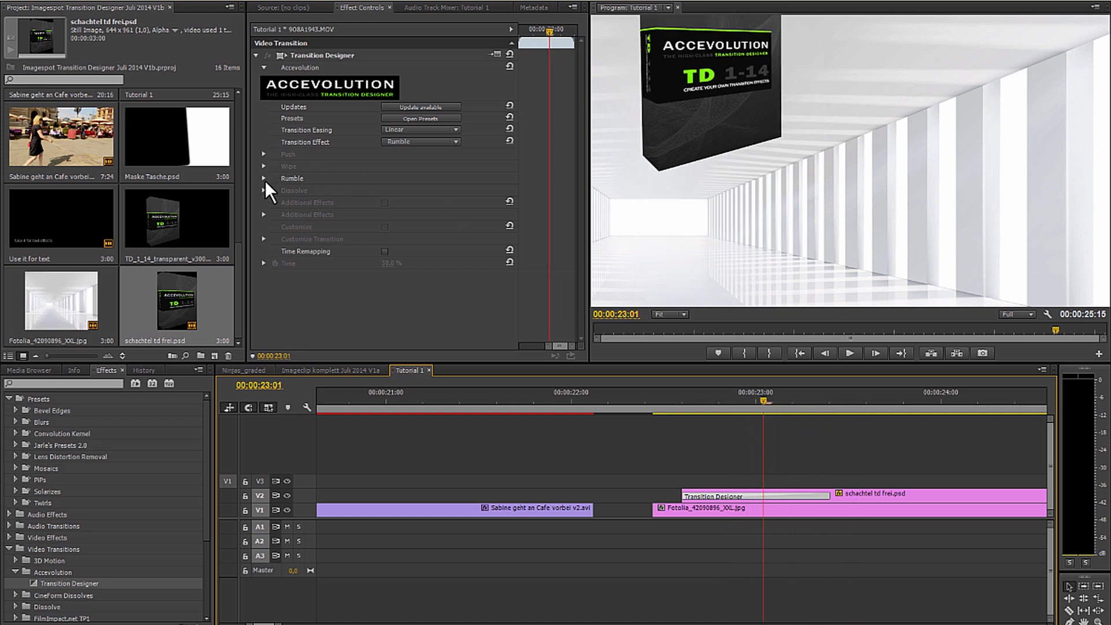
# - Set Rumble Rebounce to 47% and Bounces to 23, then preview from the start
pyautogui.click(265, 179)
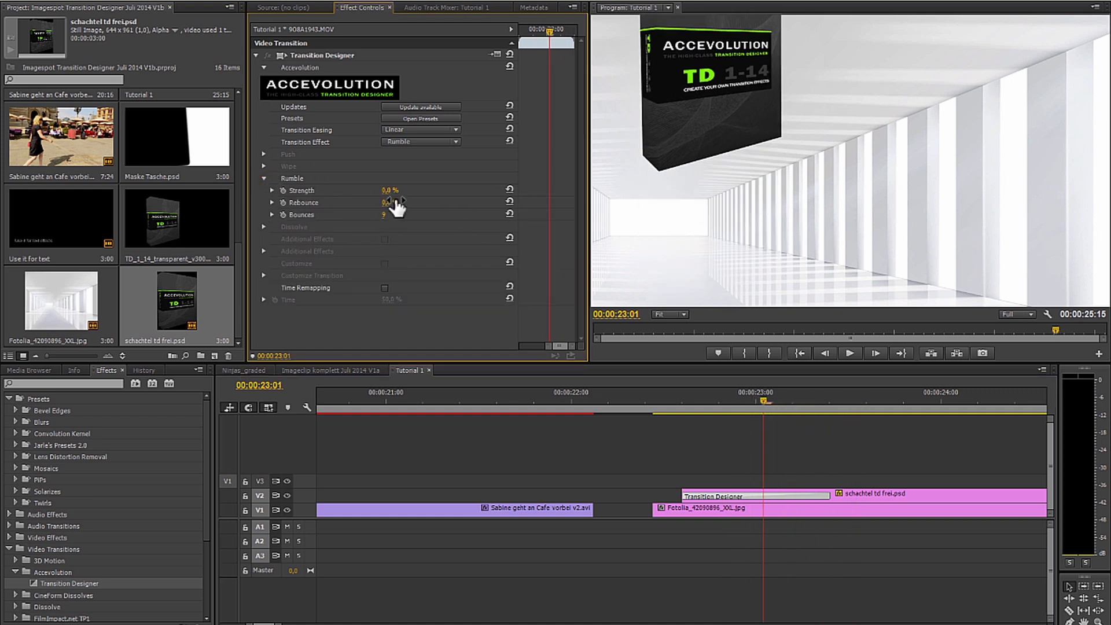
pyautogui.moveTo(393, 202); pyautogui.dragTo(386, 202)
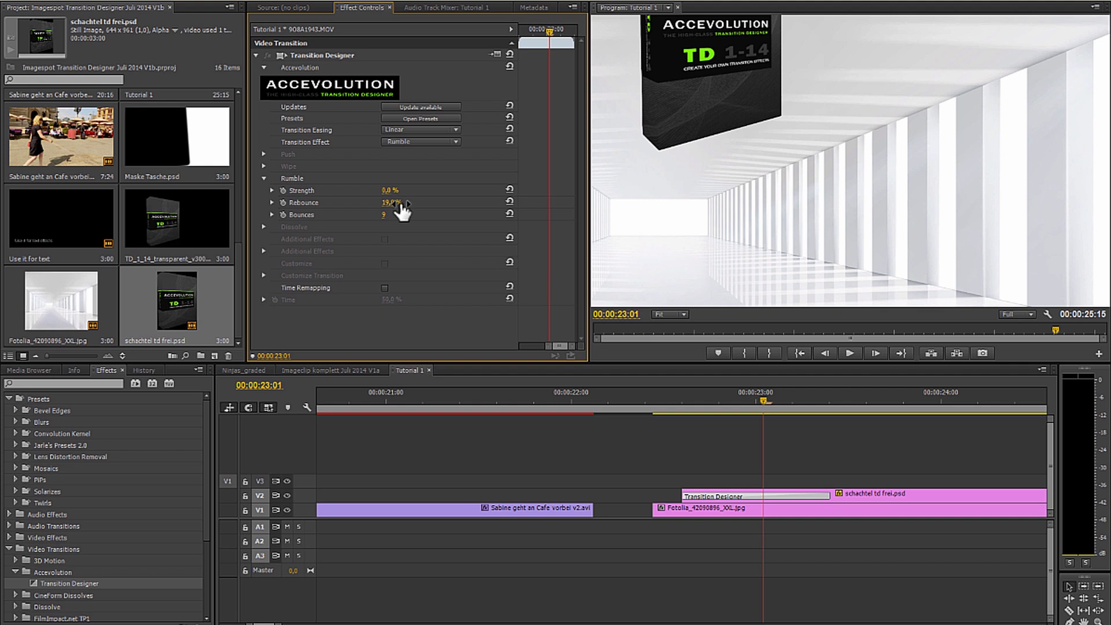
pyautogui.click(673, 395)
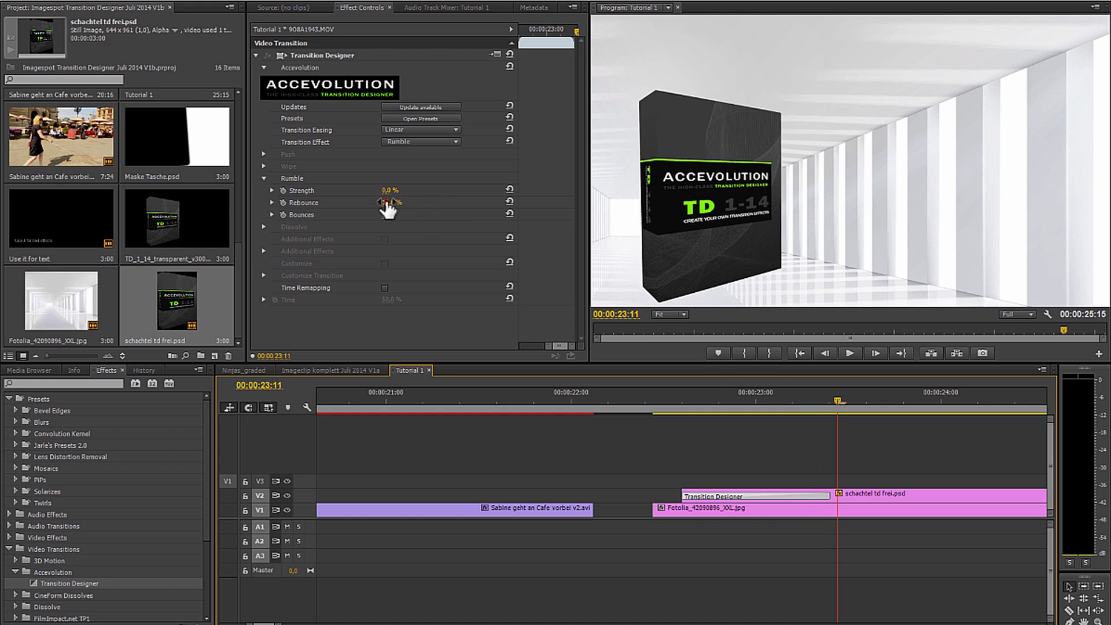
pyautogui.click(678, 398)
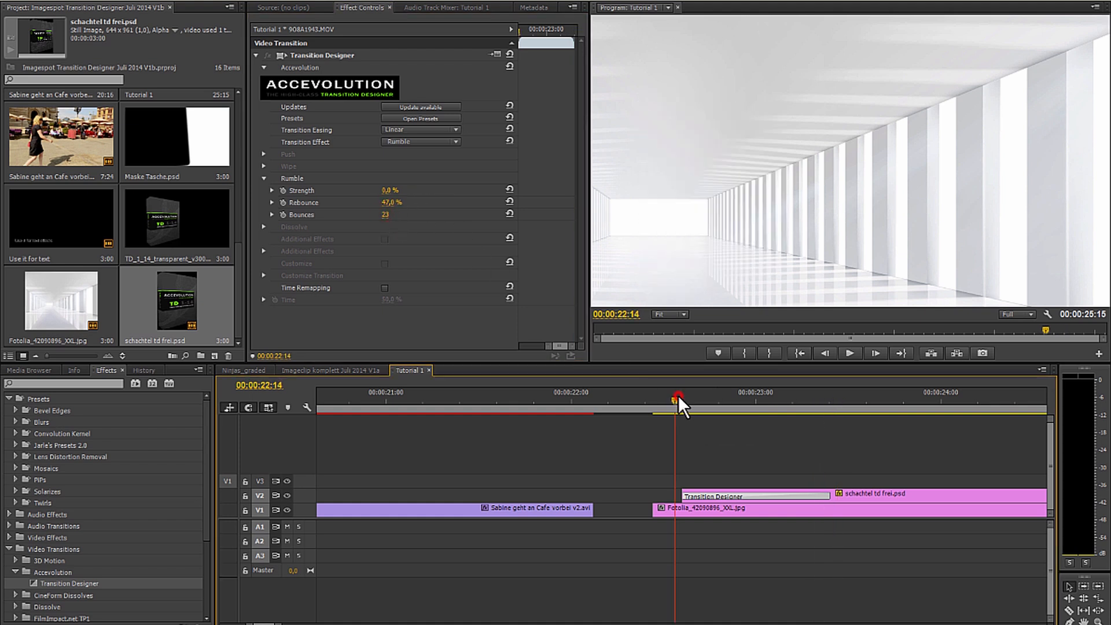
pyautogui.click(936, 401)
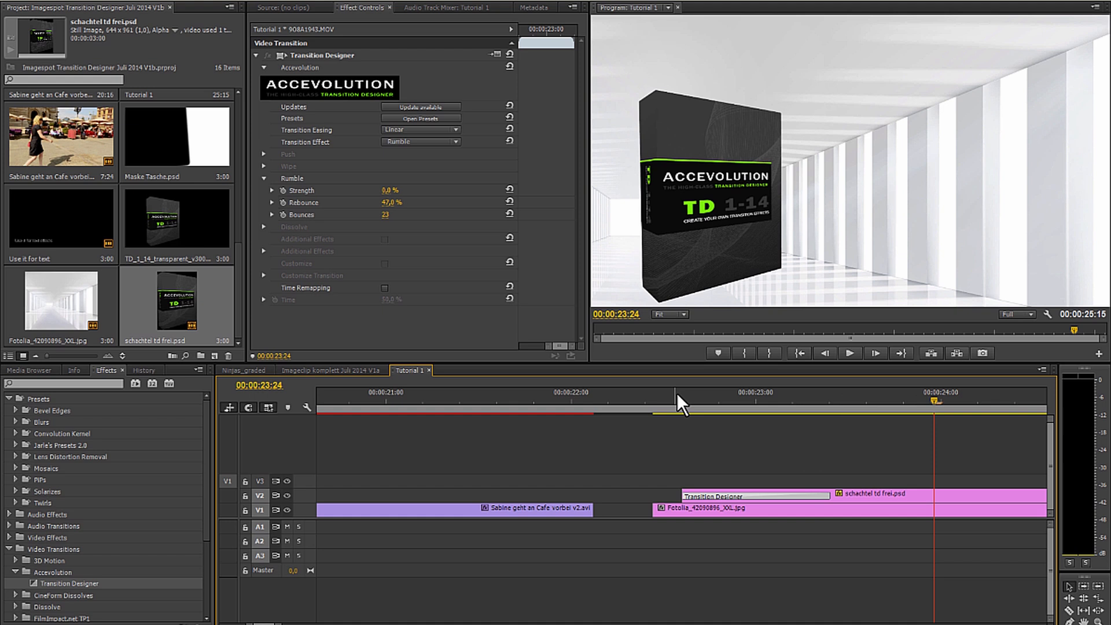
pyautogui.moveTo(433, 230)
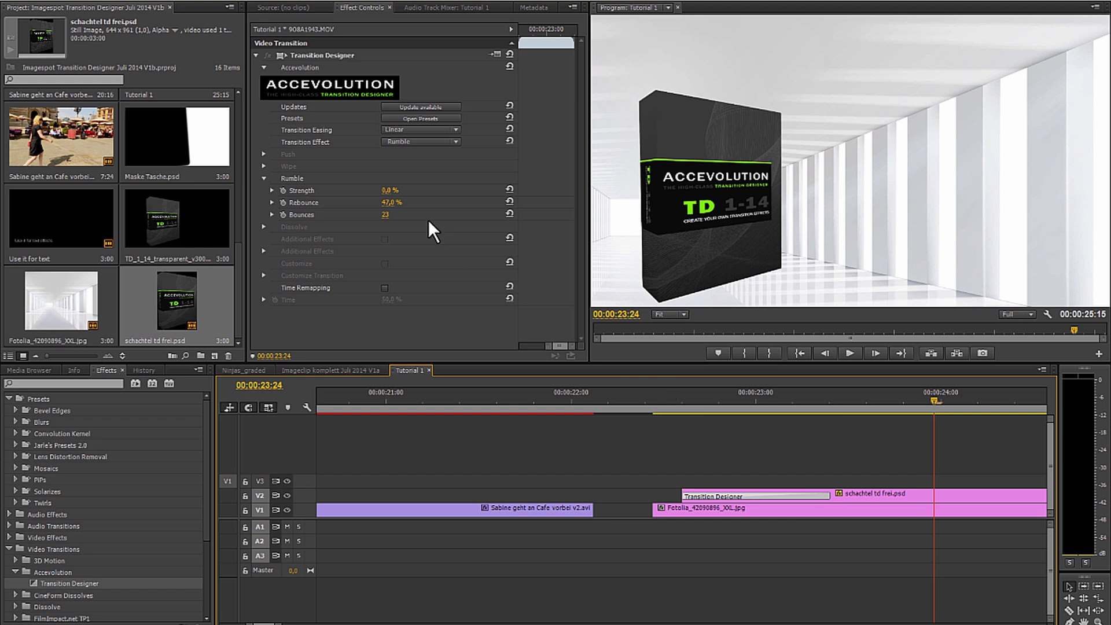
pyautogui.moveTo(443, 264)
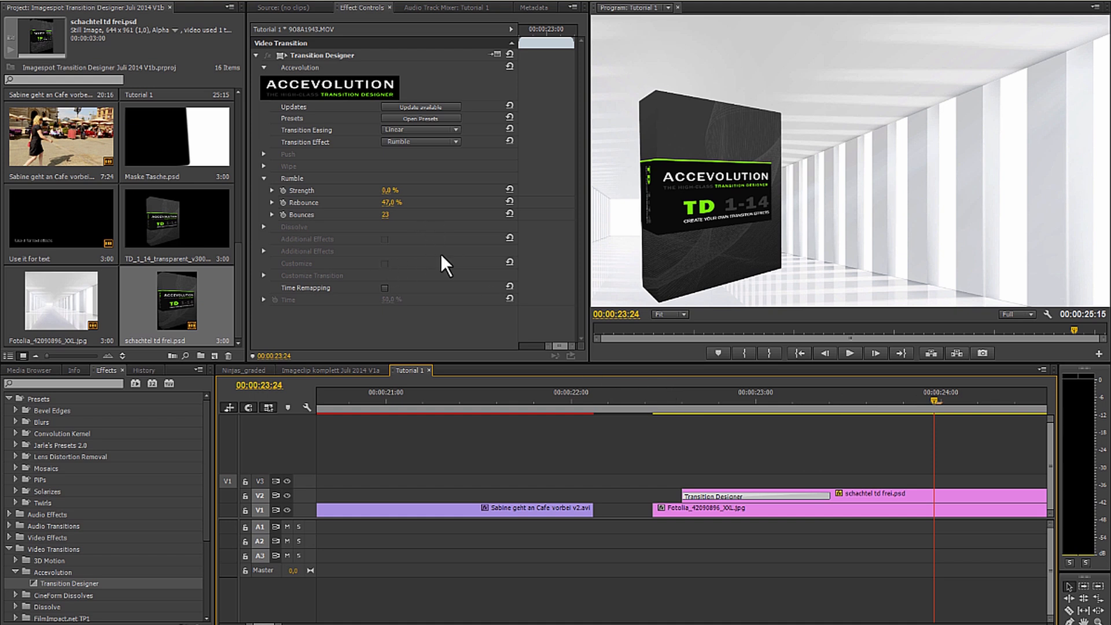
pyautogui.moveTo(710, 394)
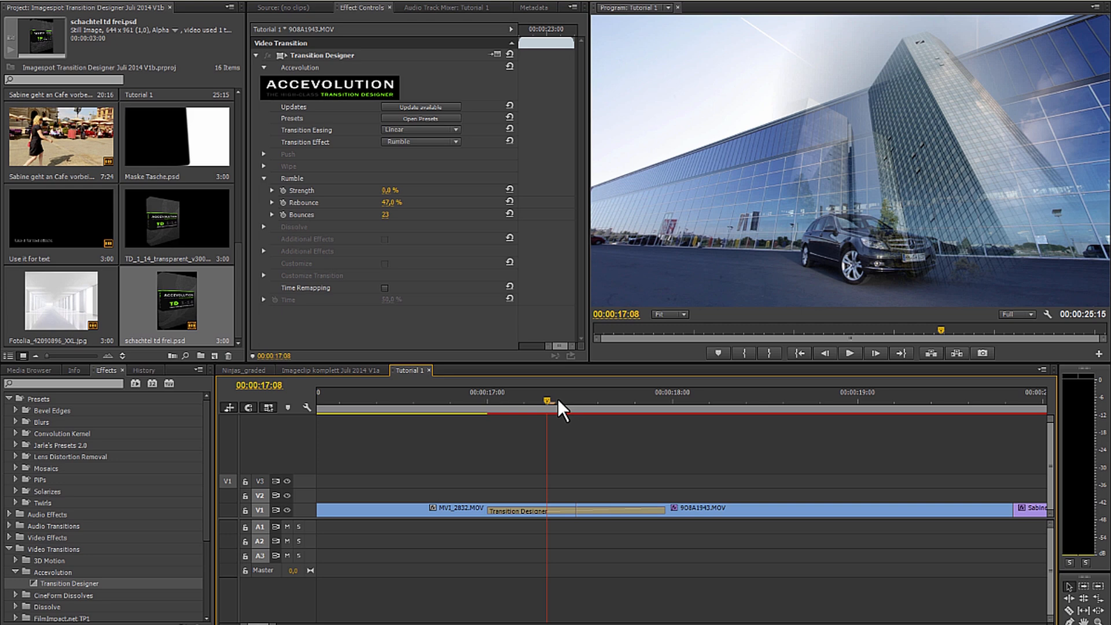
# - Switch the 908A1943.MOV transition back to Wipe with a 59° angle and 37% feather
pyautogui.click(420, 142)
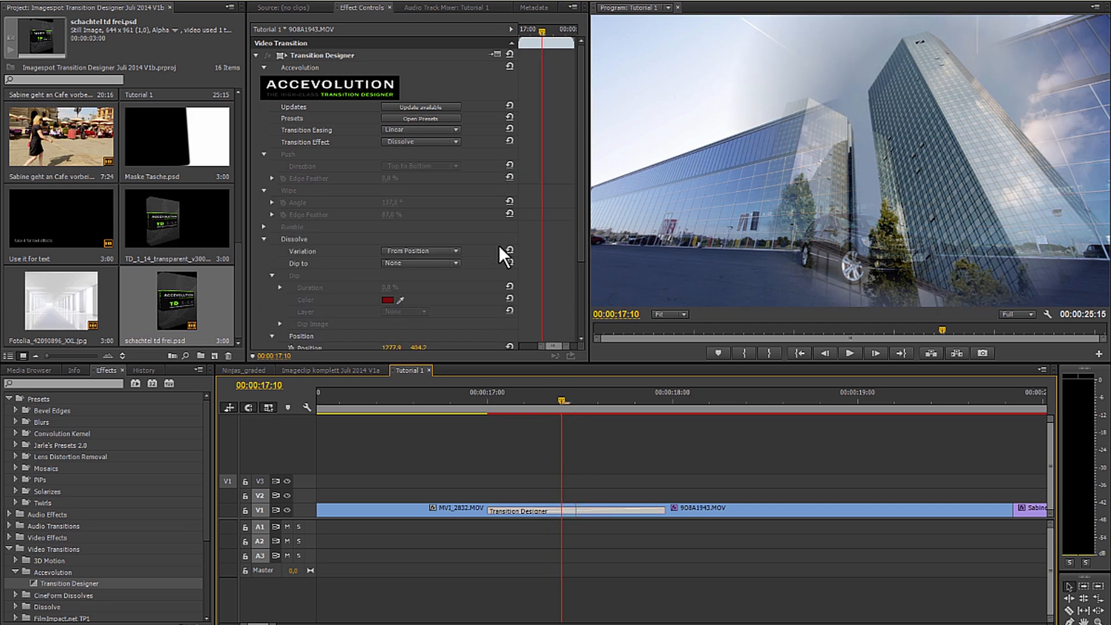
pyautogui.moveTo(467, 319)
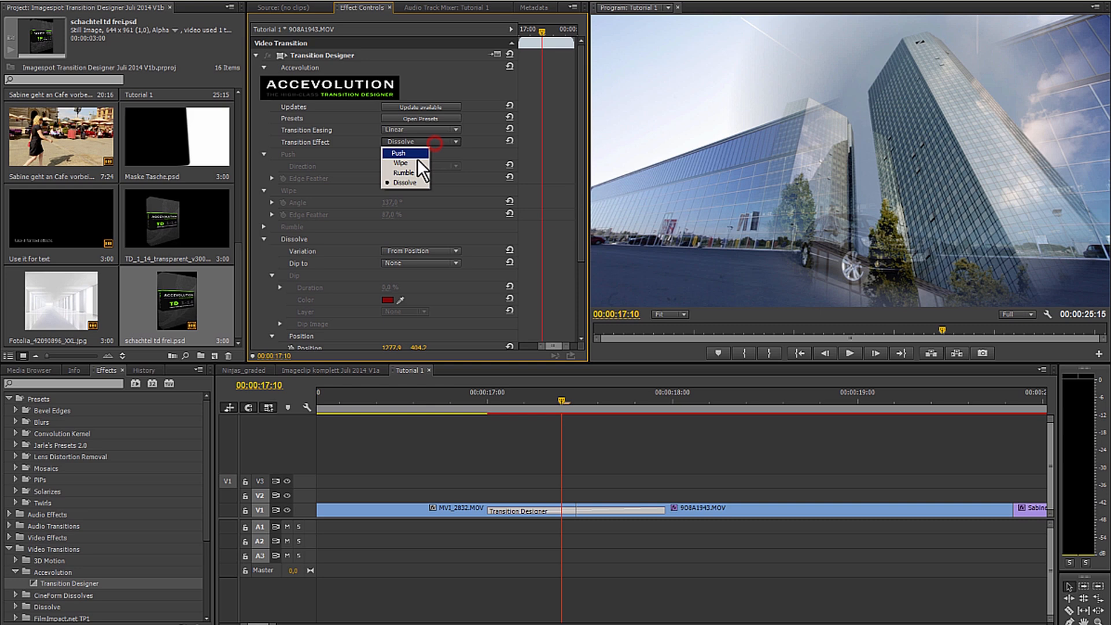
pyautogui.click(401, 162)
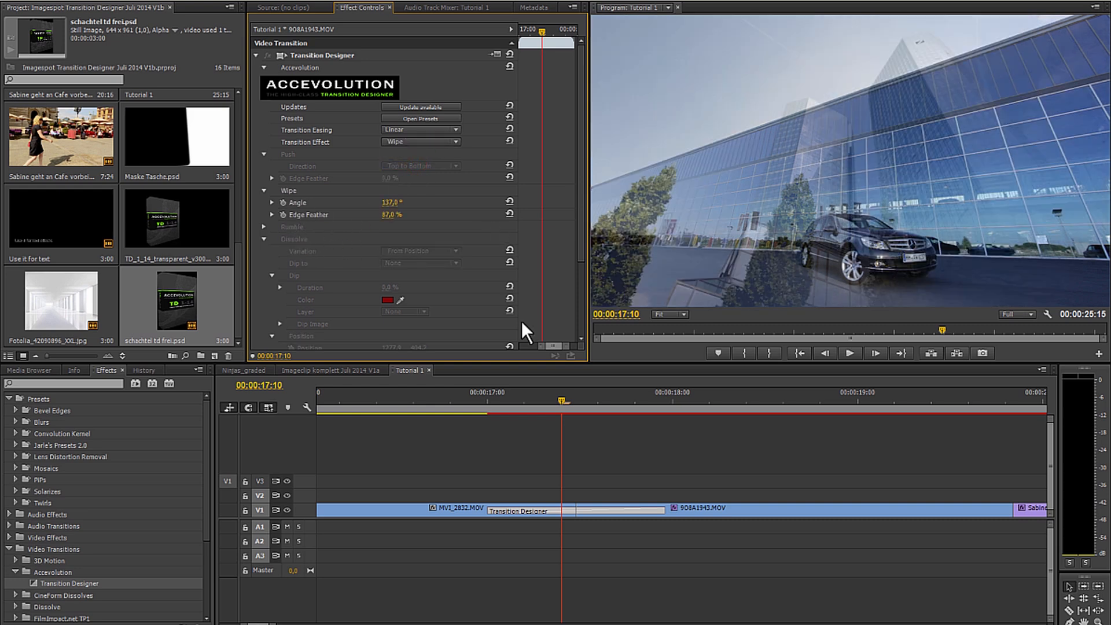
pyautogui.click(524, 400)
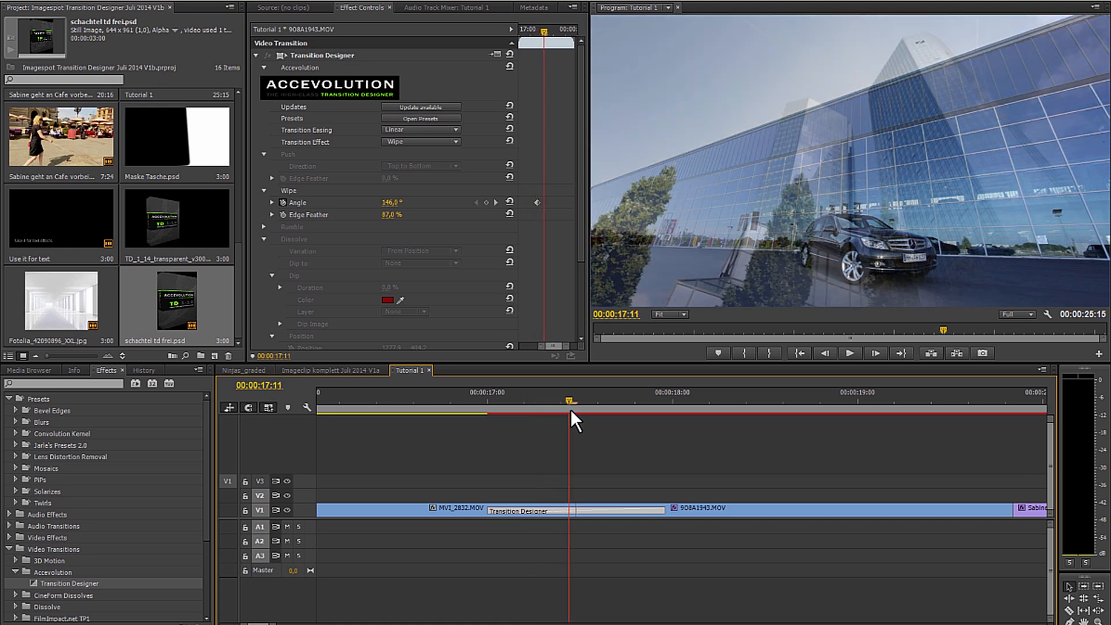
pyautogui.moveTo(397, 202); pyautogui.dragTo(351, 202)
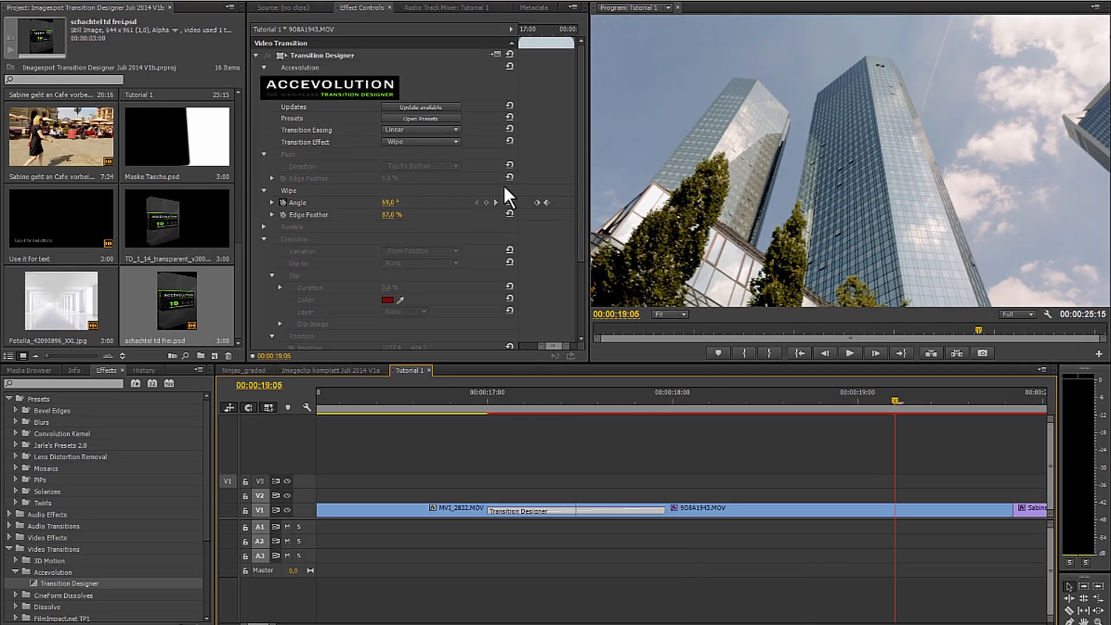
pyautogui.moveTo(516, 331)
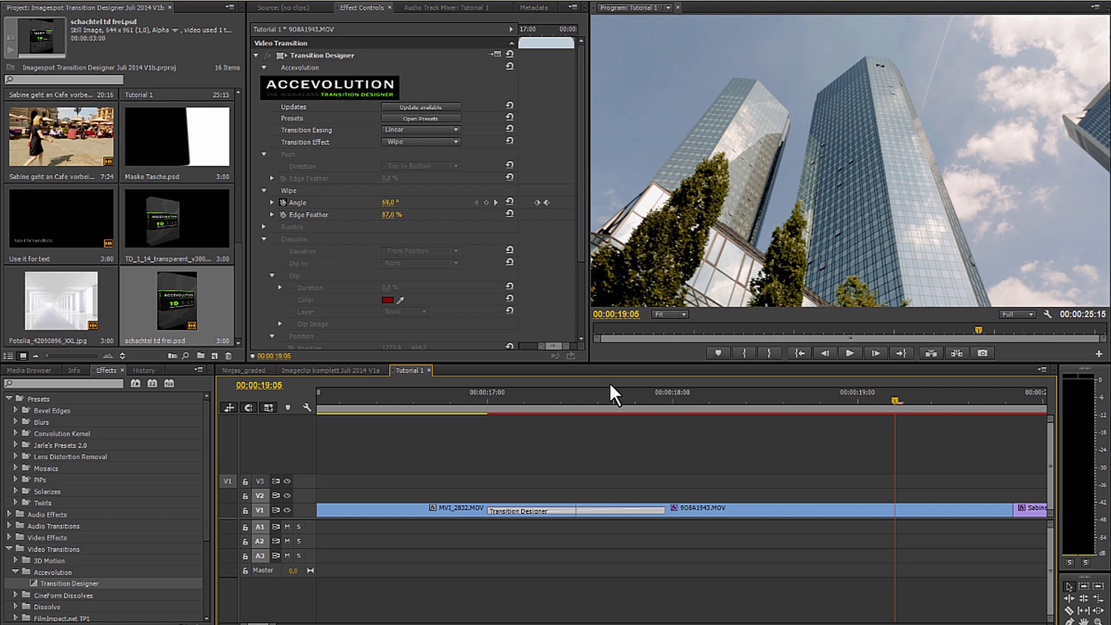
pyautogui.moveTo(411, 147)
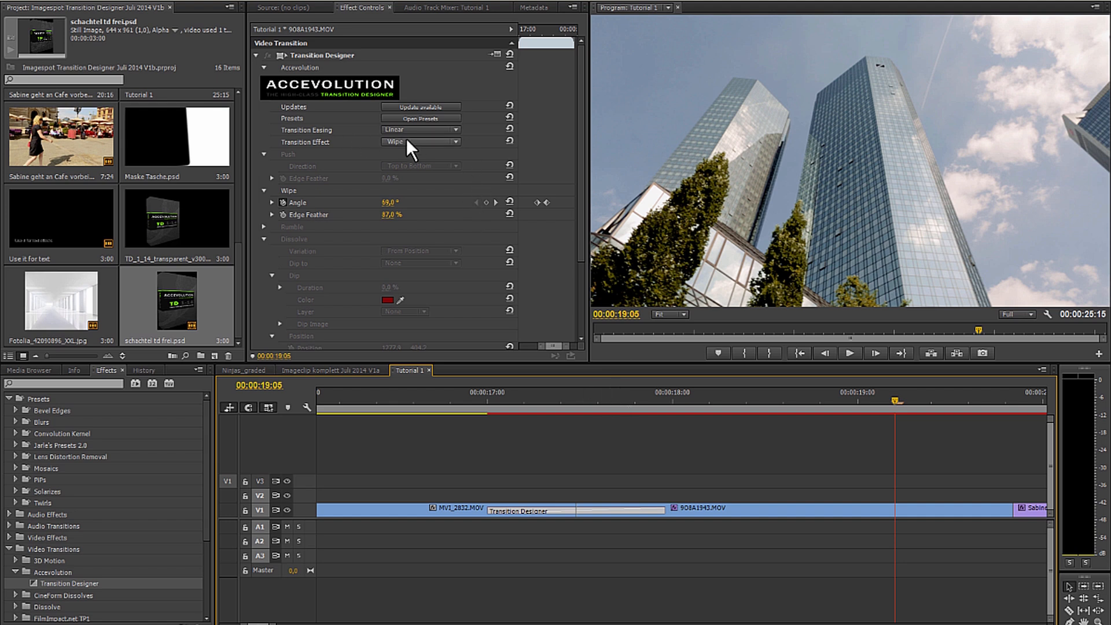
# - Set the transition effect to Dissolve with the Cross Dissolve variation
pyautogui.click(420, 142)
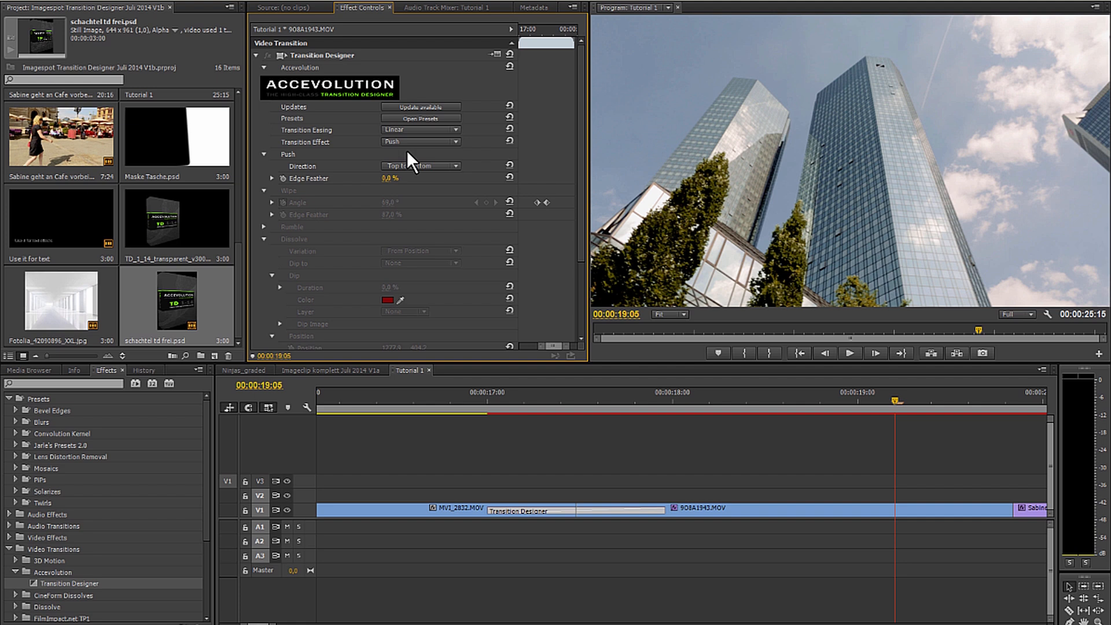
pyautogui.click(419, 142)
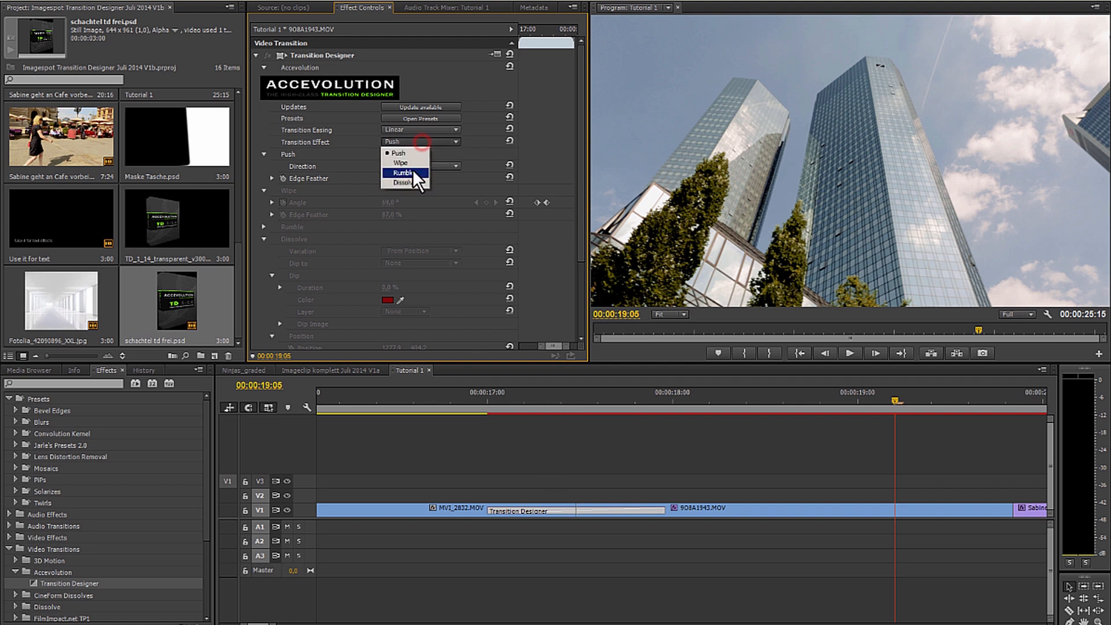
pyautogui.click(403, 183)
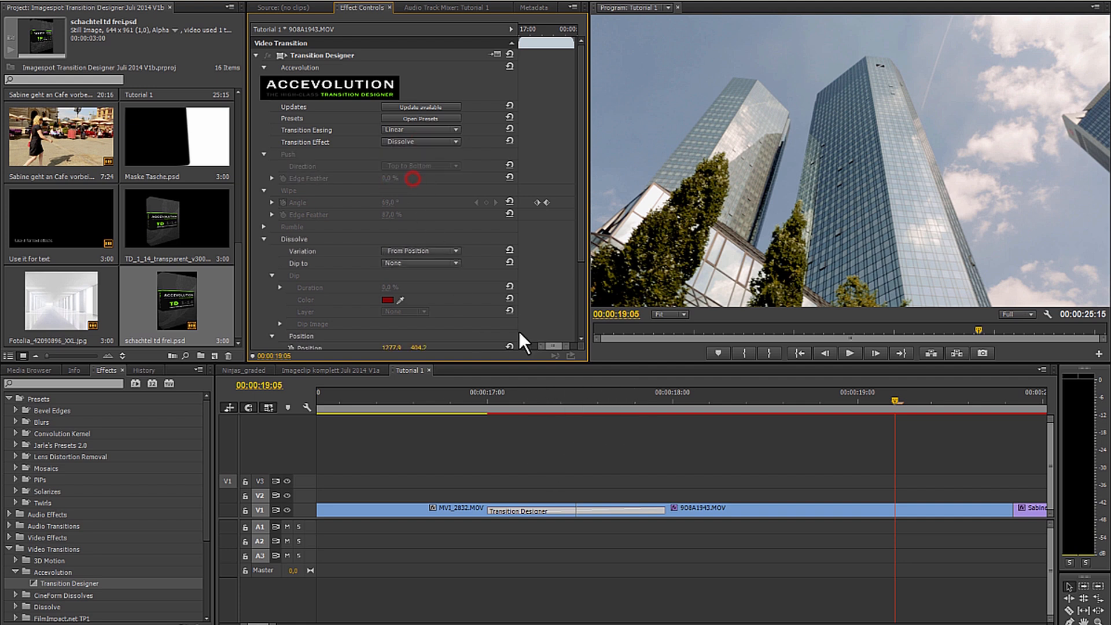
pyautogui.click(420, 251)
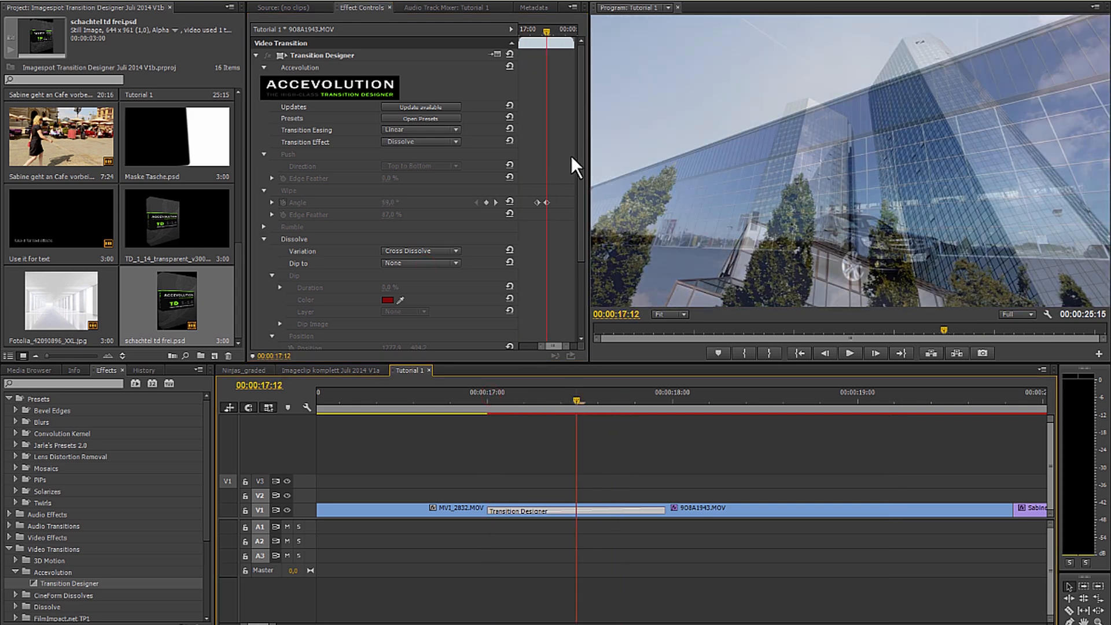
pyautogui.scroll(-3)
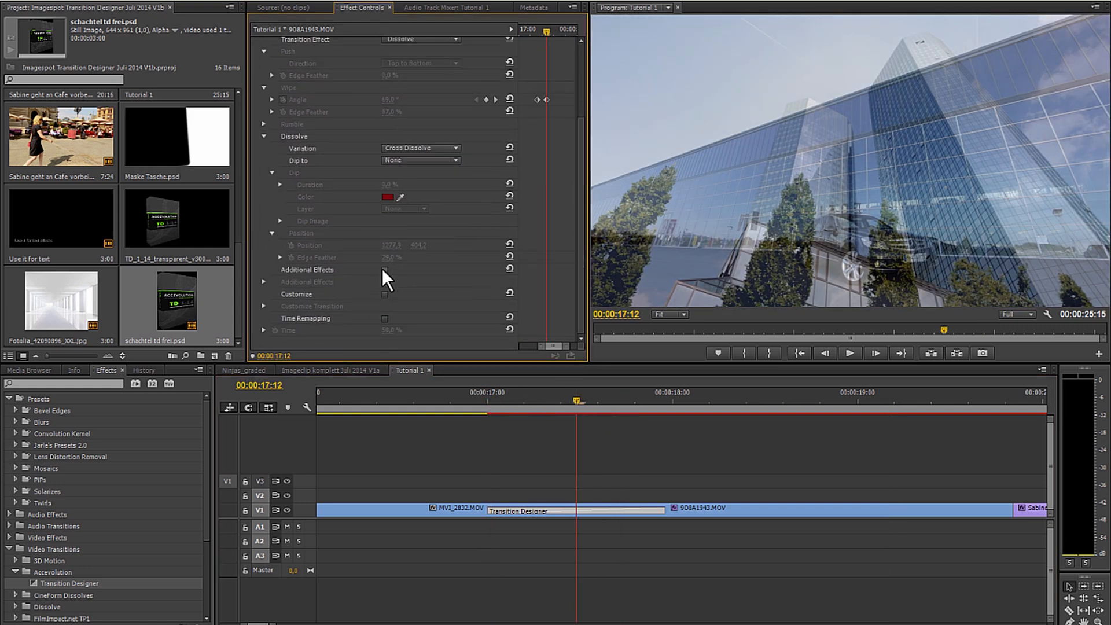
# - Tick Additional Effects and Vaporize, and set Vaporize Blurriness to 48
pyautogui.click(272, 282)
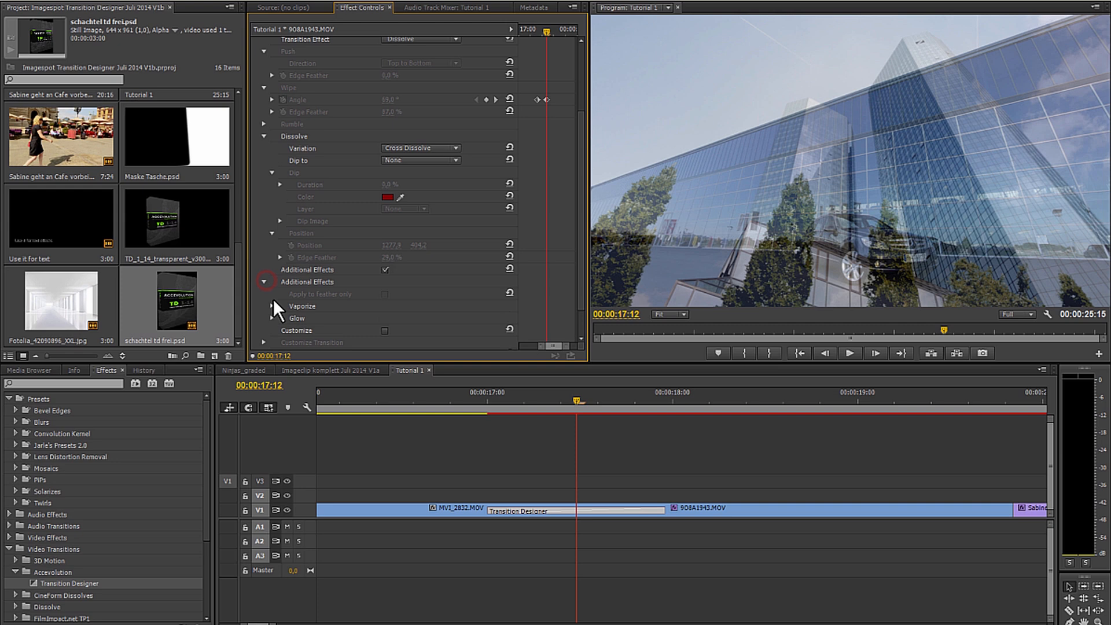
pyautogui.click(271, 307)
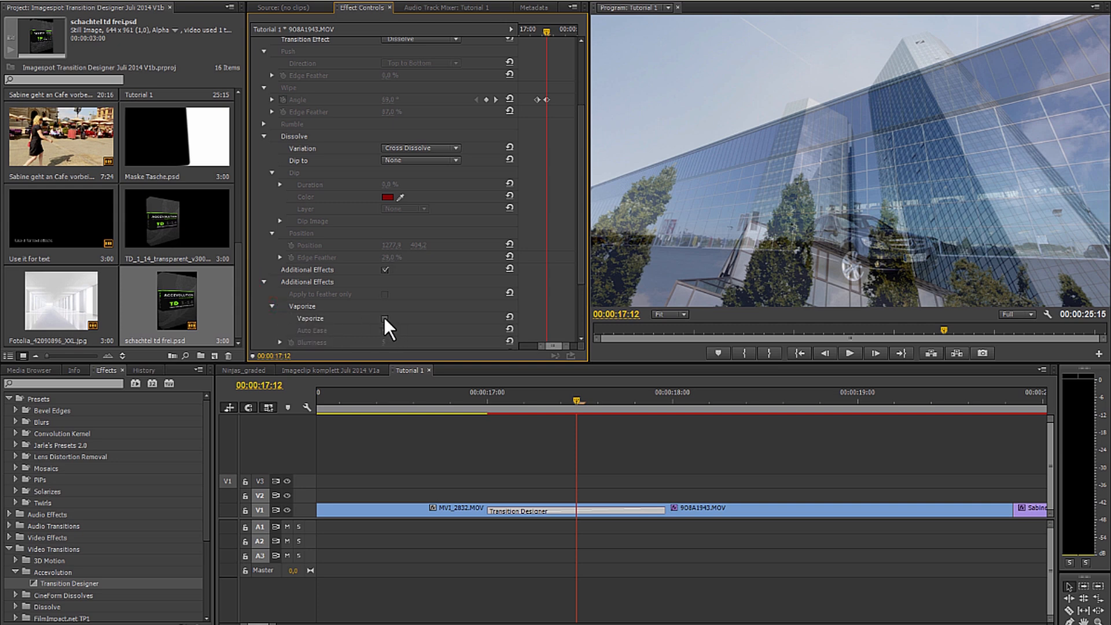
pyautogui.click(385, 318)
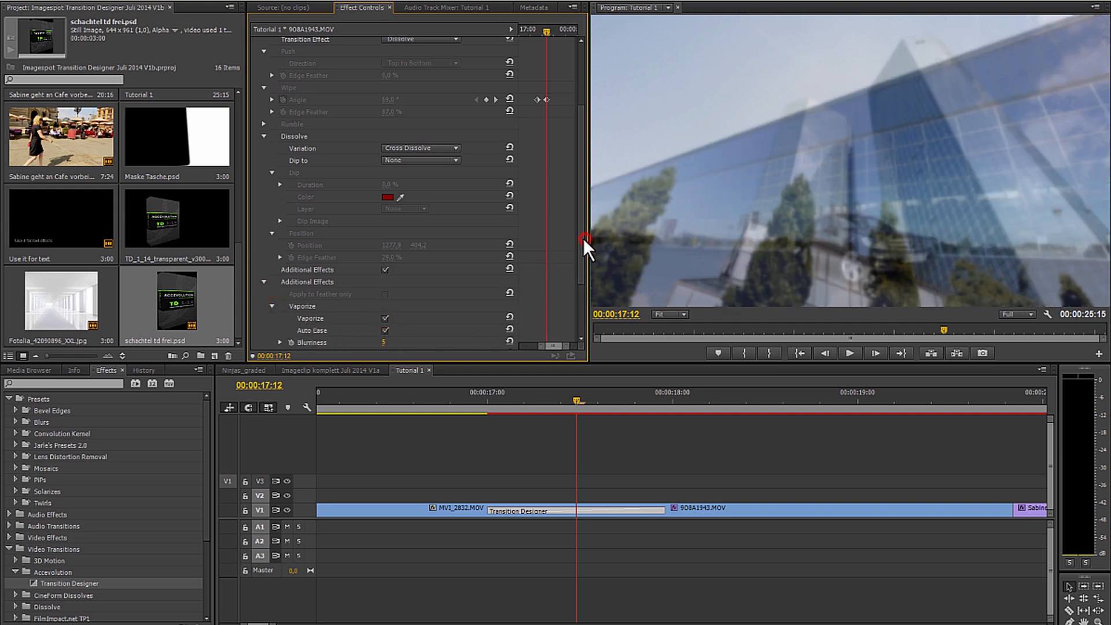
pyautogui.scroll(-3)
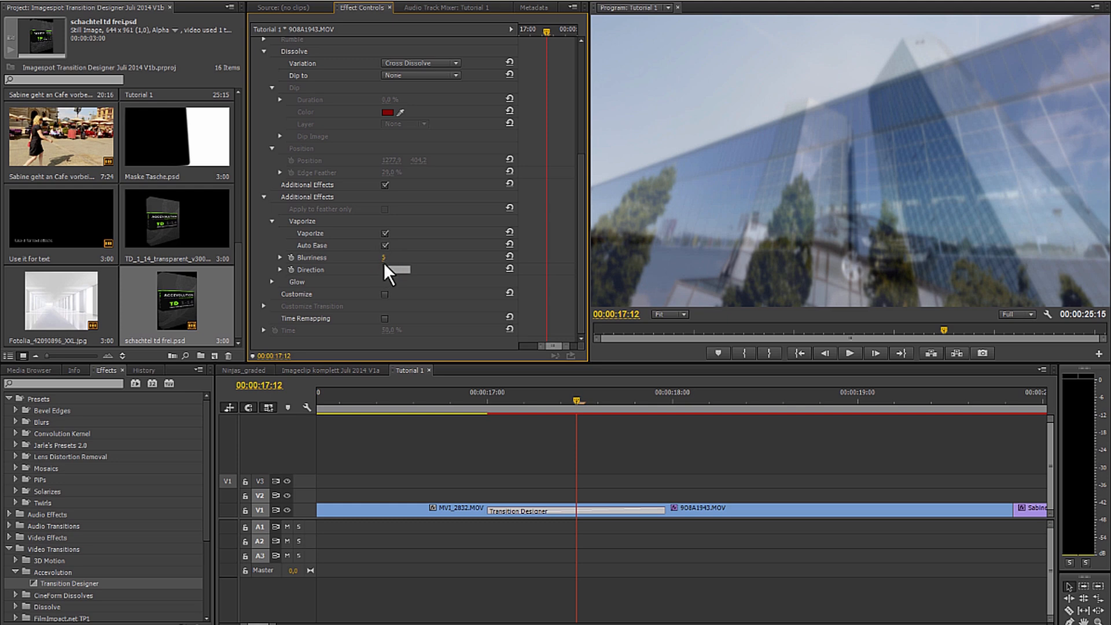
pyautogui.moveTo(383, 257); pyautogui.dragTo(411, 257)
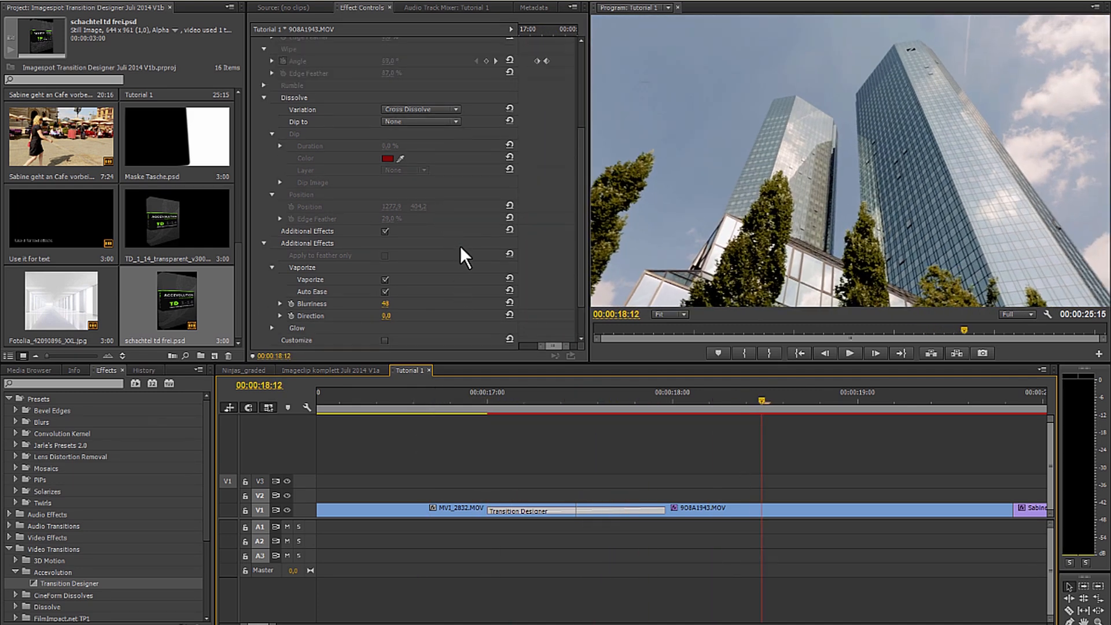
pyautogui.click(420, 114)
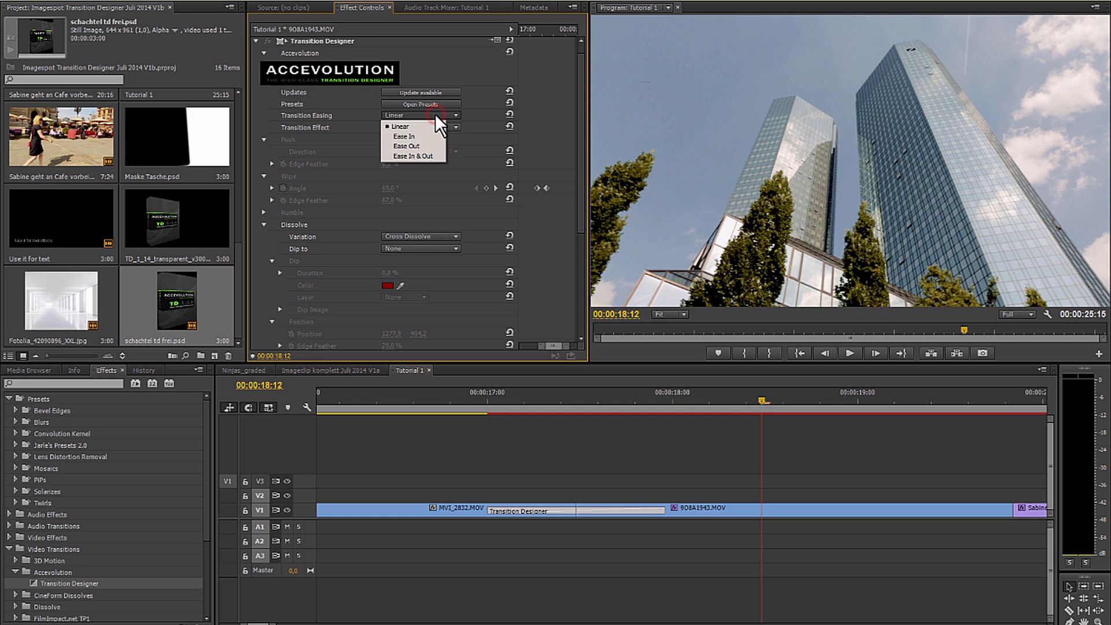
# - Pick a Transition Easing option and return to the Glow settings below
pyautogui.click(414, 155)
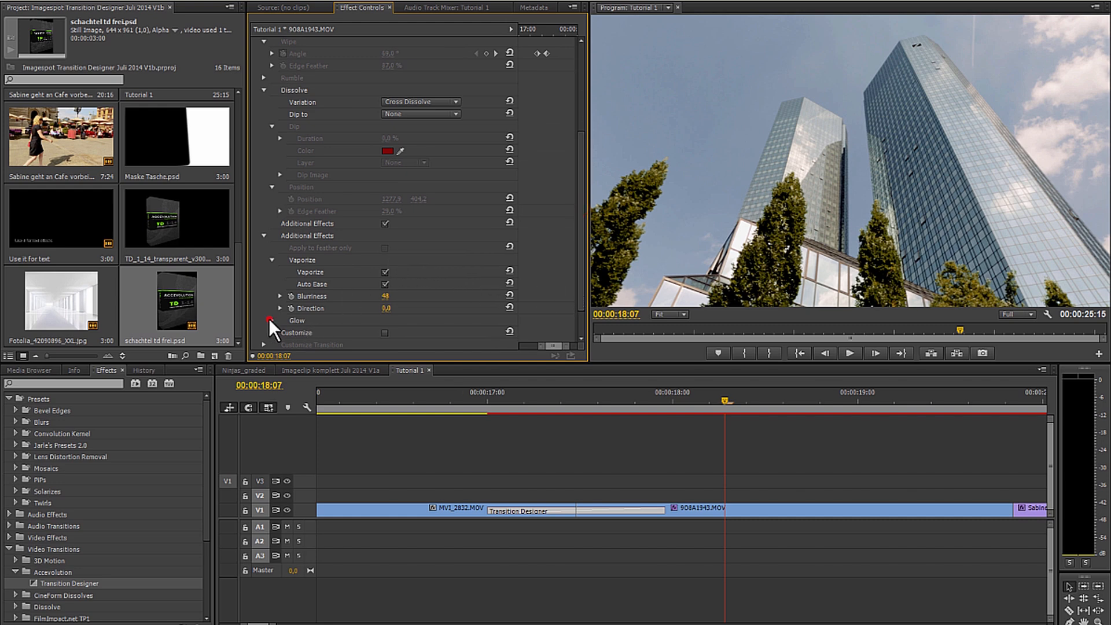
pyautogui.click(270, 321)
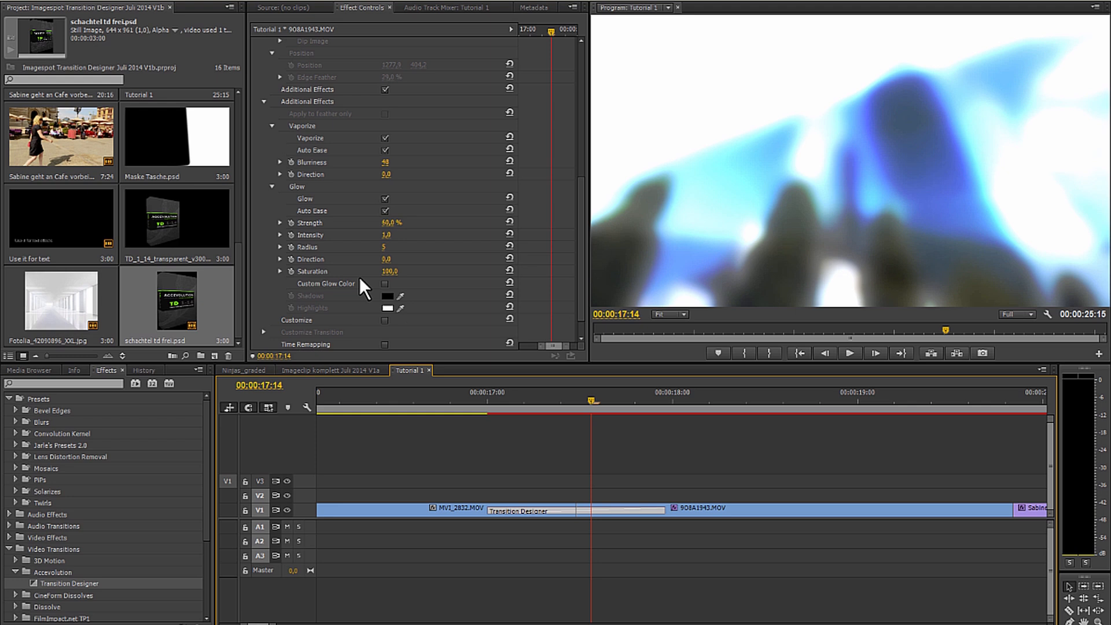
pyautogui.moveTo(613, 540)
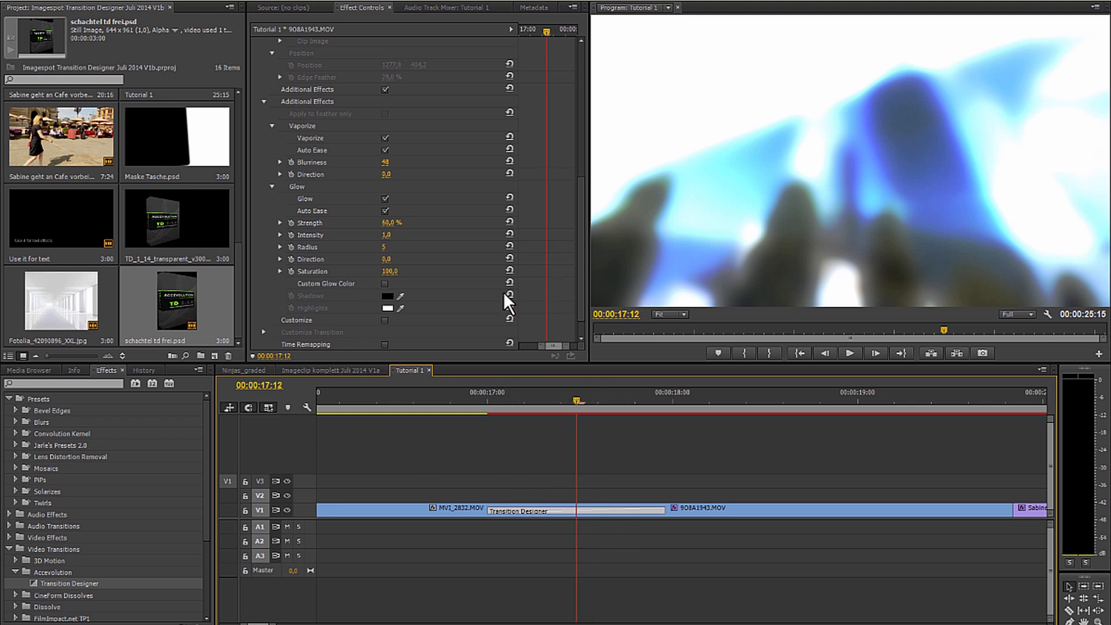
# - Set Glow strength to 20%, intensity 2, radius 45 and direction 94
pyautogui.moveTo(391, 222); pyautogui.dragTo(365, 222)
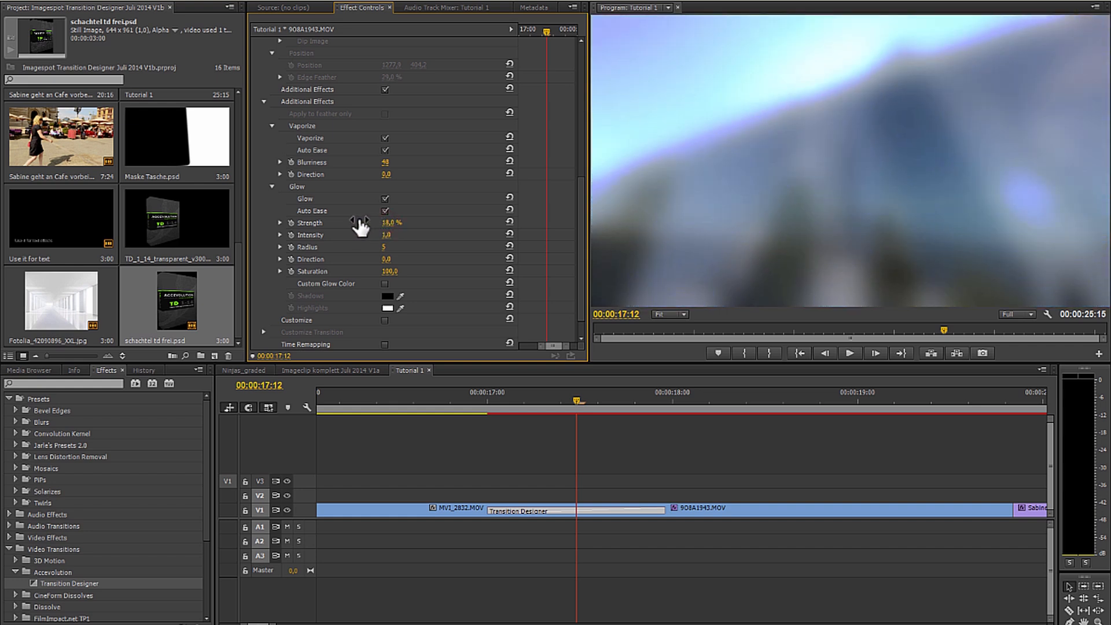
pyautogui.moveTo(361, 222); pyautogui.dragTo(392, 235)
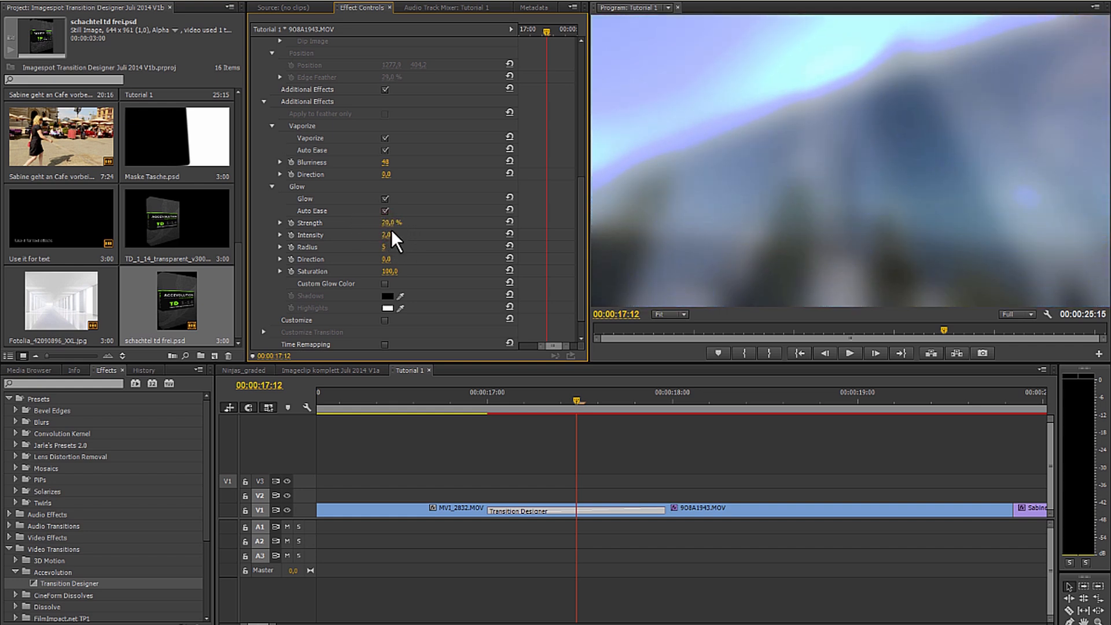
pyautogui.moveTo(385, 247); pyautogui.dragTo(414, 247)
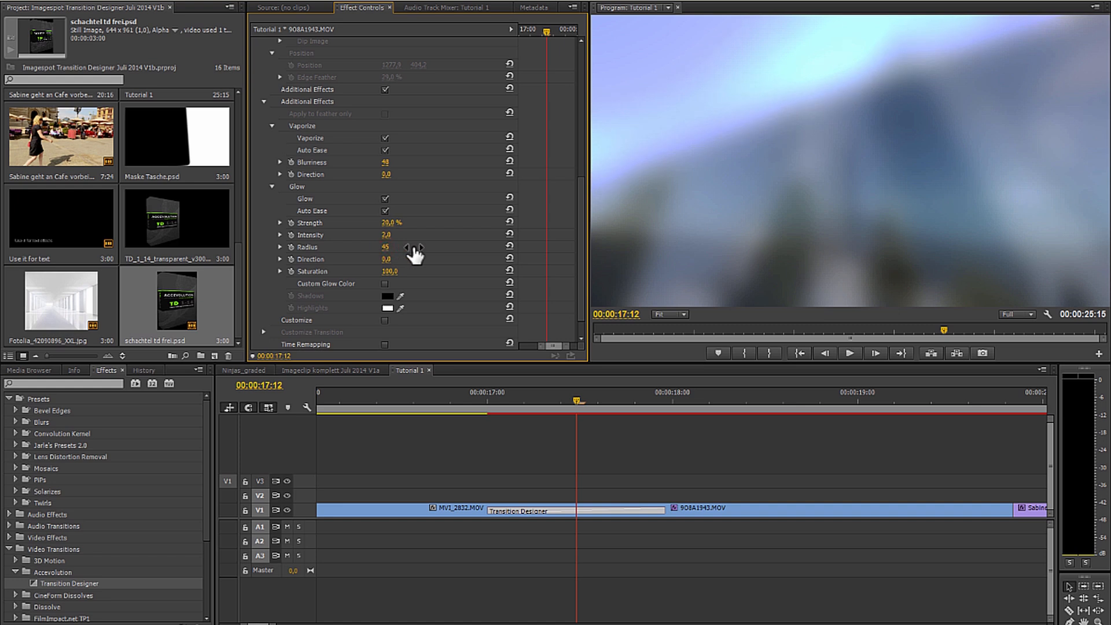
pyautogui.moveTo(392, 265)
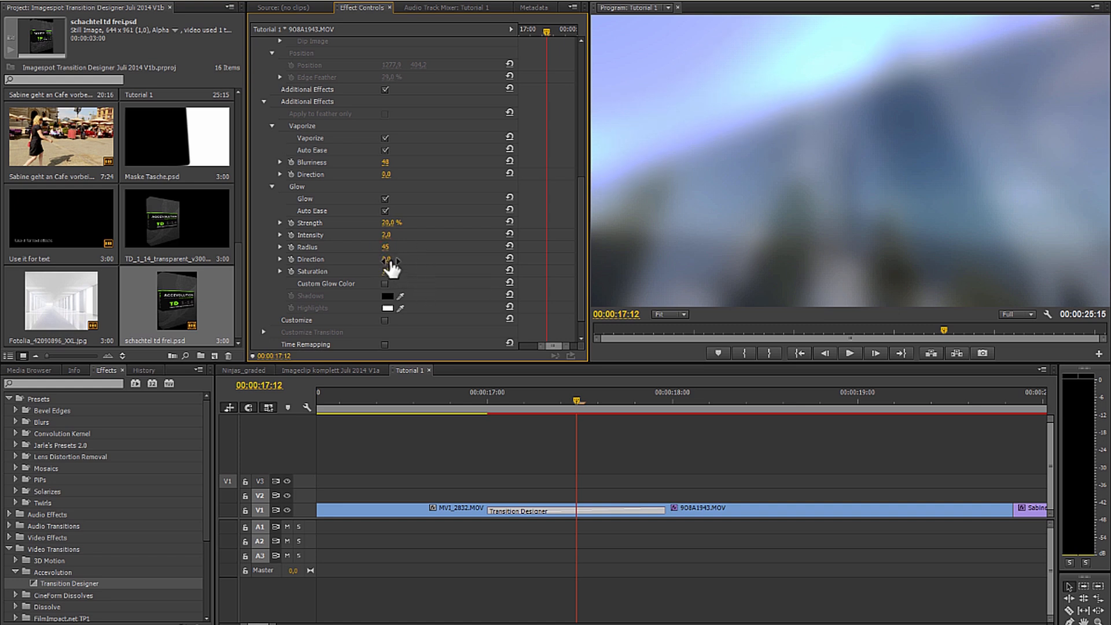
pyautogui.moveTo(386, 259); pyautogui.dragTo(433, 259)
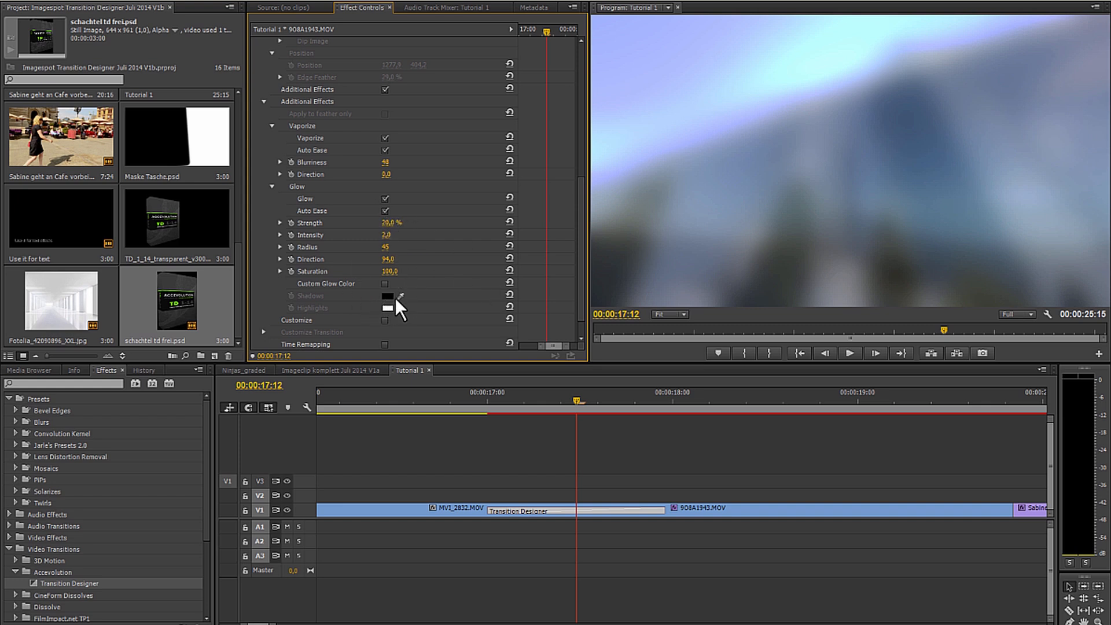
# - Enable Custom Glow Color and give the highlights a golden colour
pyautogui.click(386, 283)
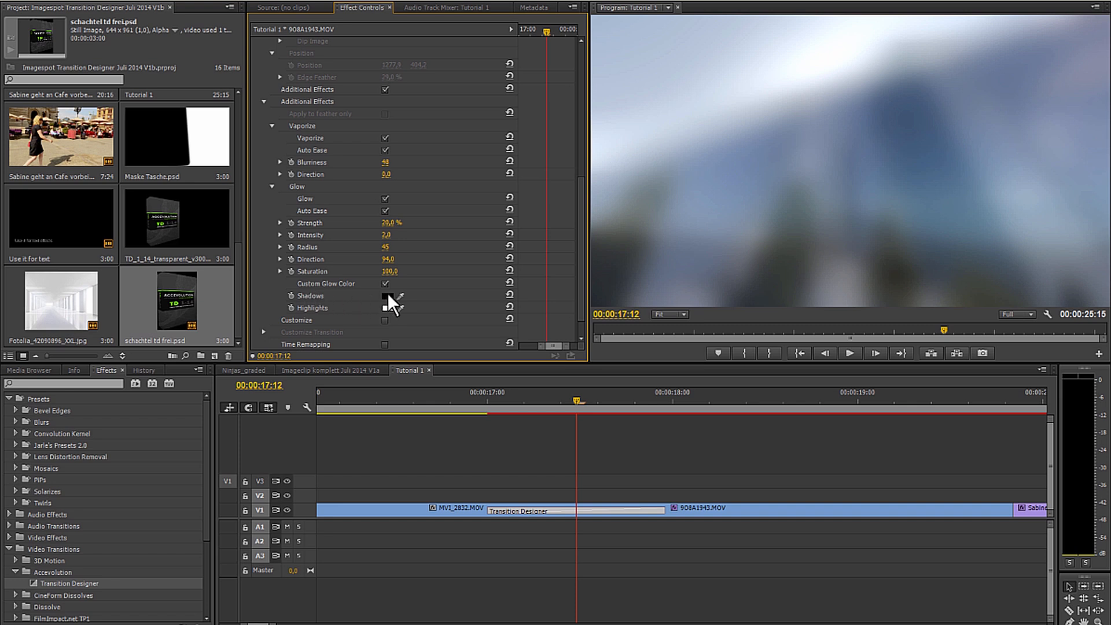
pyautogui.click(388, 295)
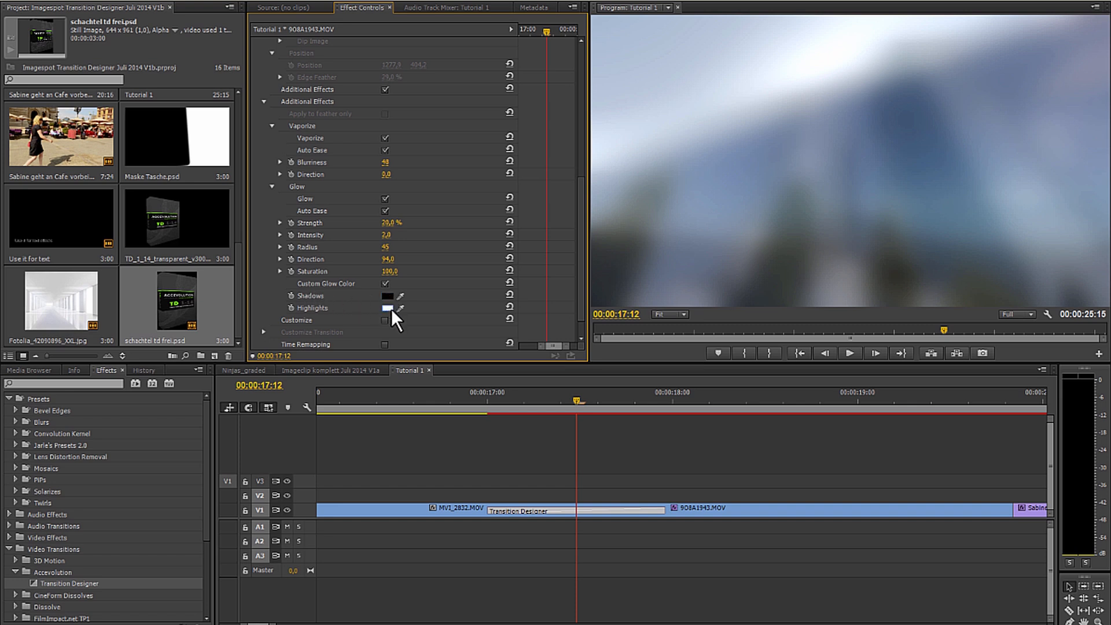
pyautogui.click(387, 308)
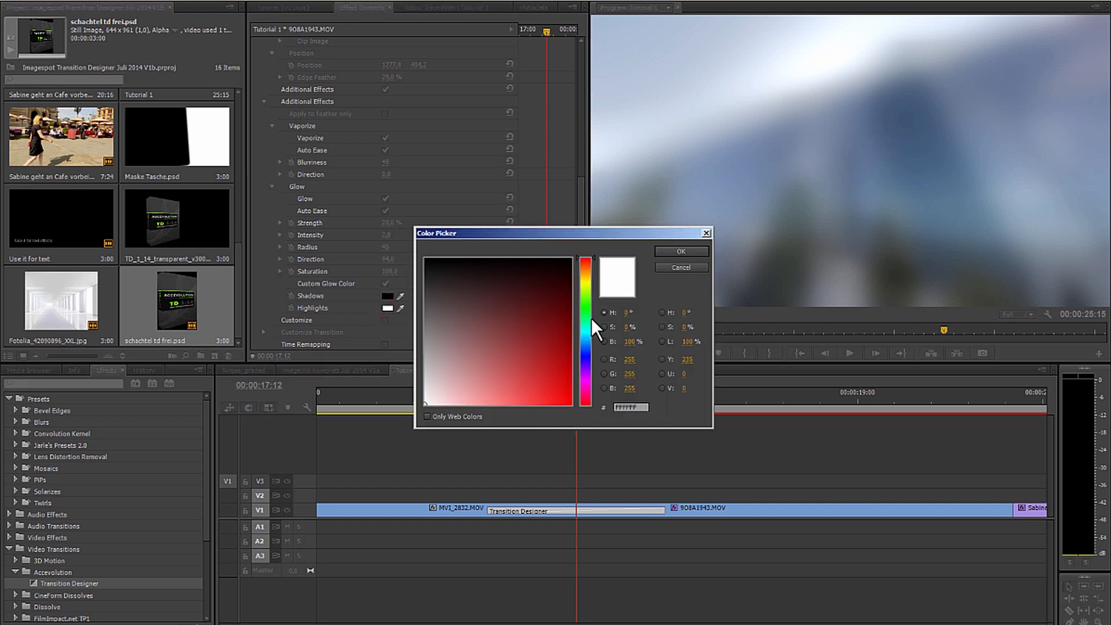
pyautogui.click(546, 338)
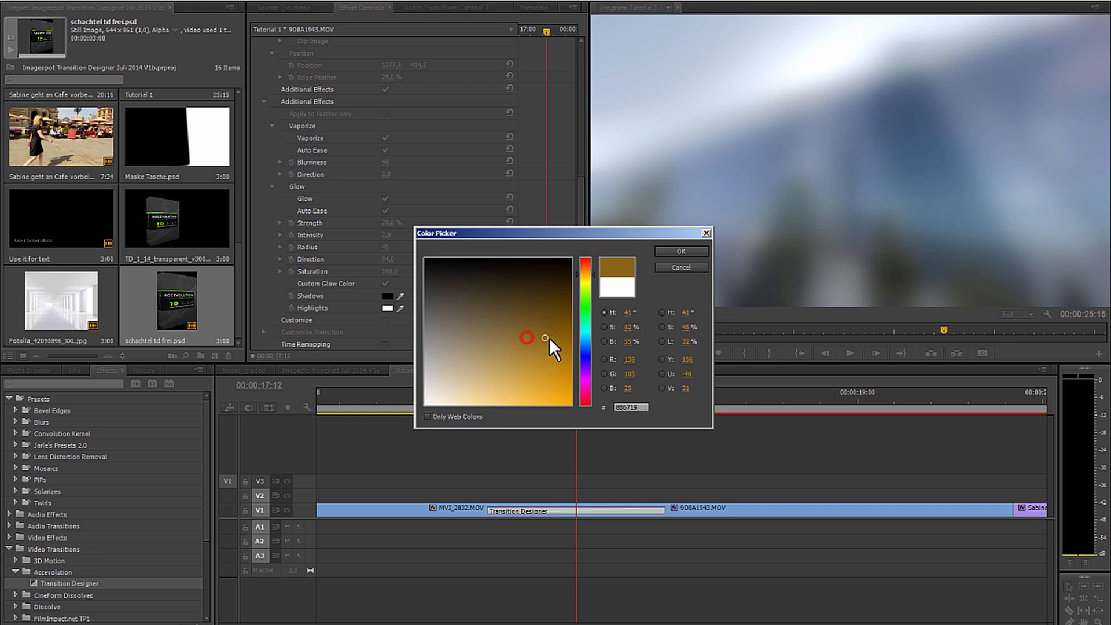
pyautogui.click(679, 252)
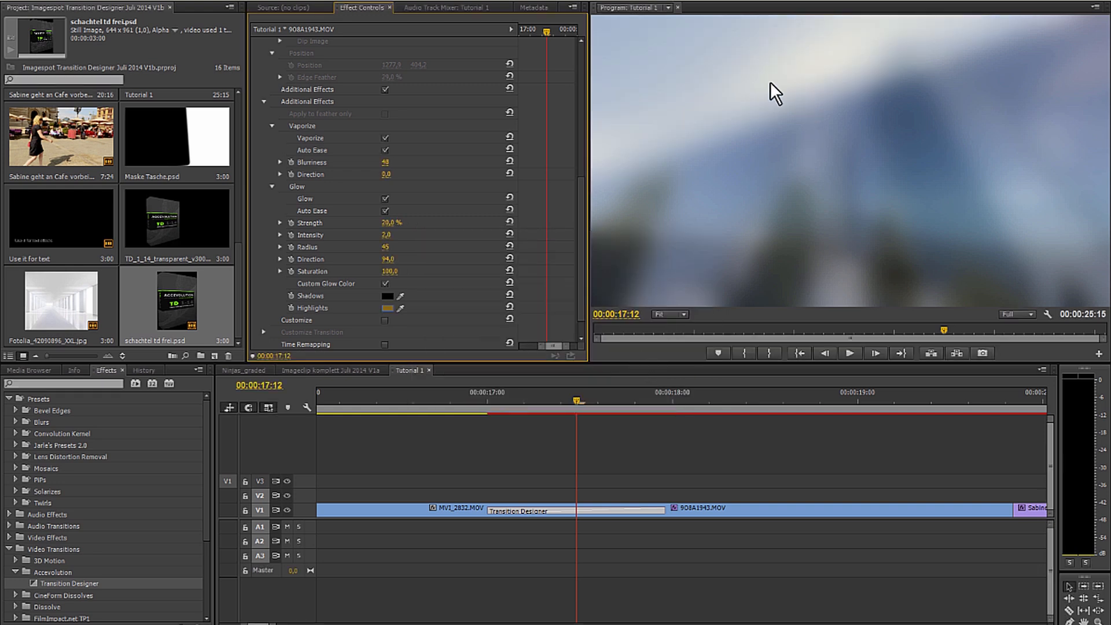
pyautogui.click(472, 400)
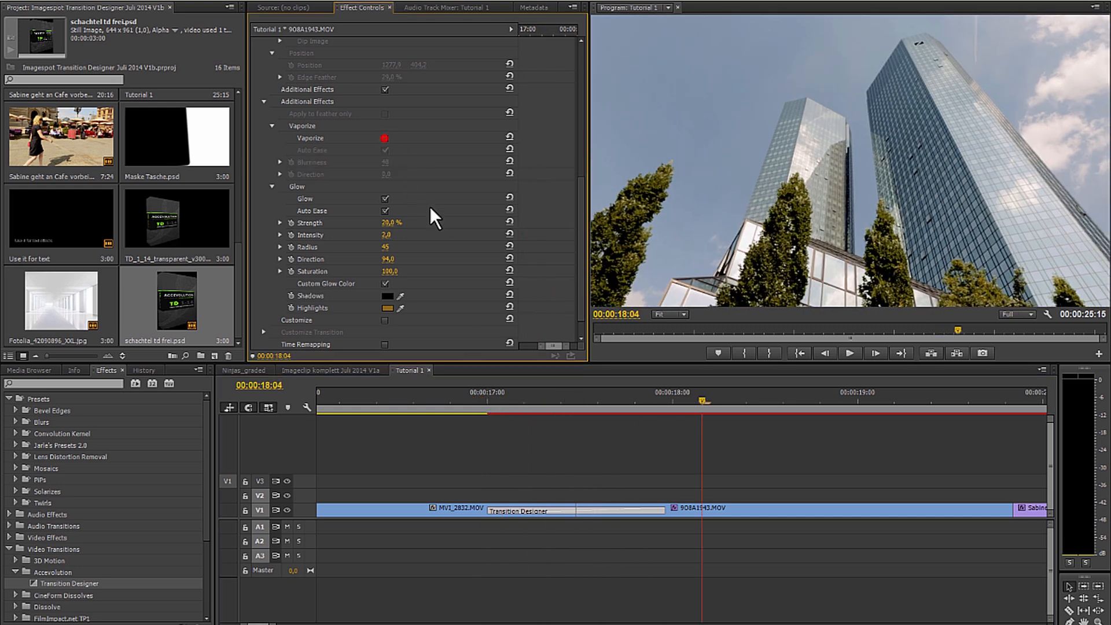
pyautogui.click(483, 394)
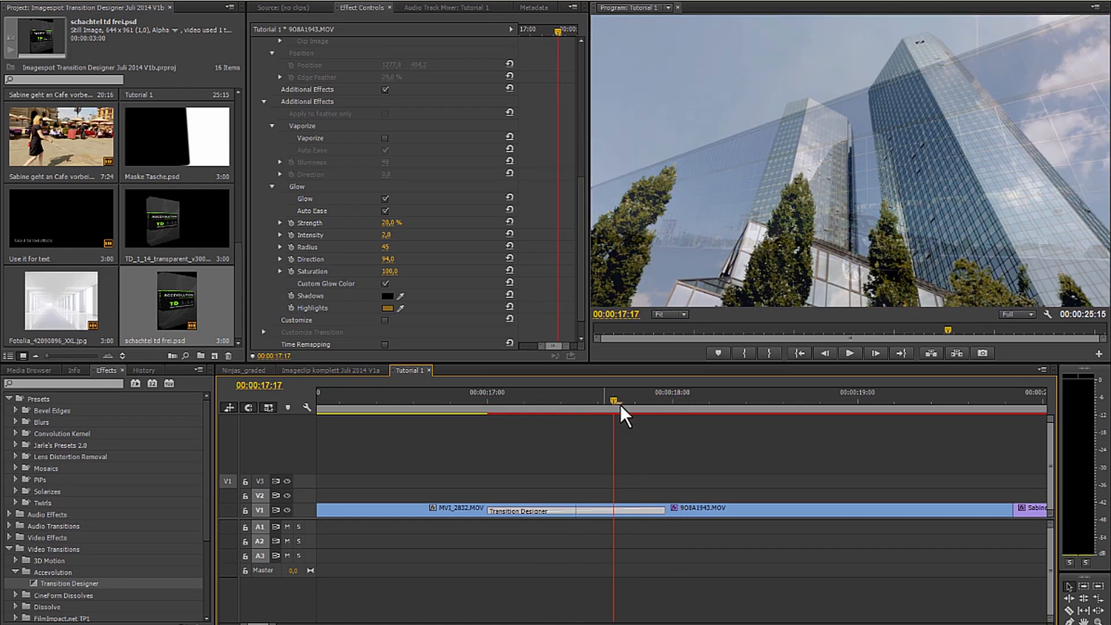
pyautogui.moveTo(400, 280)
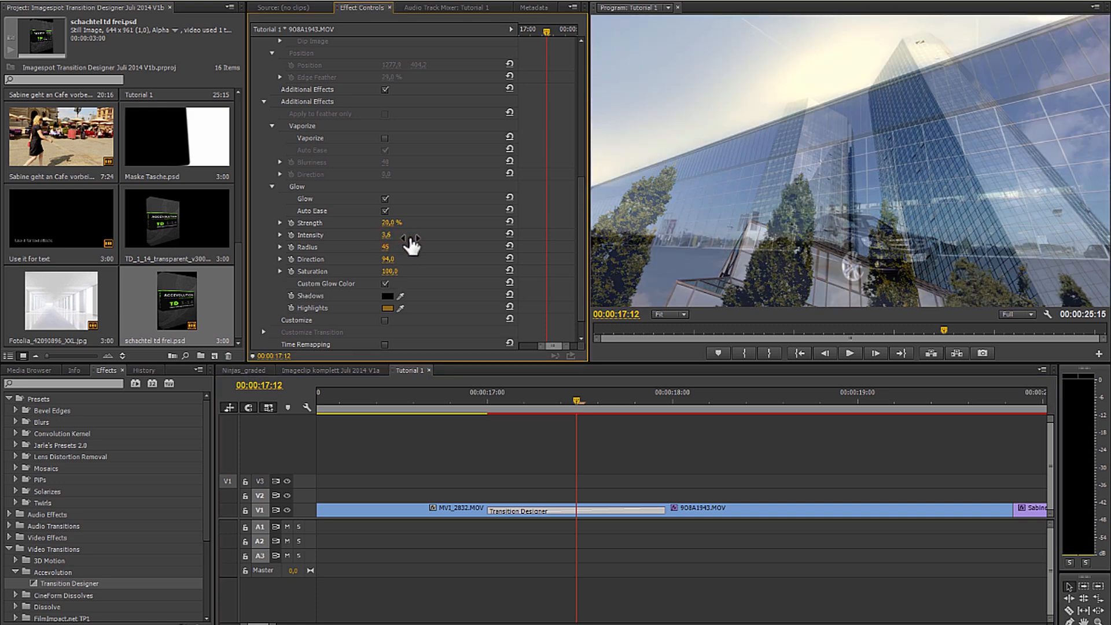
pyautogui.click(388, 307)
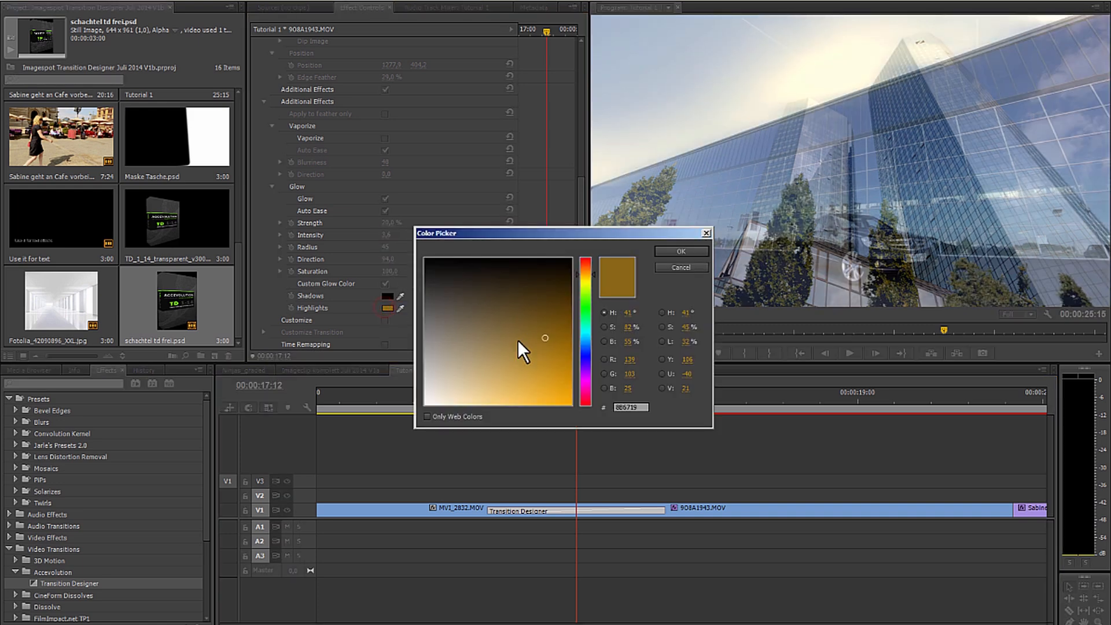
pyautogui.click(679, 252)
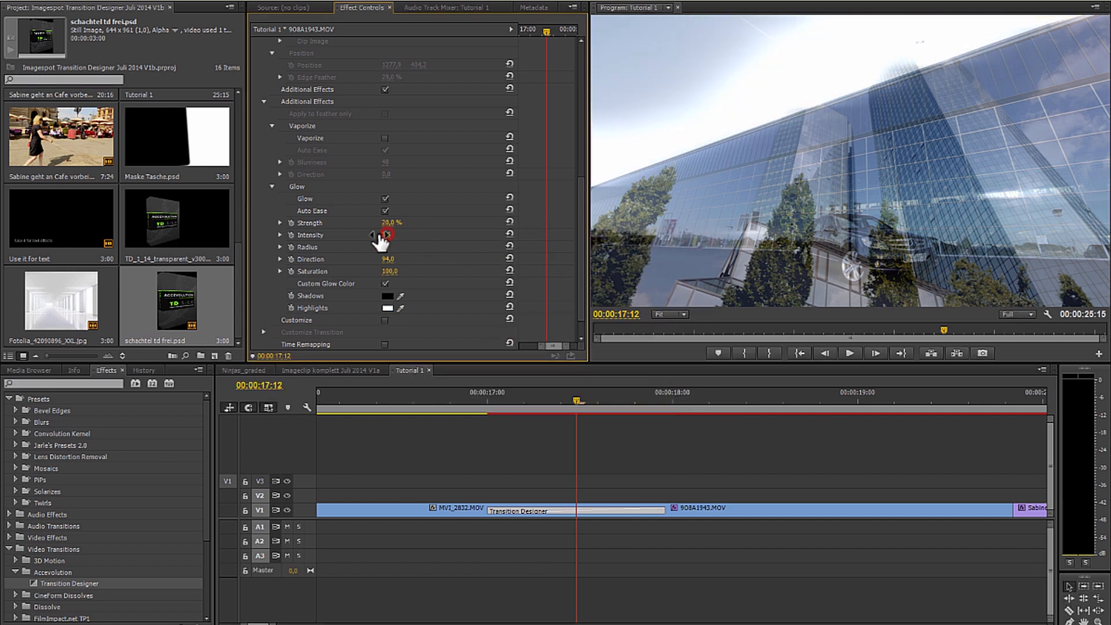
pyautogui.moveTo(372, 235); pyautogui.dragTo(351, 235)
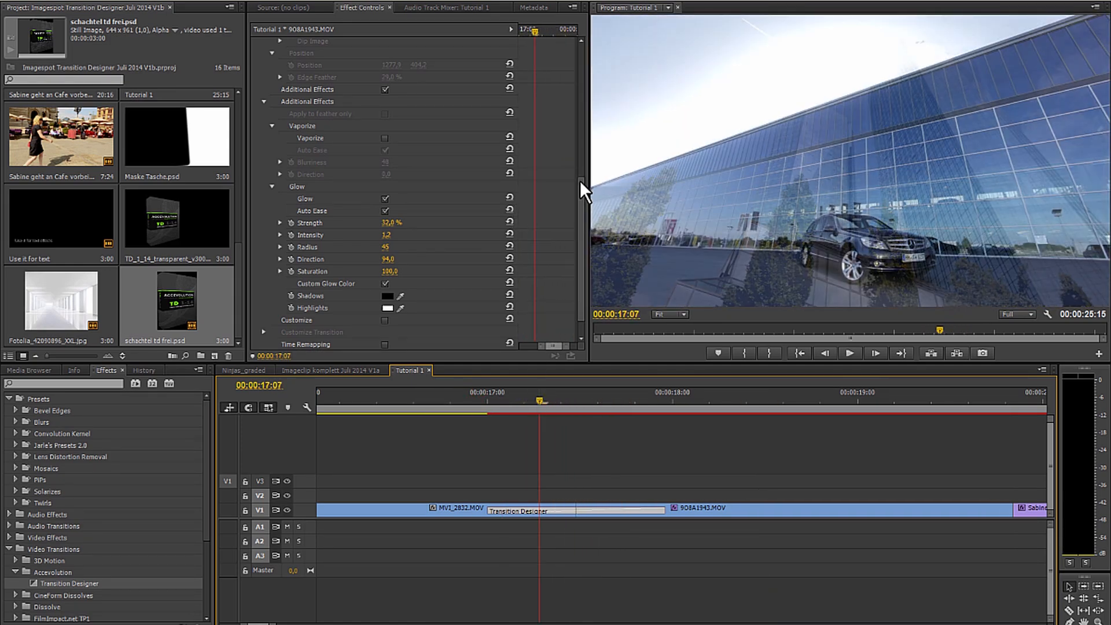
pyautogui.scroll(3)
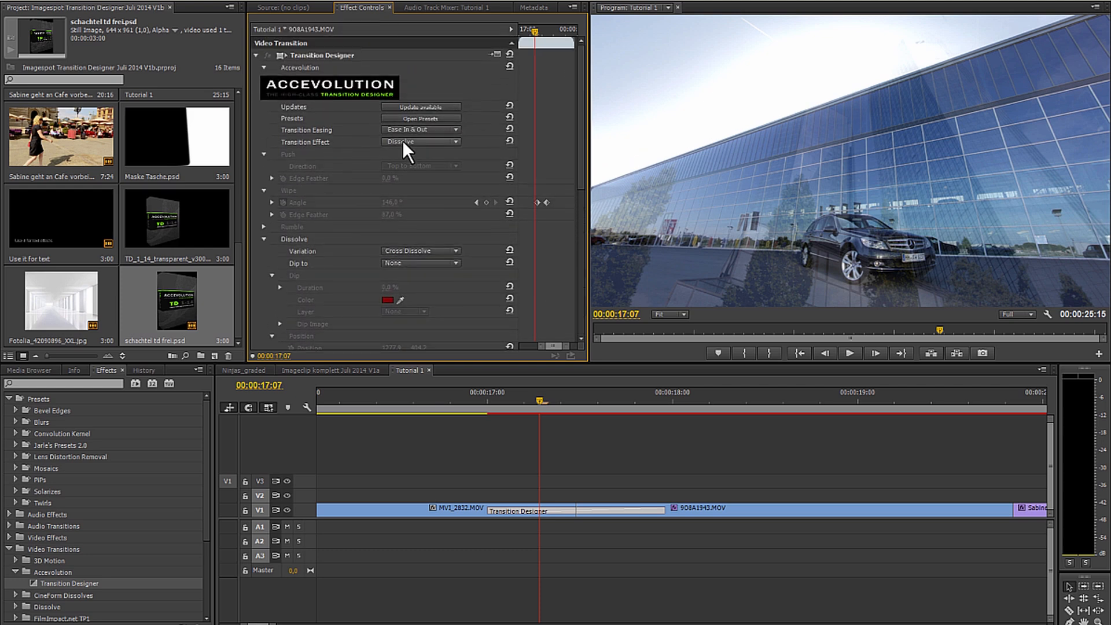
pyautogui.moveTo(467, 208)
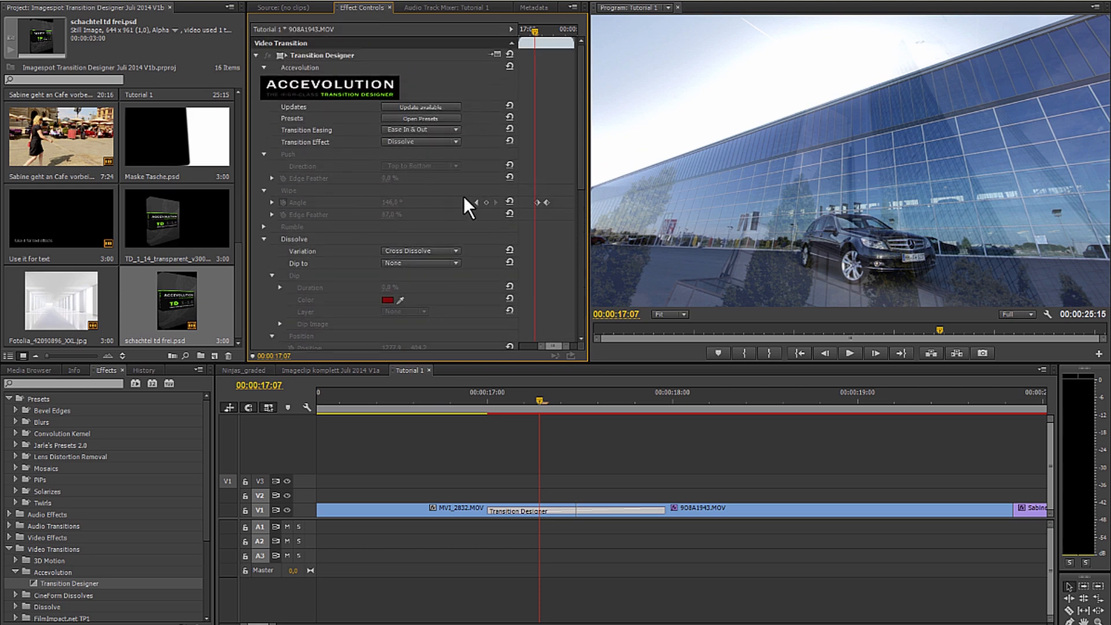
pyautogui.moveTo(486, 117)
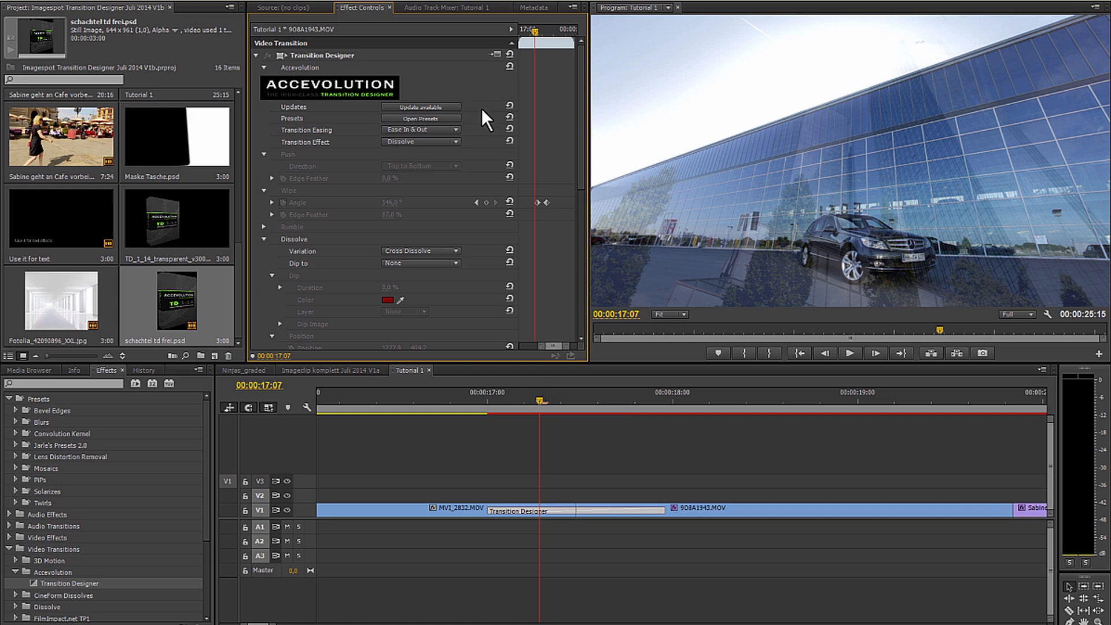
# - Apply the Push preset '01 ex horz blur', making a Left to Right Push
pyautogui.click(420, 118)
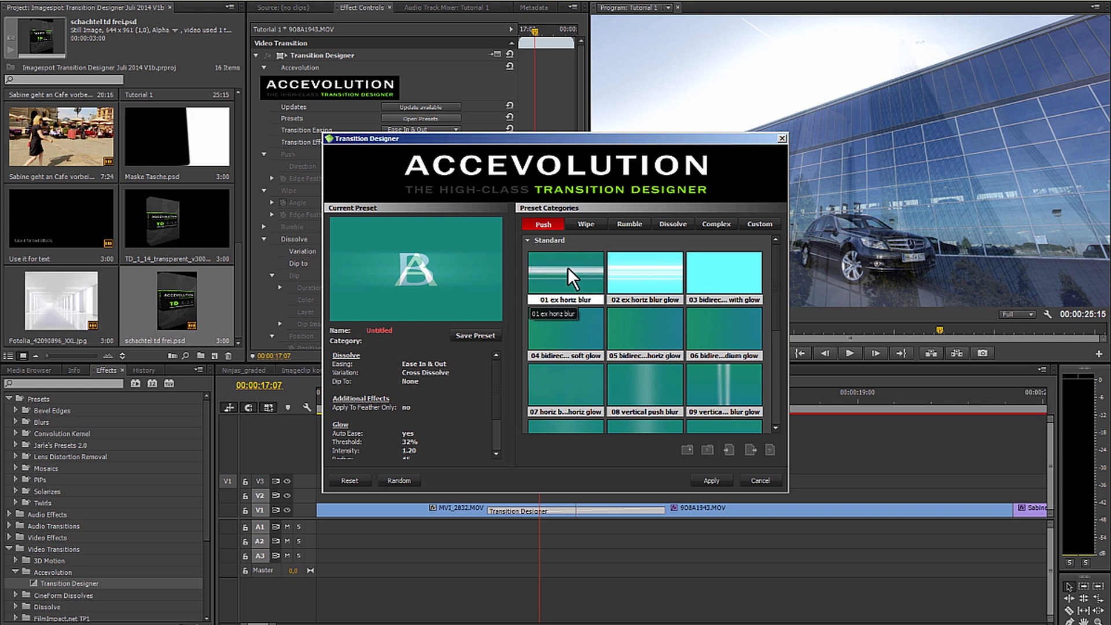
pyautogui.click(565, 275)
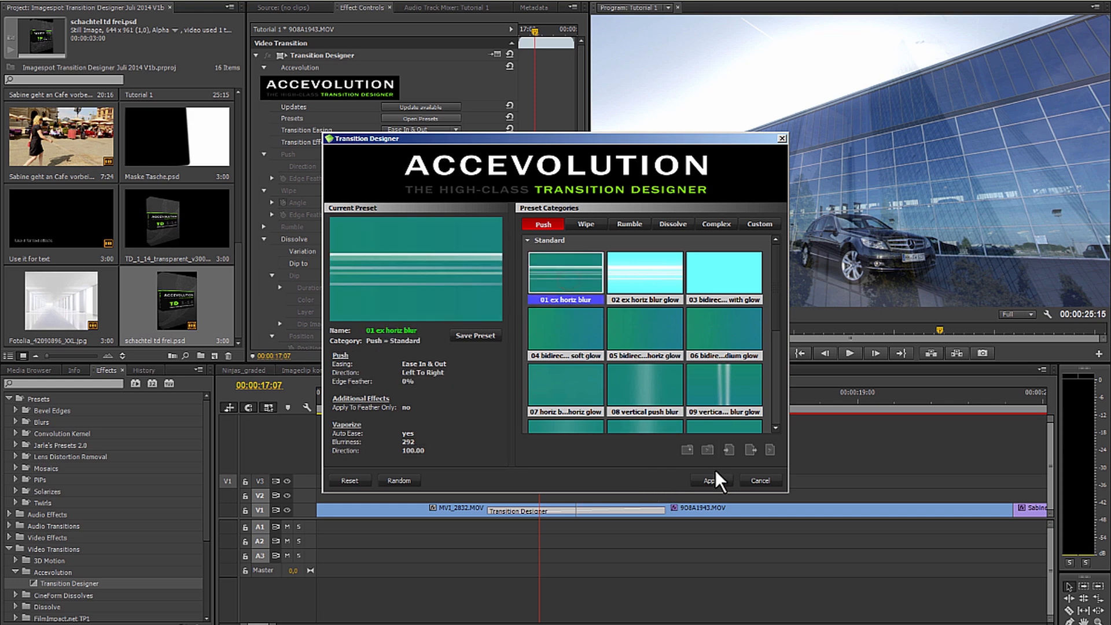
pyautogui.click(707, 481)
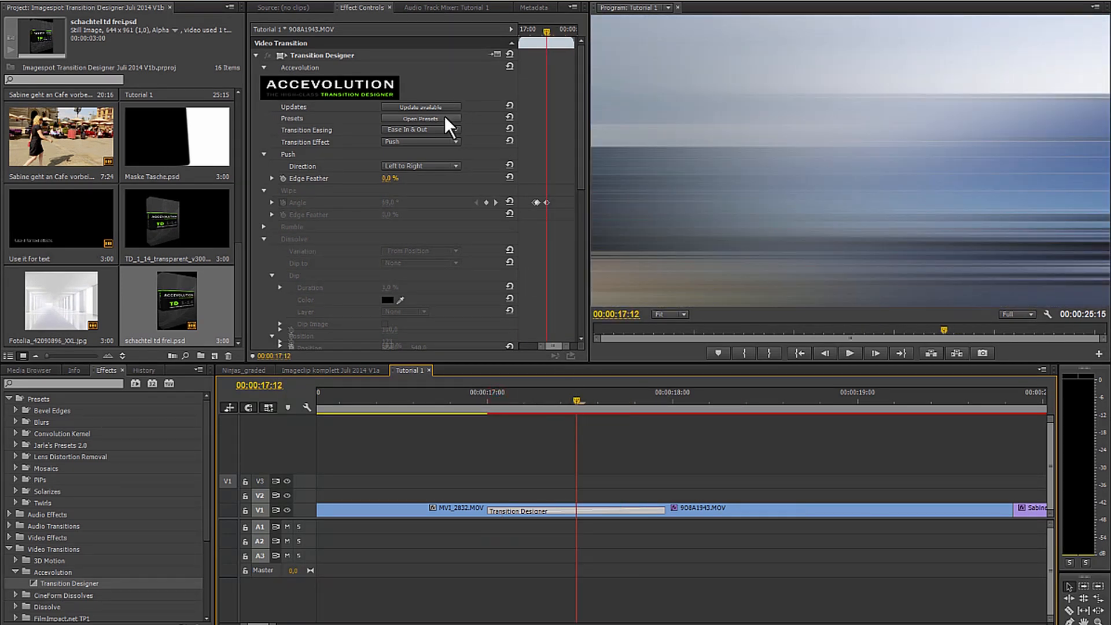
# - Apply the '02 ex horz blur glow' preset and edit its Glow Strength (~55%)
pyautogui.click(420, 118)
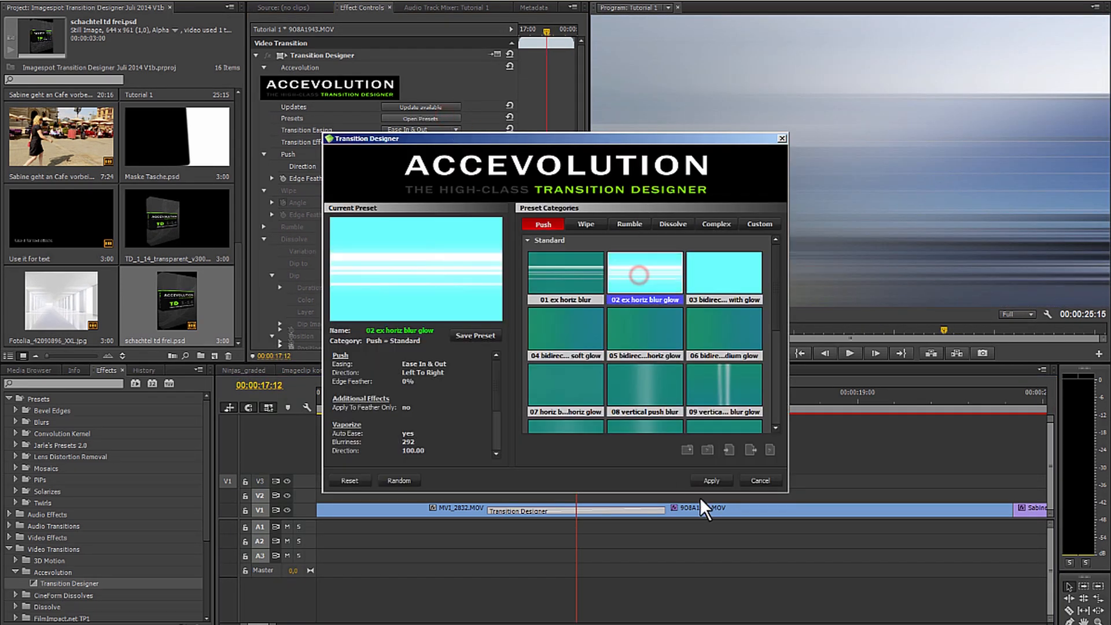
pyautogui.click(711, 481)
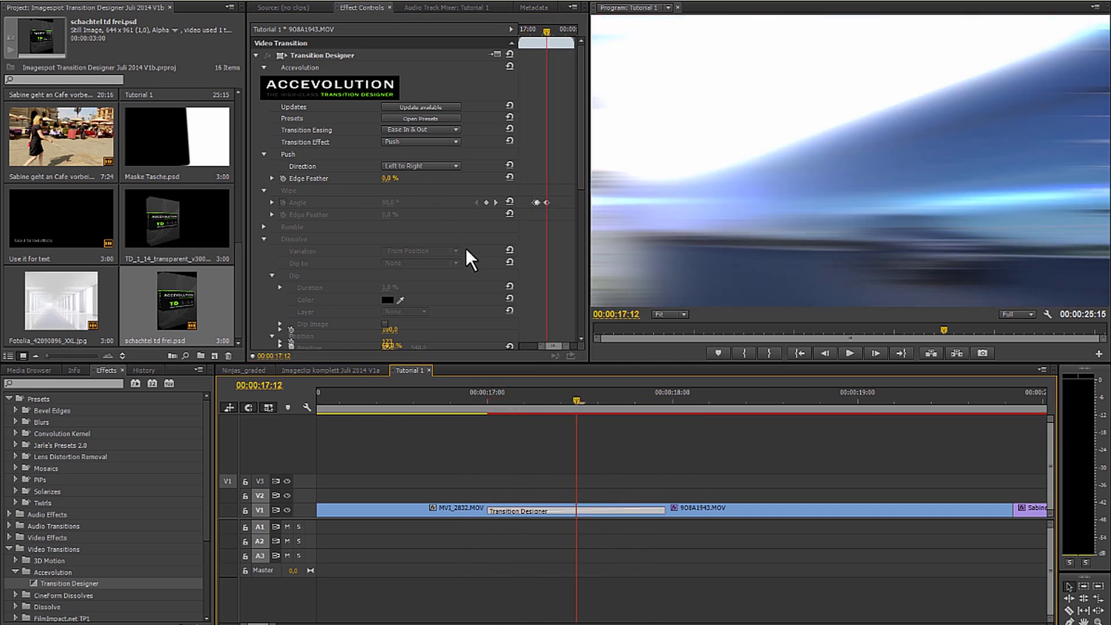
pyautogui.scroll(-3)
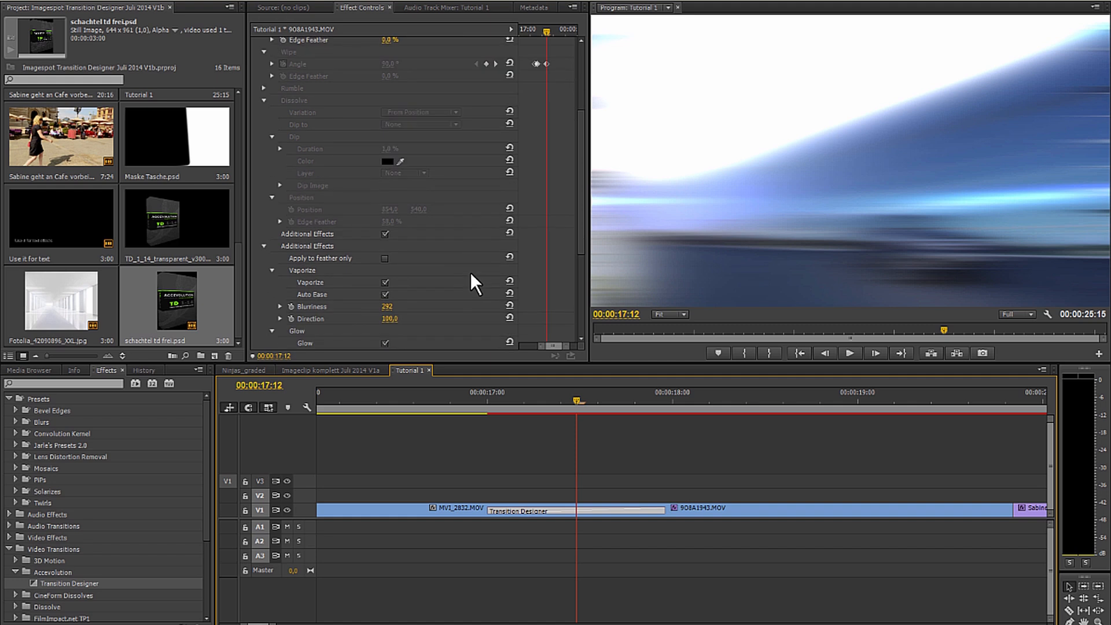
pyautogui.scroll(-3)
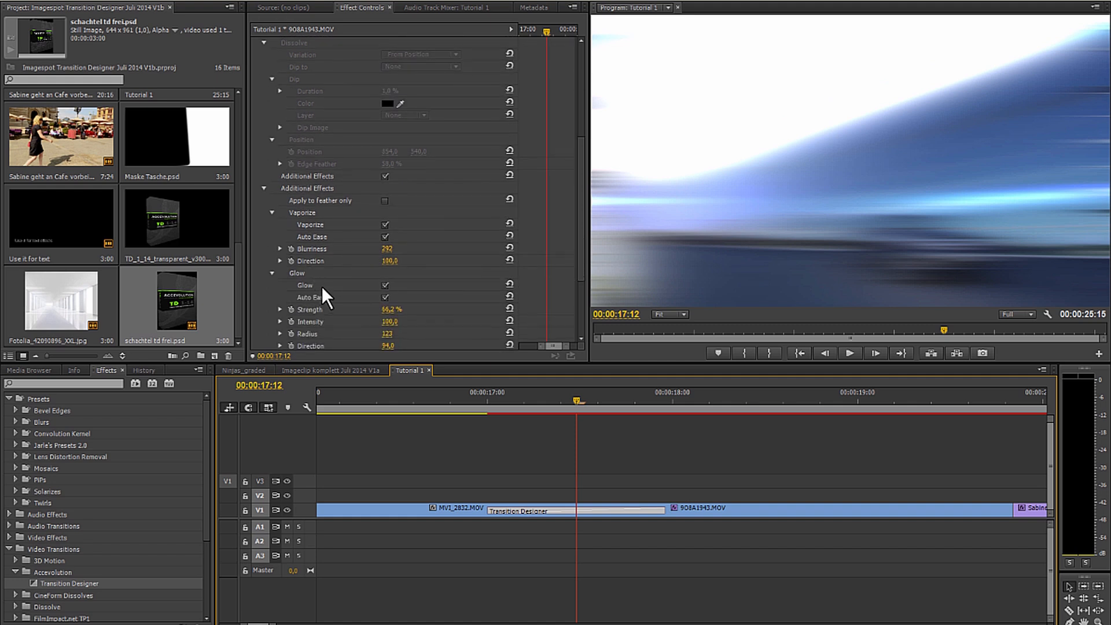
pyautogui.scroll(-3)
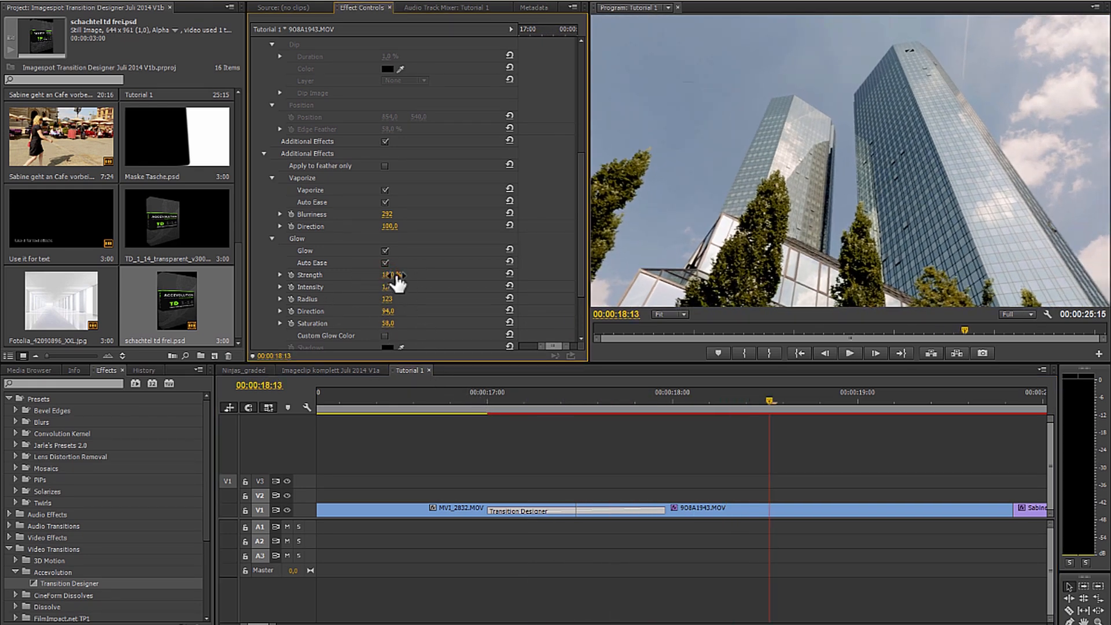
pyautogui.click(461, 407)
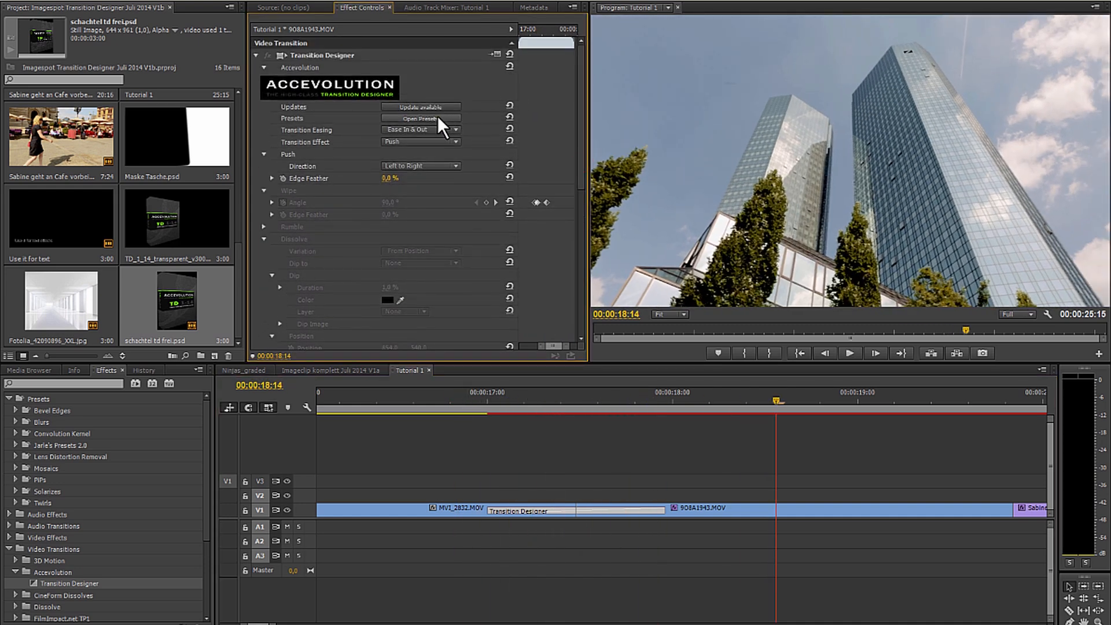
# - Apply the Complex '08 wipe blur glow' preset, giving a 90° Linear Wipe
pyautogui.click(421, 118)
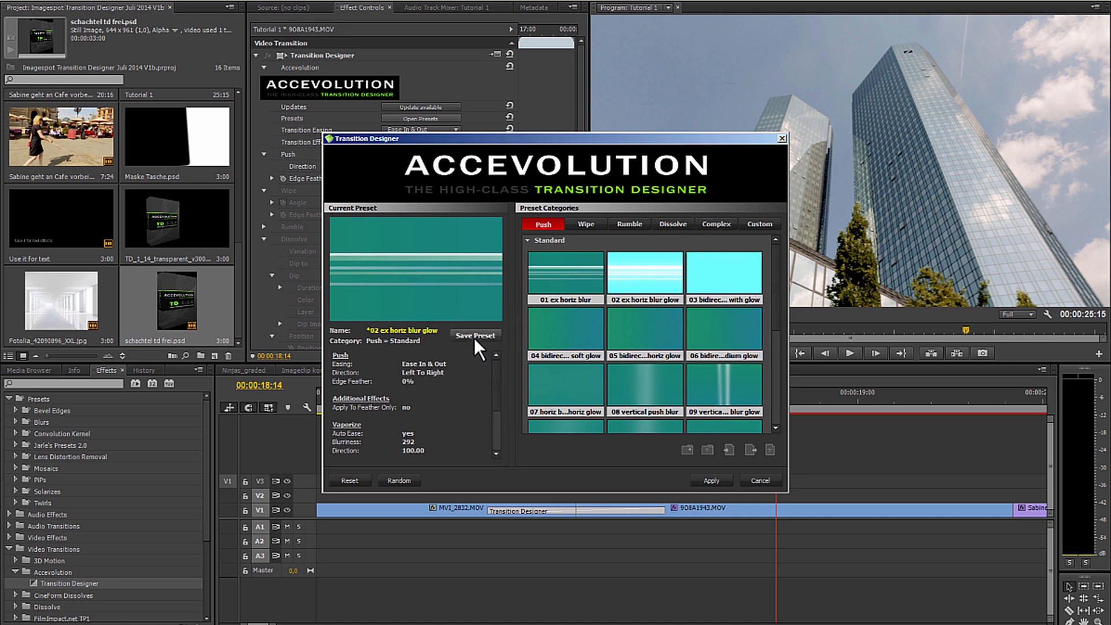
pyautogui.click(716, 224)
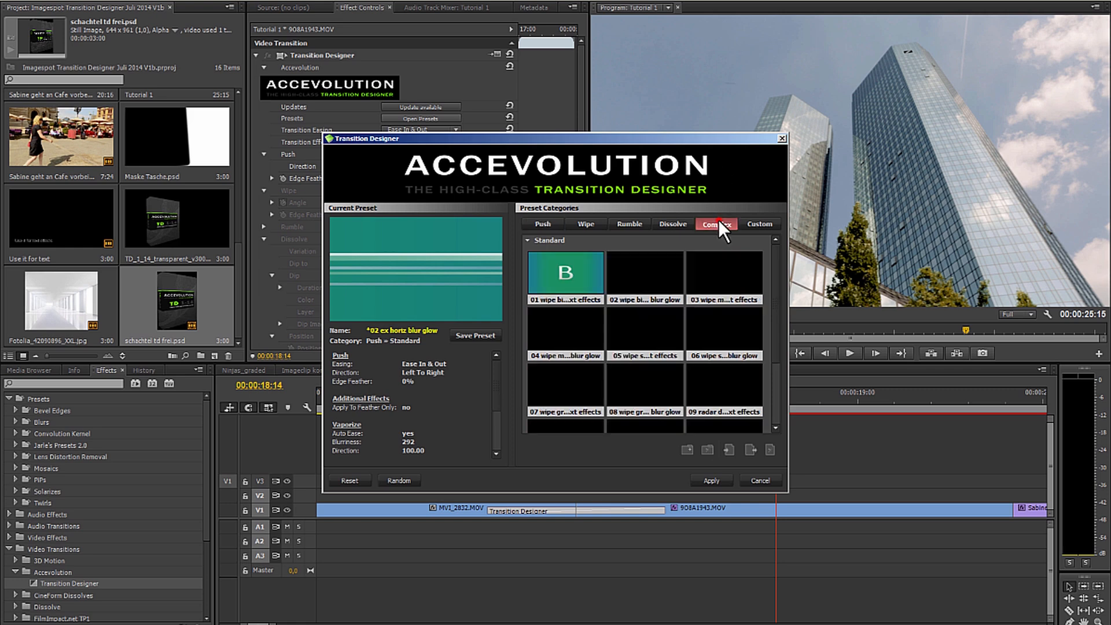
pyautogui.click(716, 224)
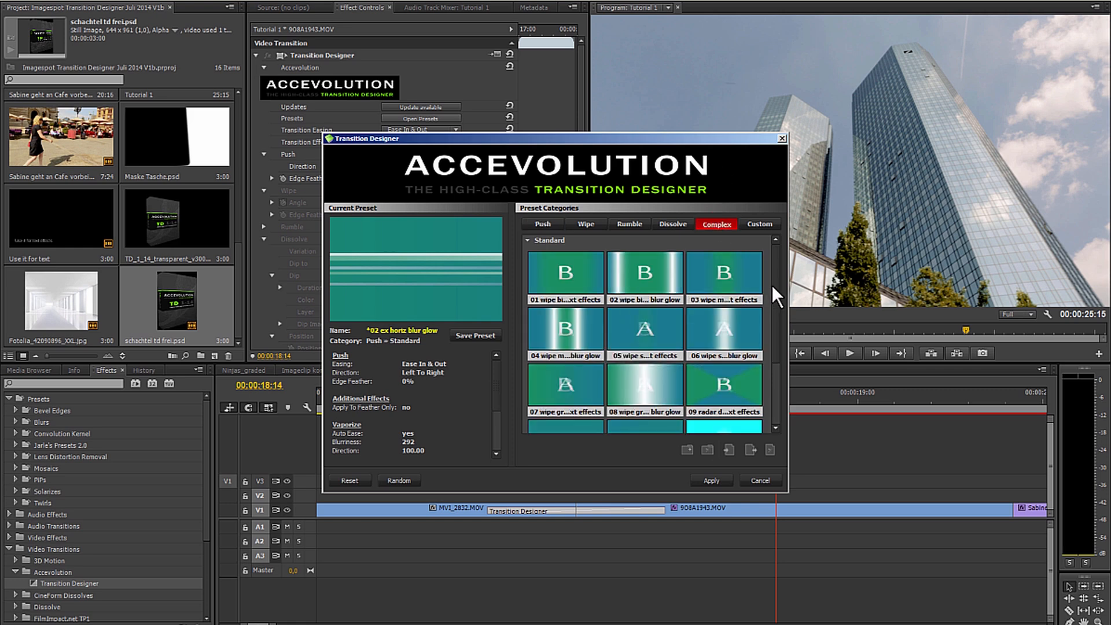
pyautogui.scroll(-3)
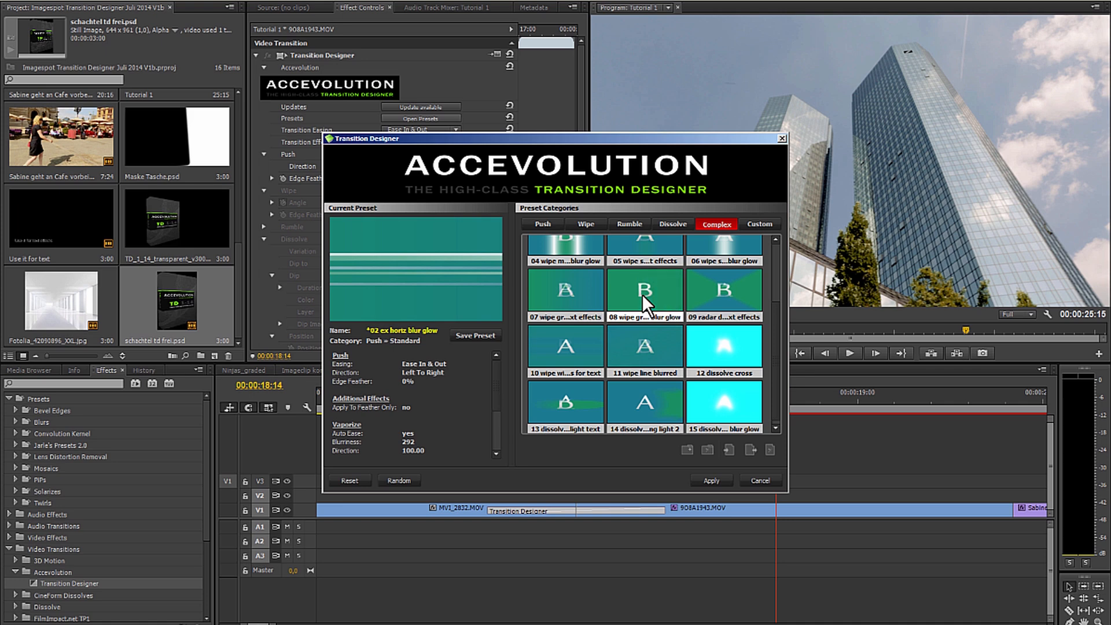
pyautogui.click(711, 480)
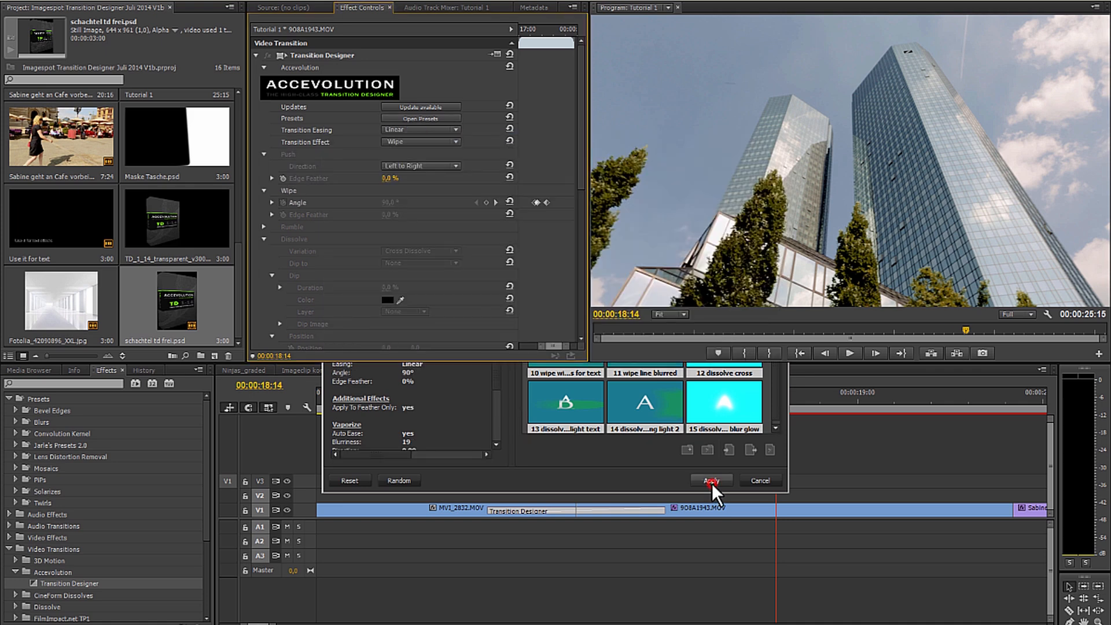
pyautogui.click(711, 481)
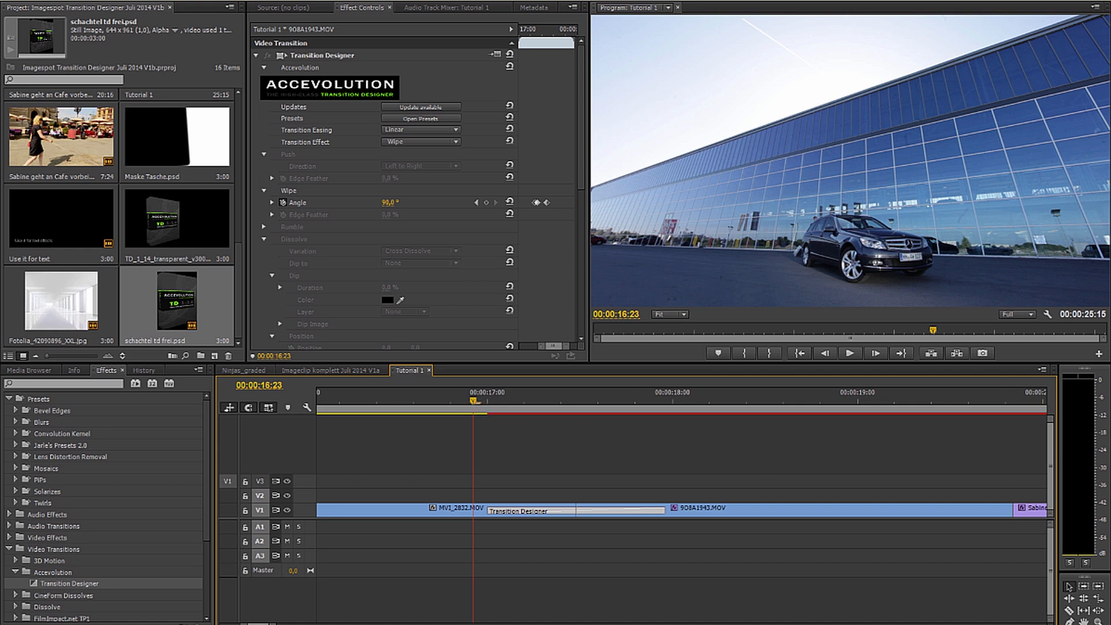
pyautogui.moveTo(954, 457)
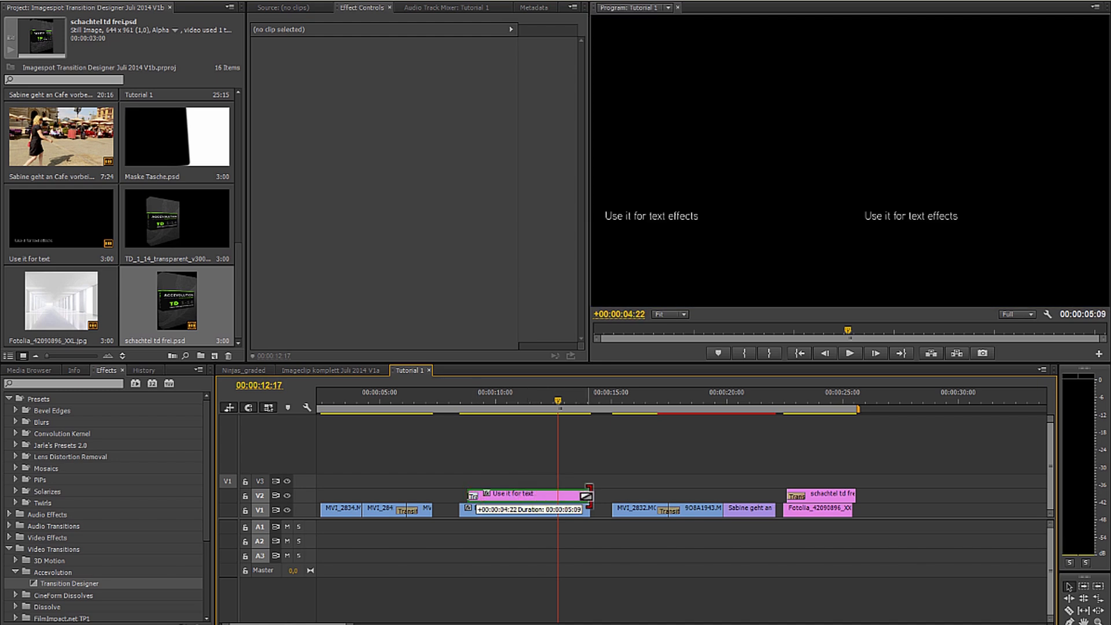
# - Select the V2 title clip's transition and show the Complex presets
pyautogui.click(524, 508)
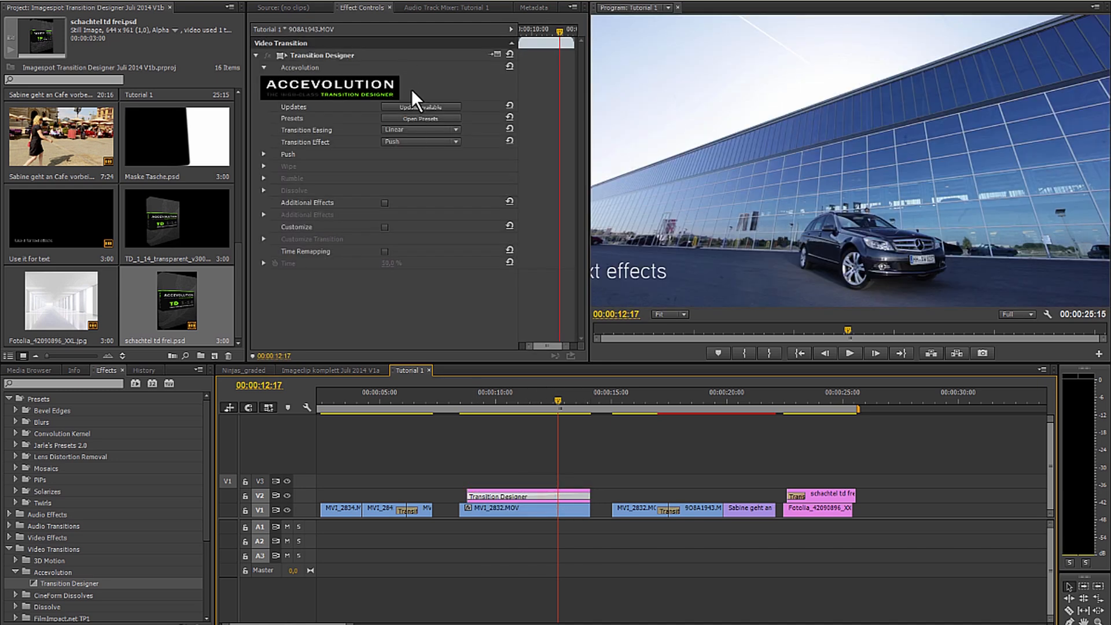
pyautogui.click(420, 118)
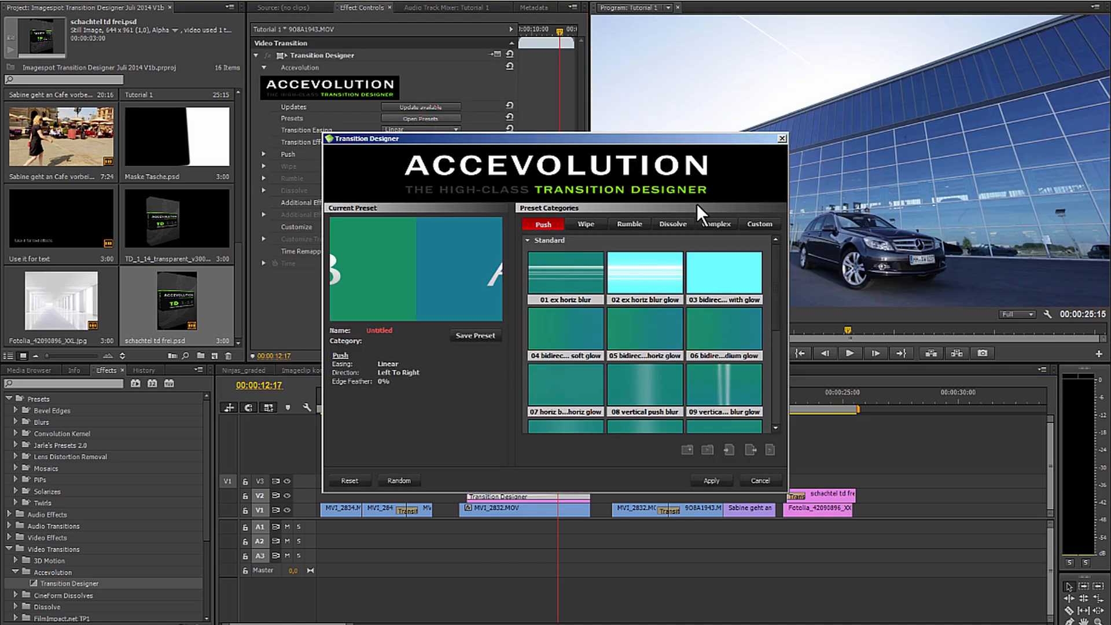
pyautogui.click(716, 224)
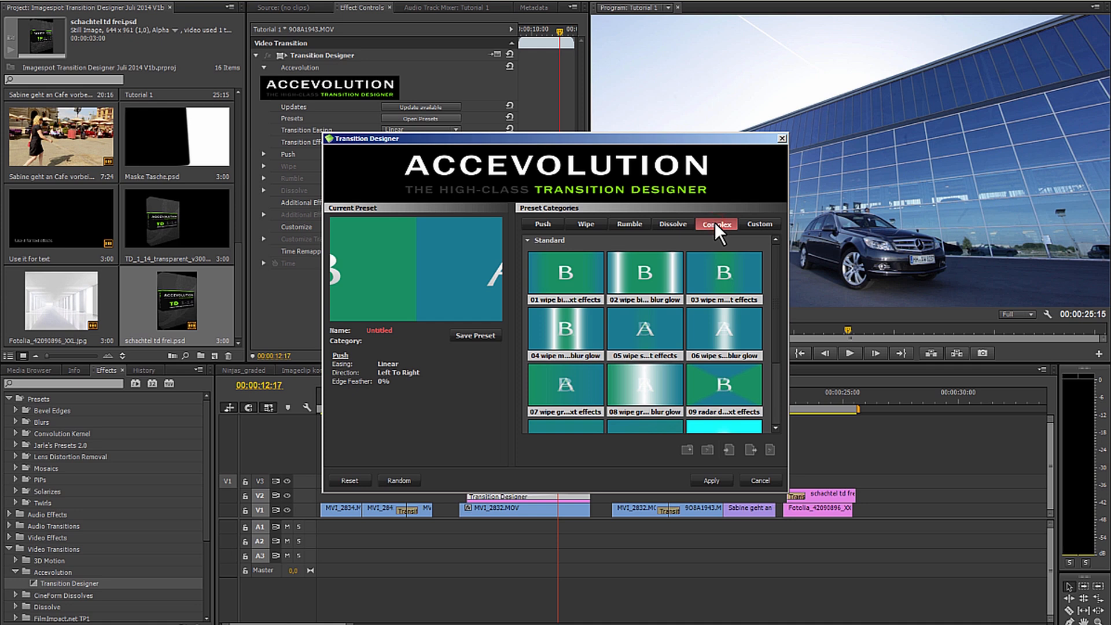
pyautogui.click(717, 224)
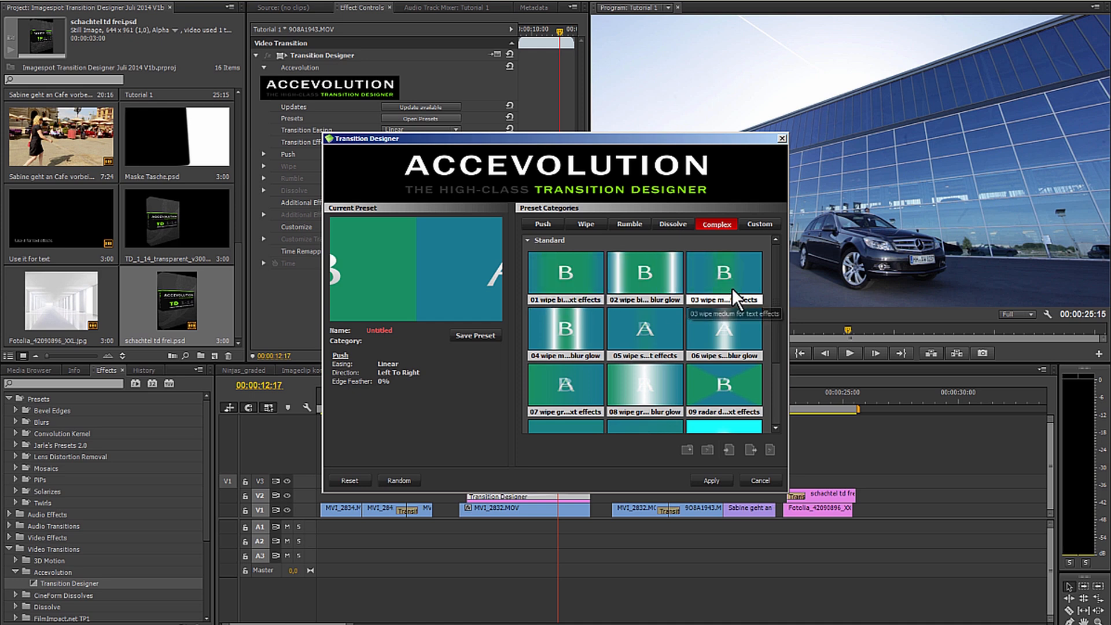
# - Apply '03 wipe medium for text effects', then reopen the Complex preset list
pyautogui.click(723, 272)
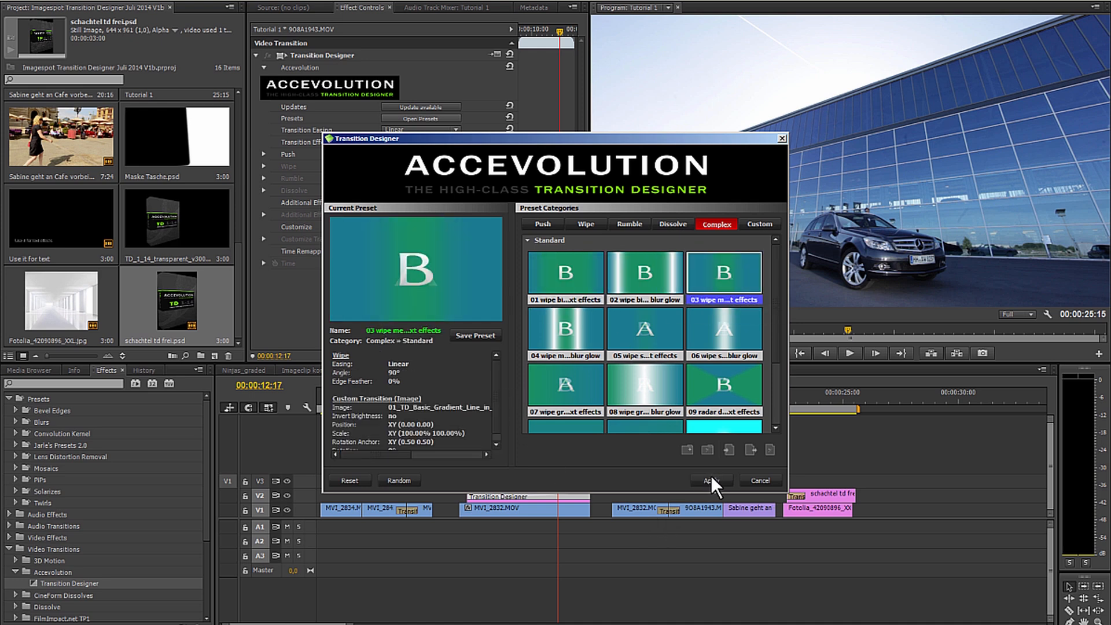
pyautogui.click(710, 481)
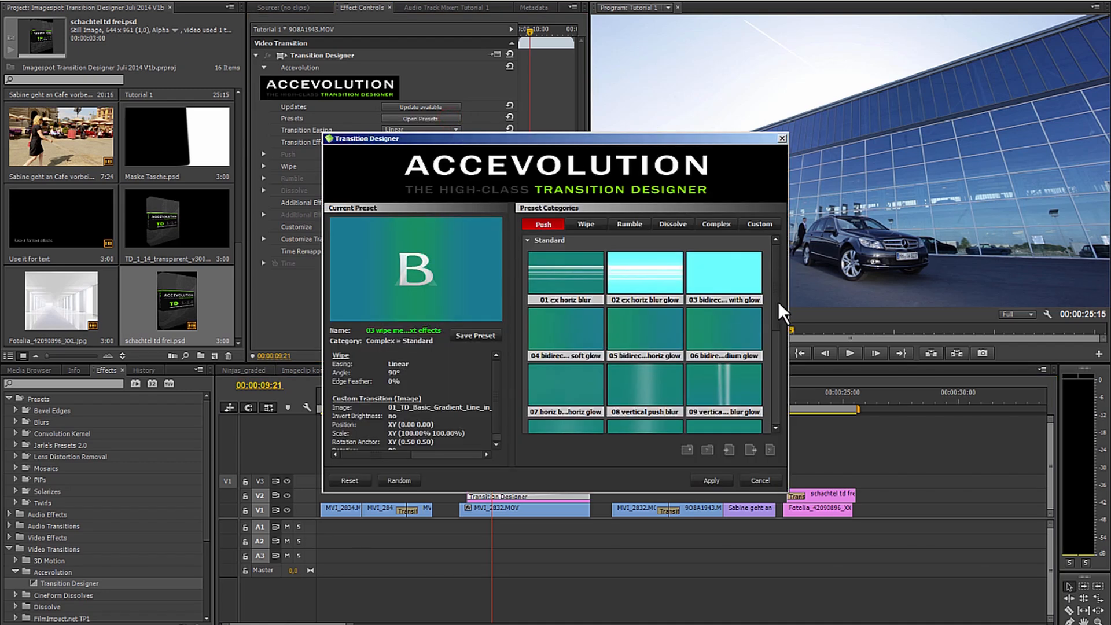
pyautogui.click(716, 224)
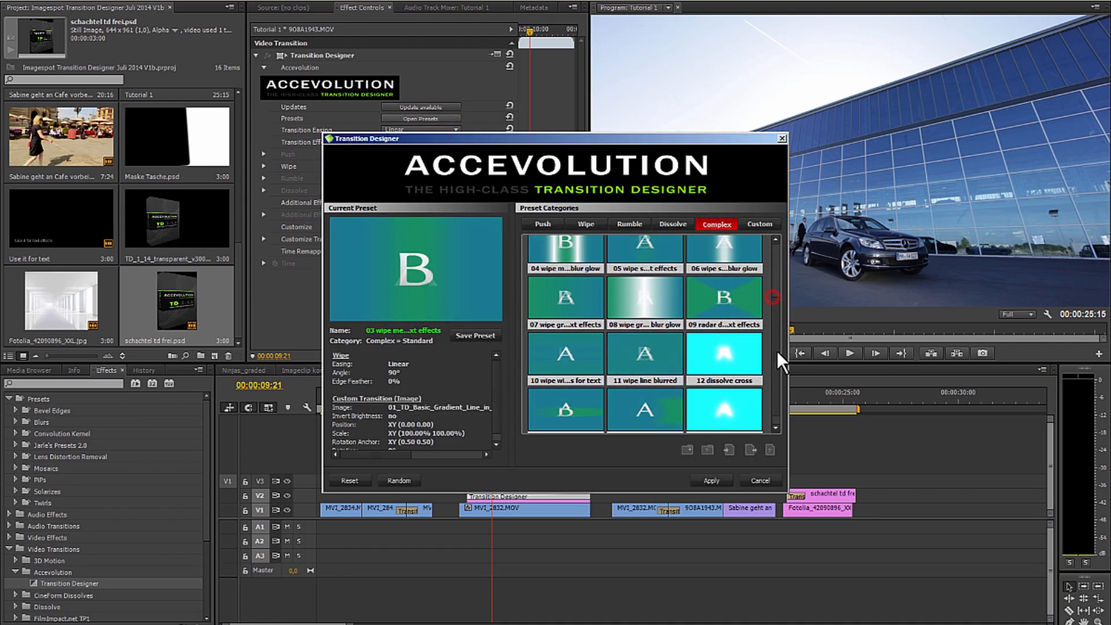
pyautogui.scroll(-3)
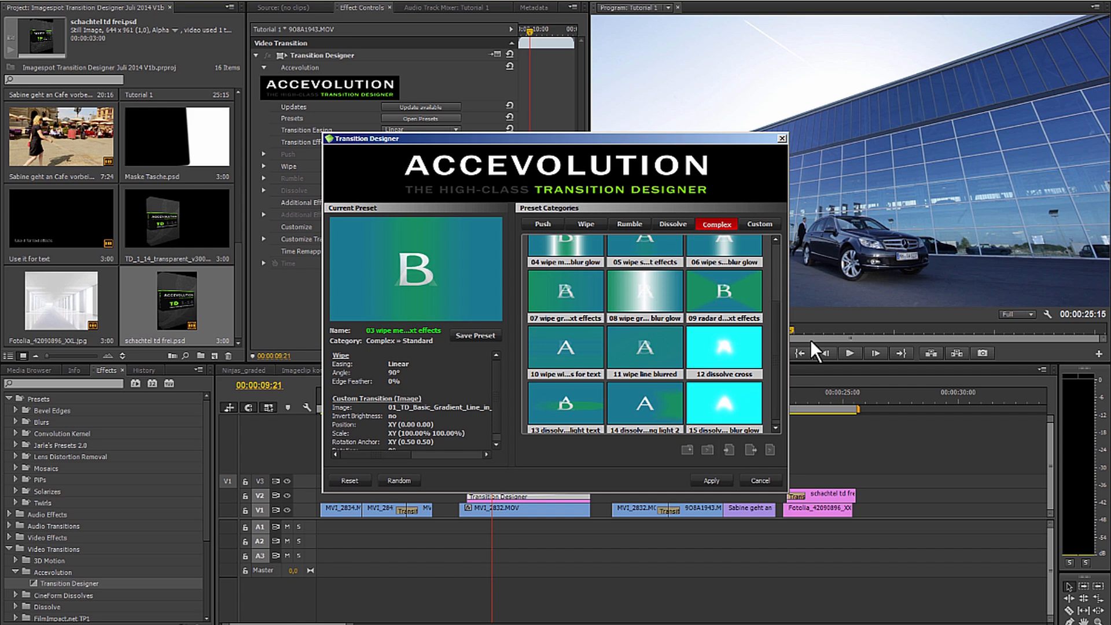